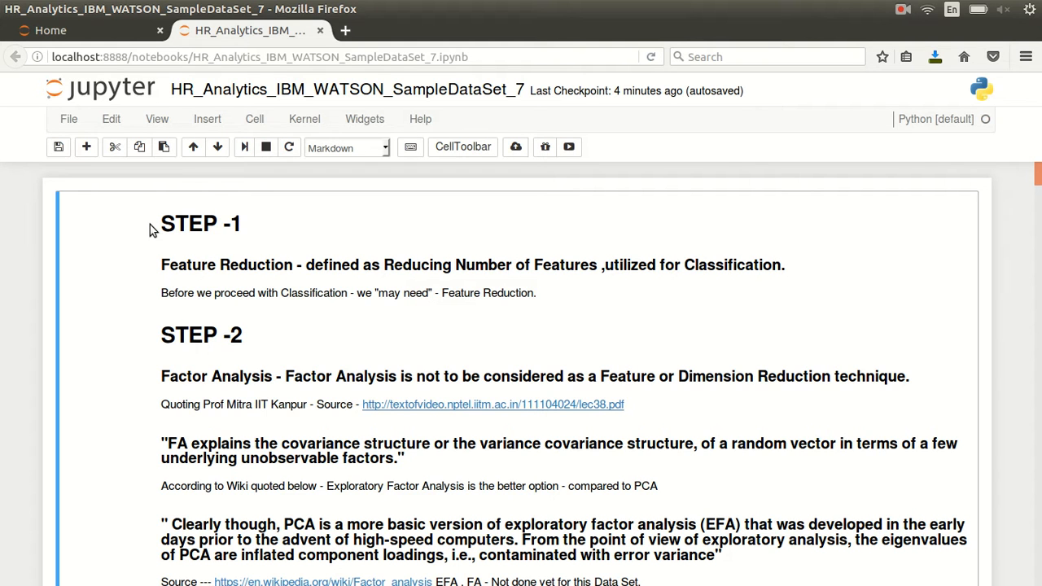
{"action": "mouse_move", "coordinate": [366, 263]}
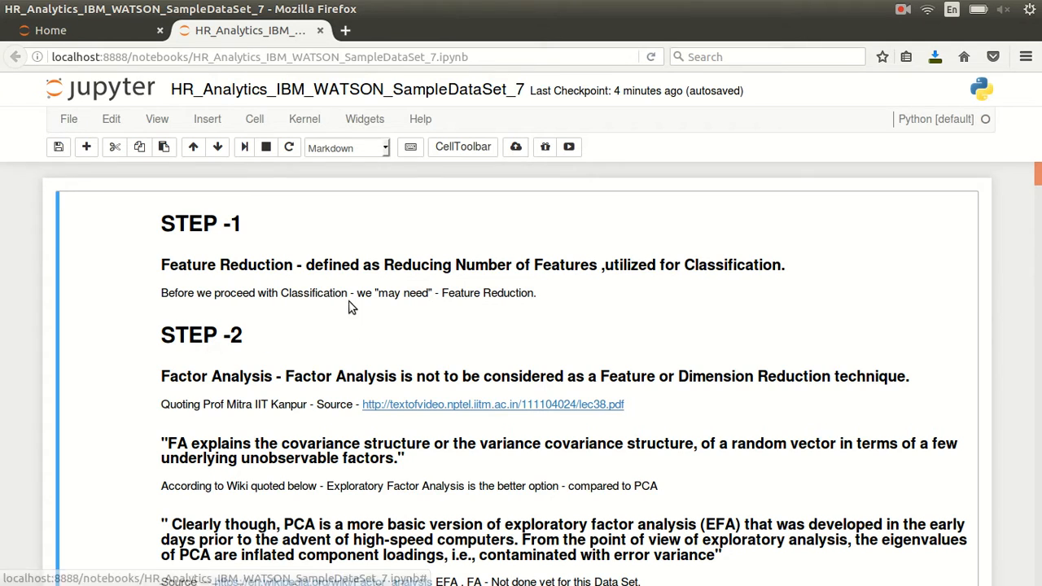
Scroll from the STEP -1 and STEP -2 notes down to the STEP -3 PCA section.
{"action": "scroll", "scroll_direction": "down", "scroll_amount": 3}
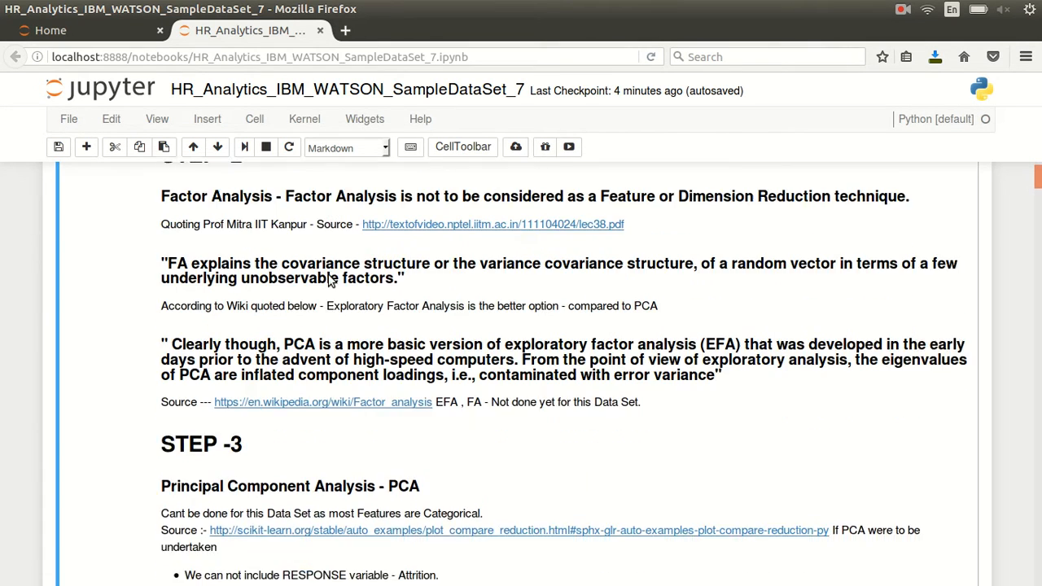
{"action": "scroll", "scroll_direction": "up", "scroll_amount": 3}
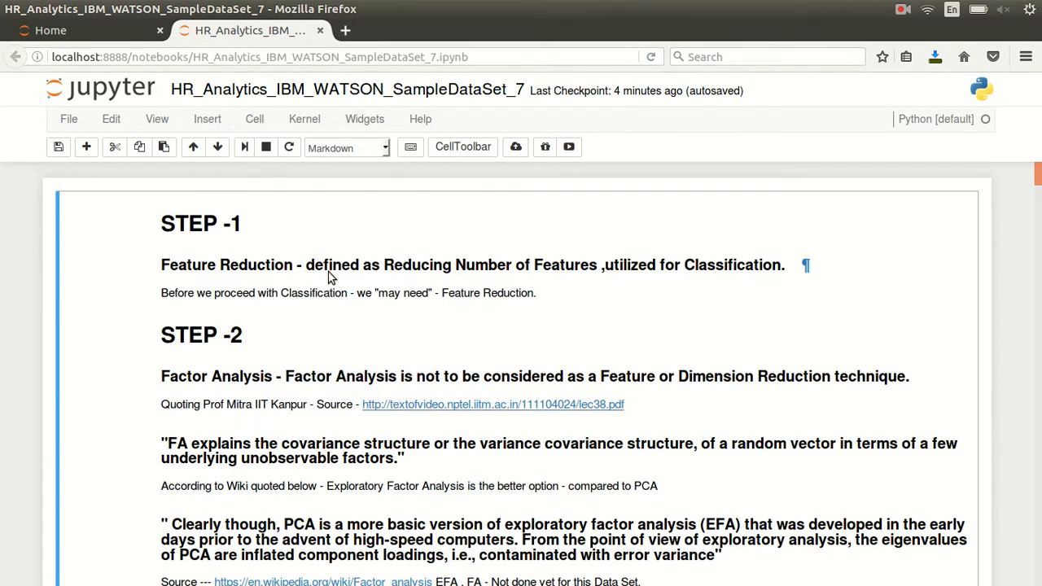
{"action": "scroll", "scroll_direction": "down", "scroll_amount": 3}
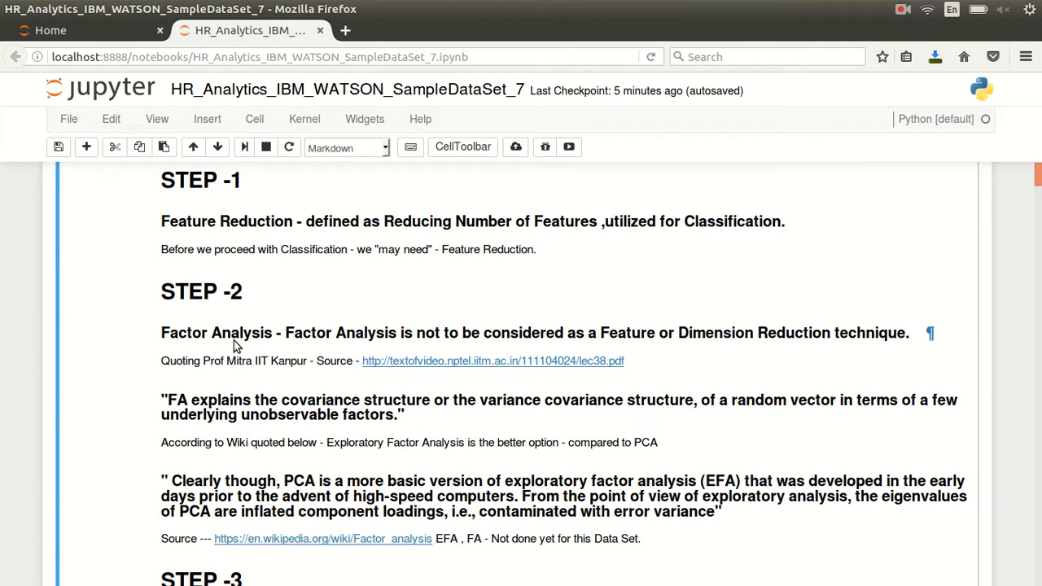
{"action": "scroll", "scroll_direction": "down", "scroll_amount": 3}
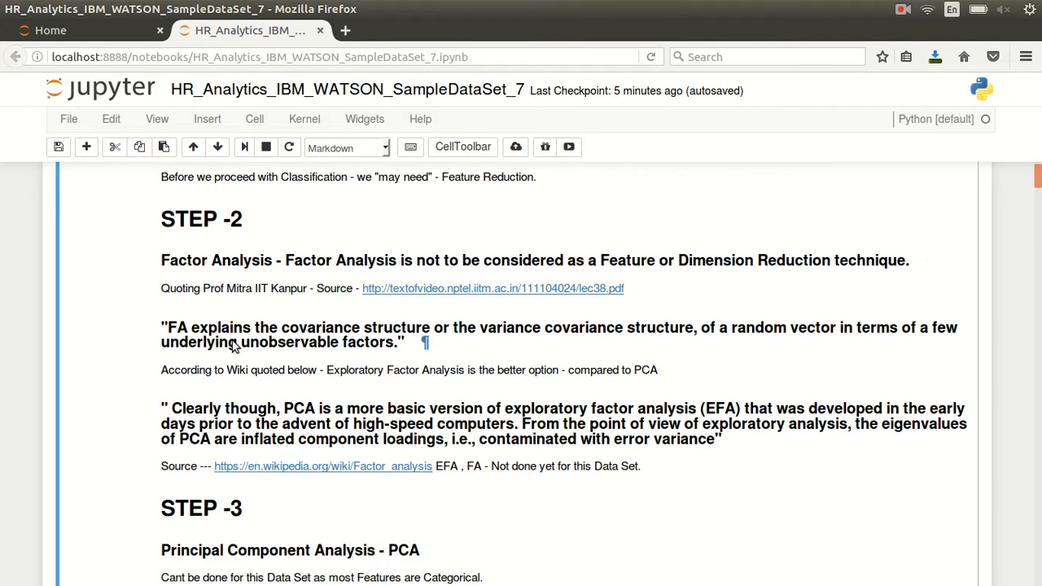
{"action": "scroll", "scroll_direction": "down", "scroll_amount": 3}
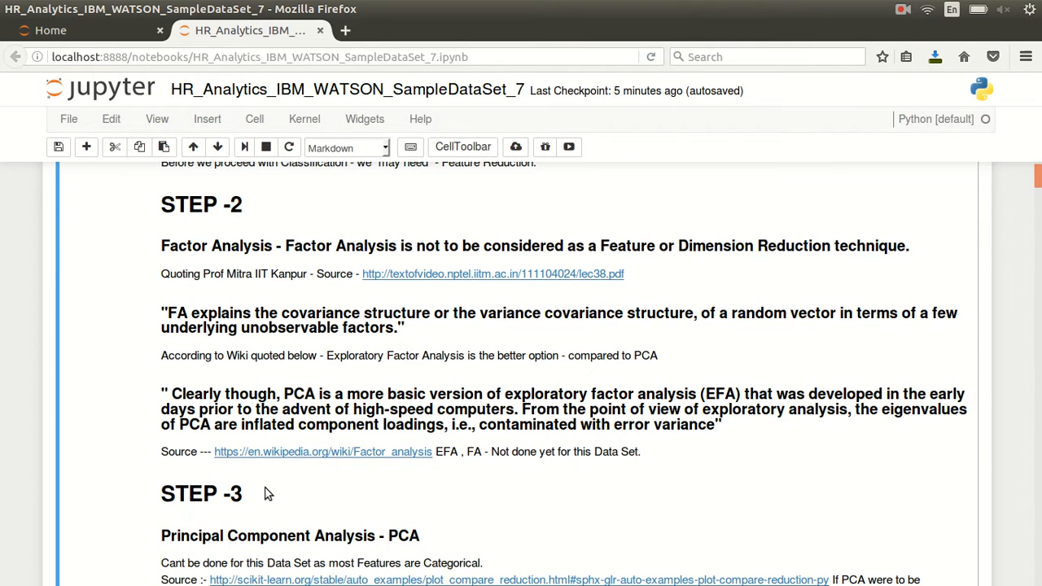
{"action": "scroll", "scroll_direction": "down", "scroll_amount": 3}
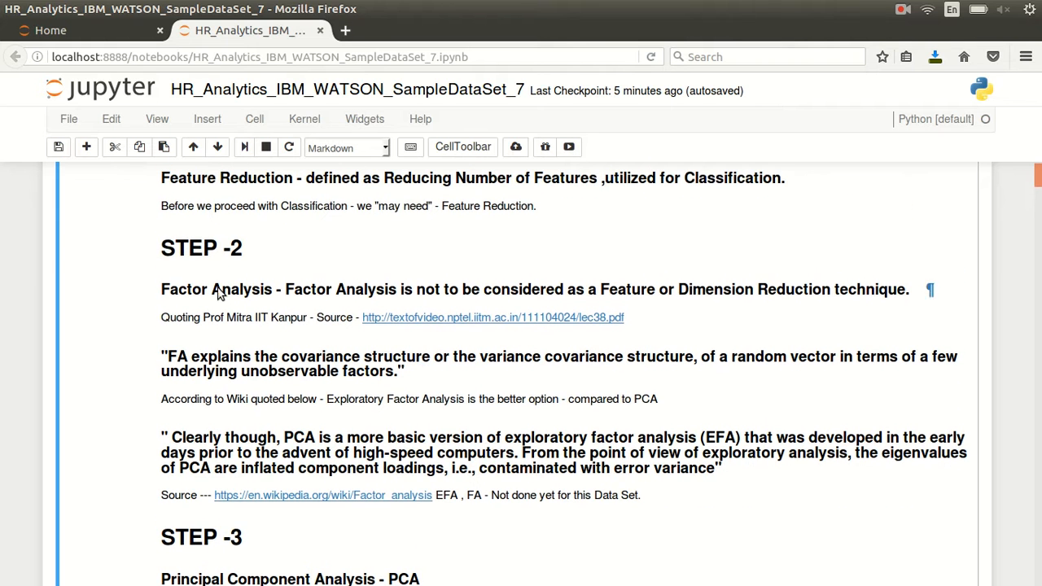
{"action": "scroll", "scroll_direction": "down", "scroll_amount": 3}
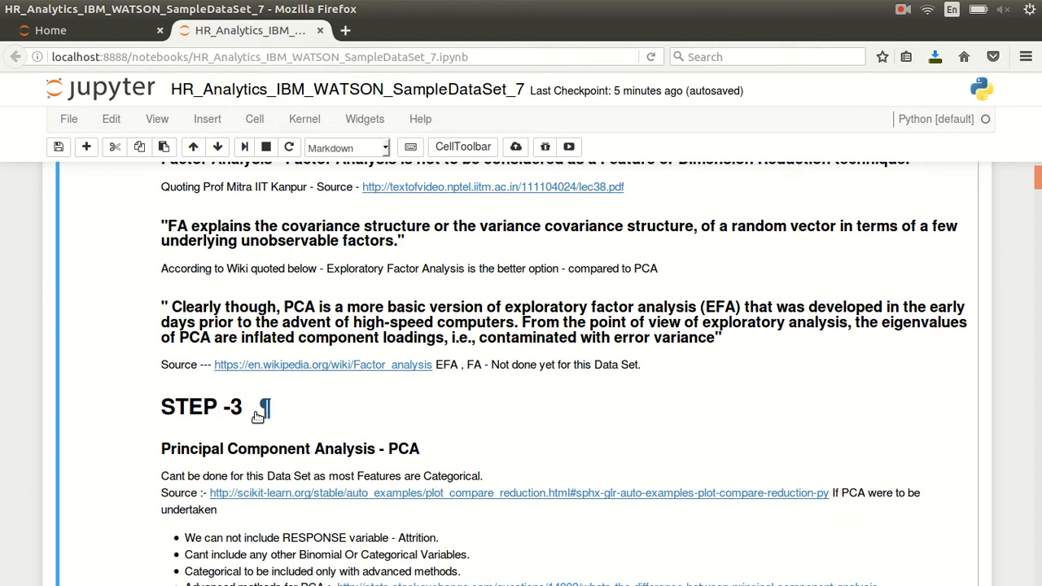
{"action": "scroll", "scroll_direction": "down", "scroll_amount": 3}
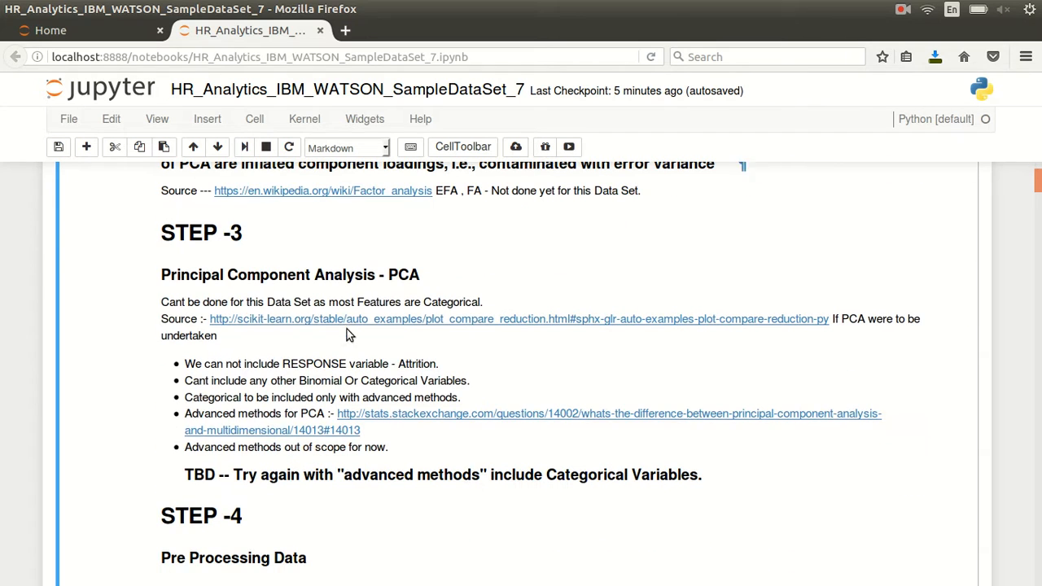
{"action": "mouse_move", "coordinate": [513, 426]}
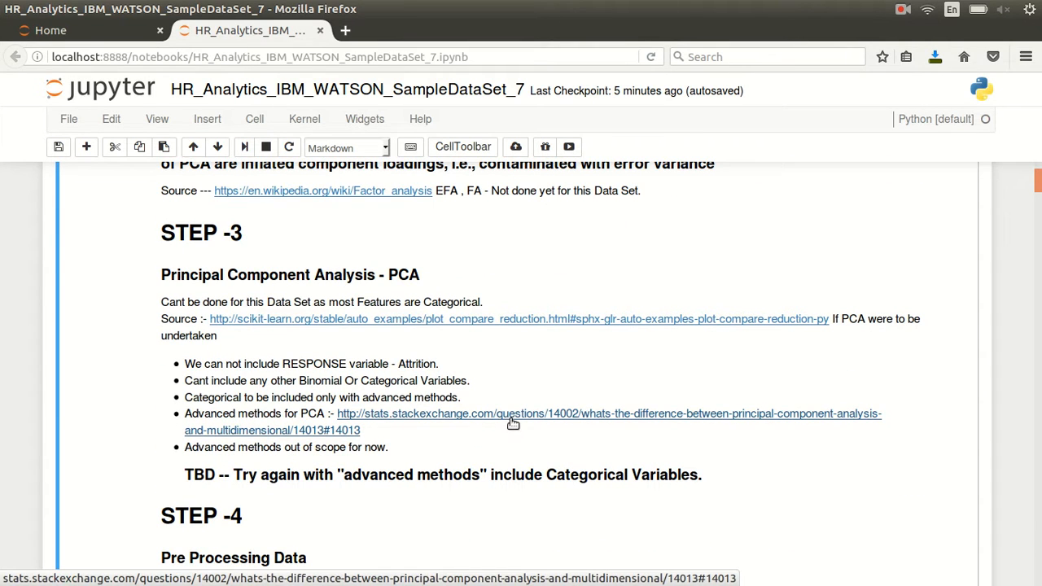
Scroll past PCA to STEP -4 Pre Processing Data and its scaling options.
{"action": "scroll", "scroll_direction": "down", "scroll_amount": 3}
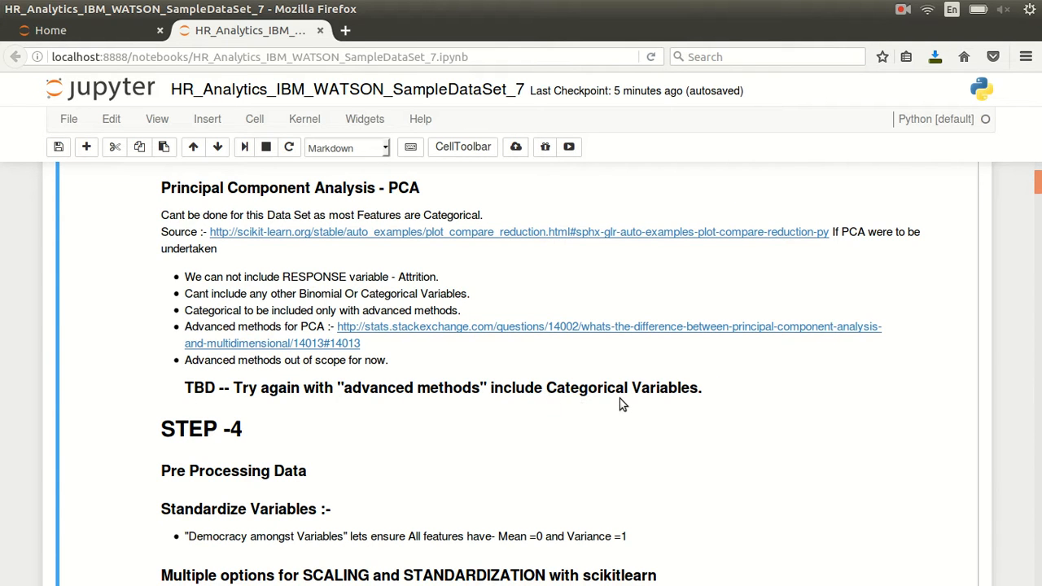
{"action": "mouse_move", "coordinate": [619, 405]}
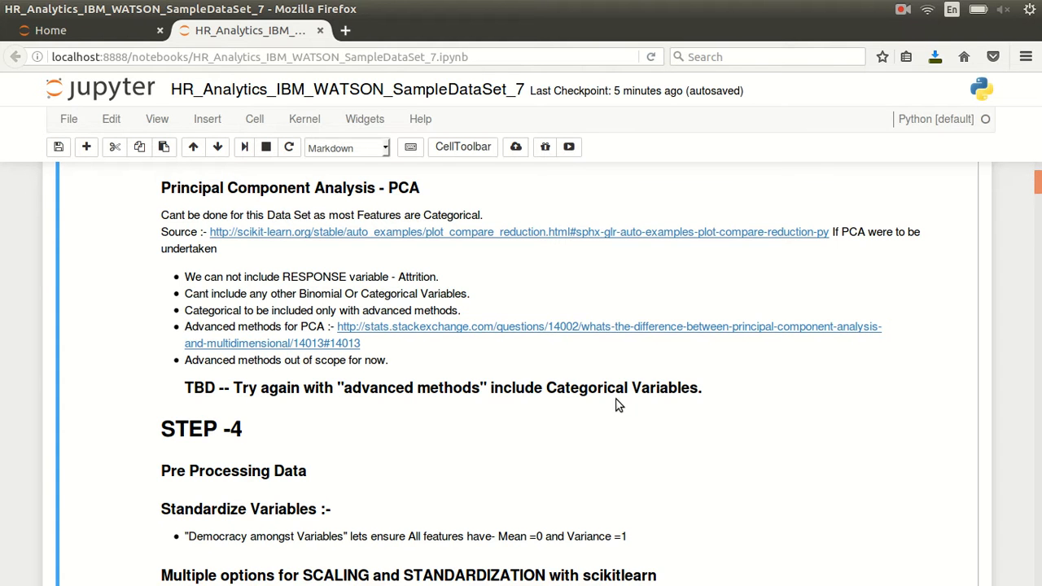
{"action": "scroll", "scroll_direction": "down", "scroll_amount": 3}
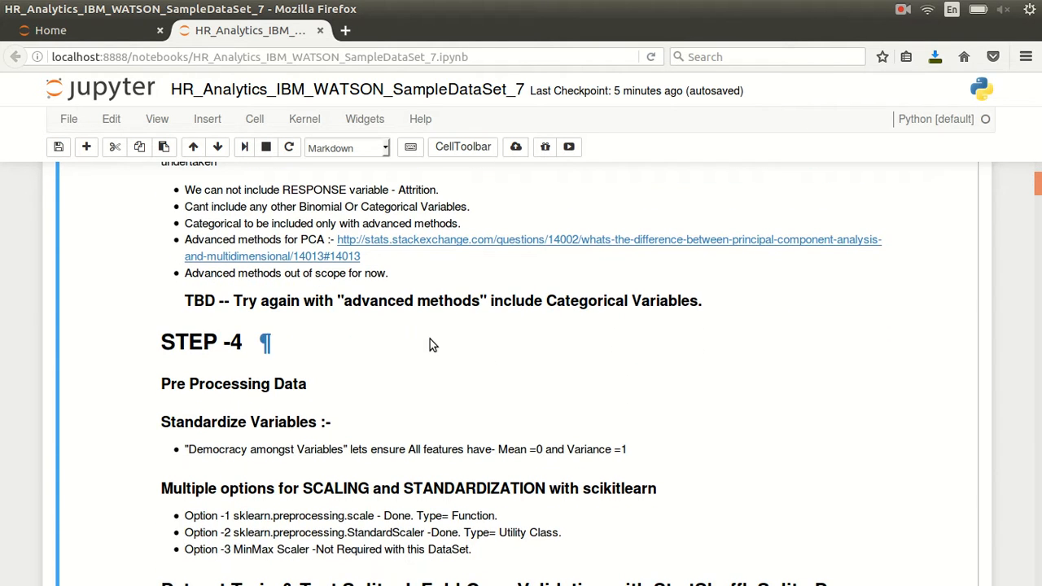
{"action": "scroll", "scroll_direction": "down", "scroll_amount": 3}
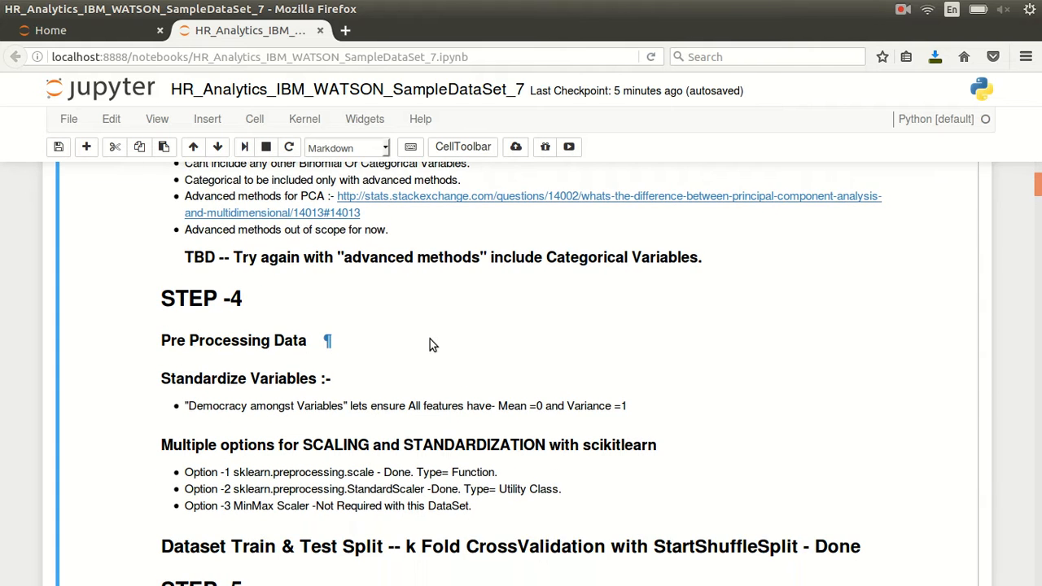
{"action": "scroll", "scroll_direction": "down", "scroll_amount": 3}
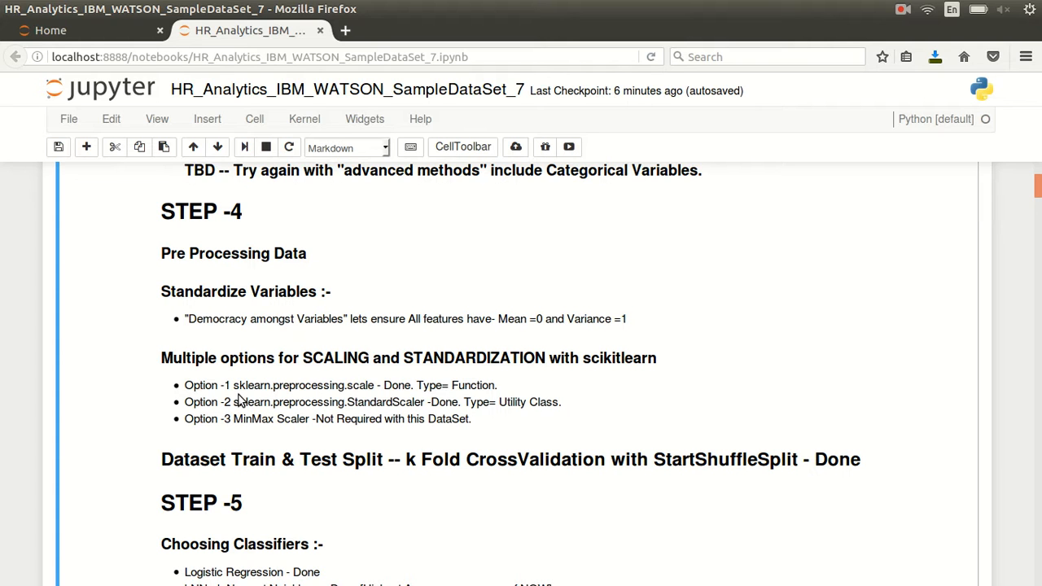
Scroll to the STEP -5 Choosing Classifiers list, with Step 6 Model Evaluation below.
{"action": "scroll", "scroll_direction": "down", "scroll_amount": 3}
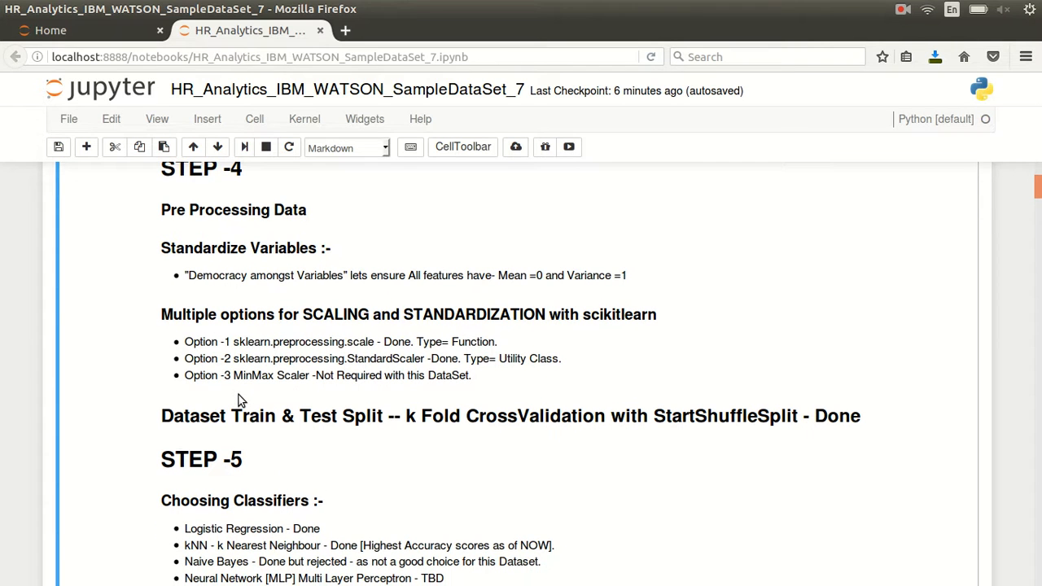
{"action": "scroll", "scroll_direction": "down", "scroll_amount": 3}
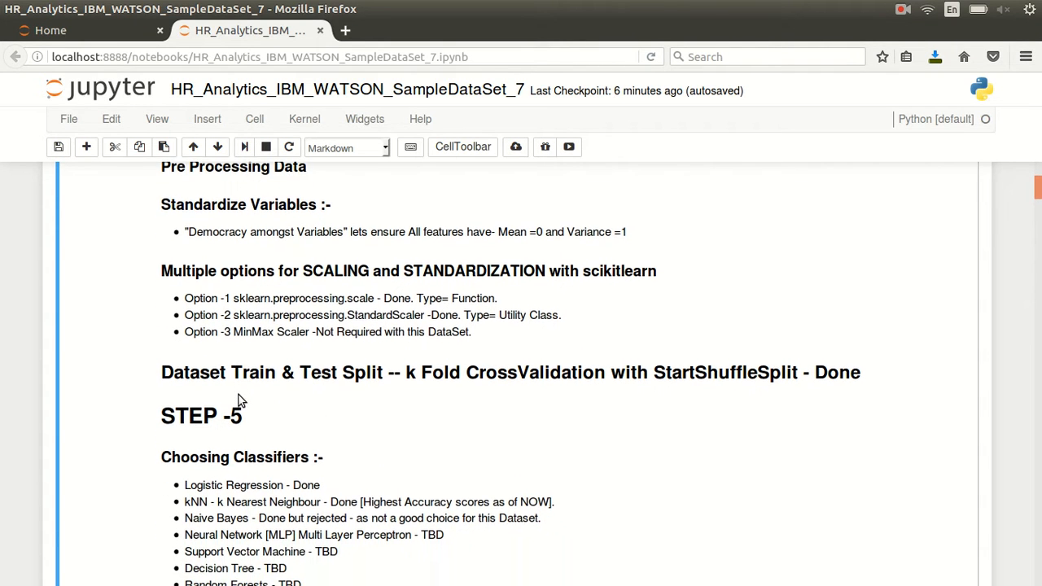
{"action": "scroll", "scroll_direction": "down", "scroll_amount": 3}
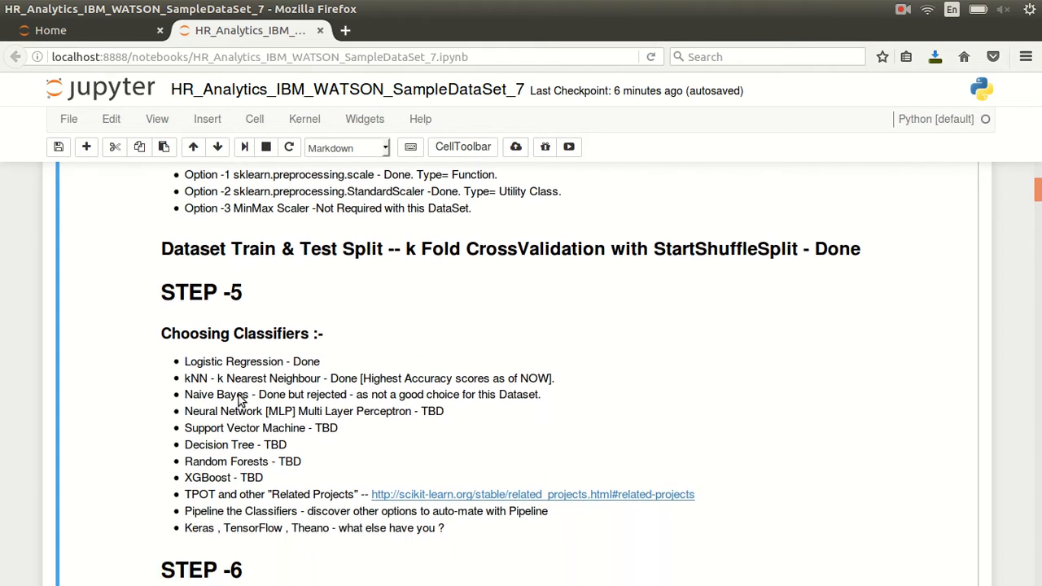
{"action": "scroll", "scroll_direction": "down", "scroll_amount": 3}
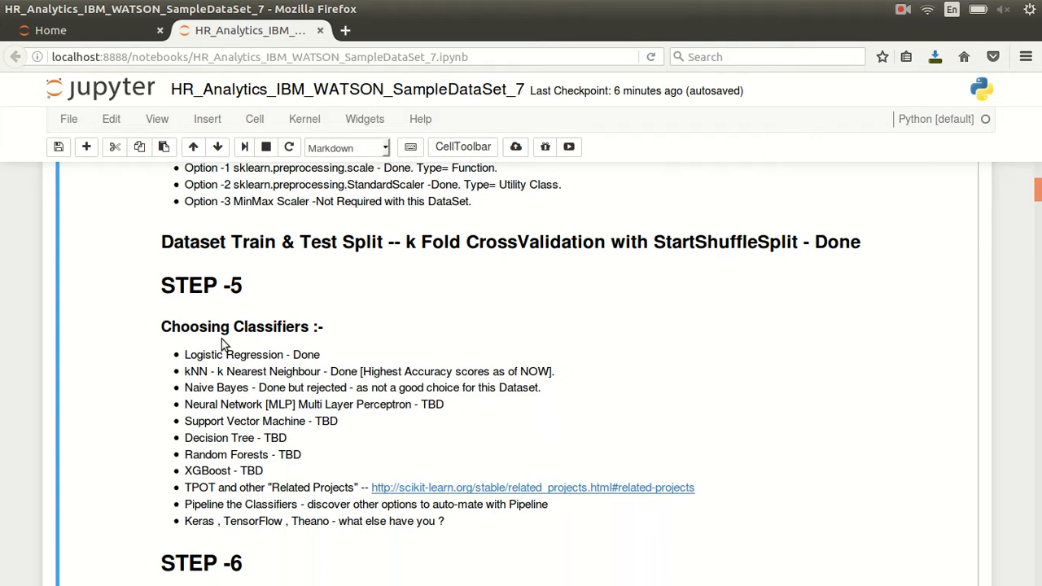
{"action": "mouse_move", "coordinate": [809, 180]}
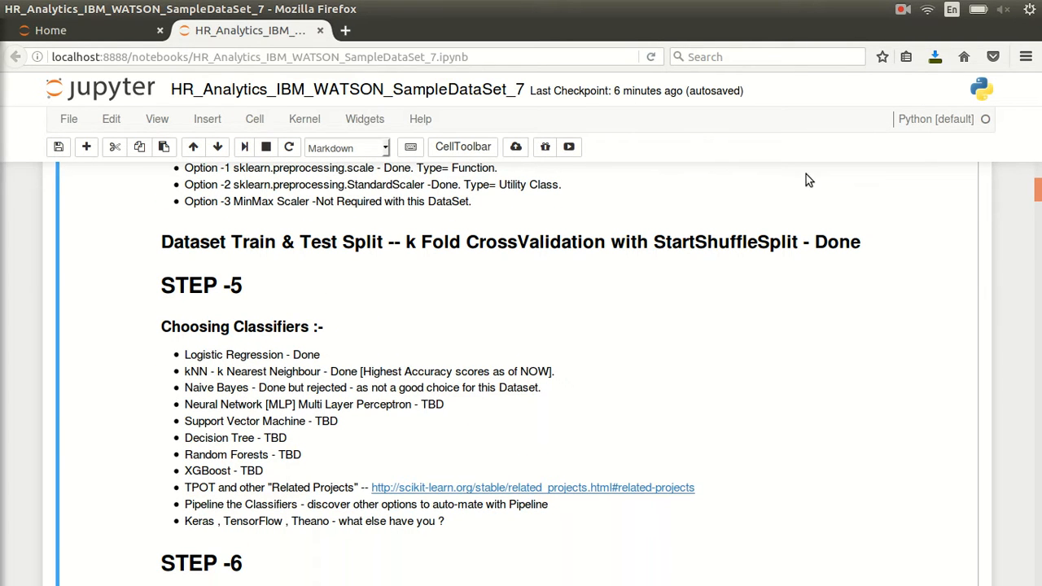
{"action": "mouse_move", "coordinate": [540, 452]}
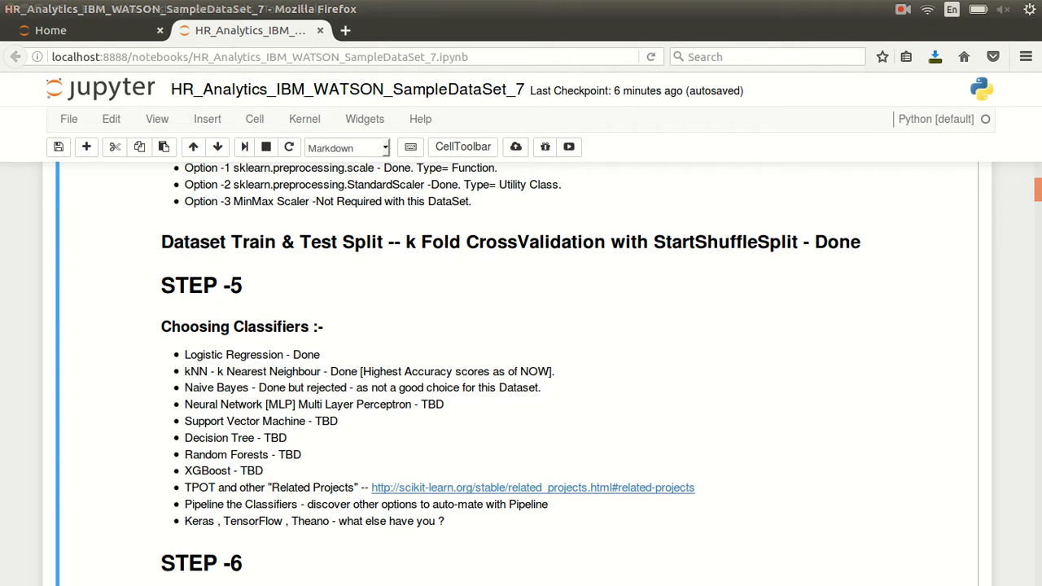
{"action": "mouse_move", "coordinate": [441, 434]}
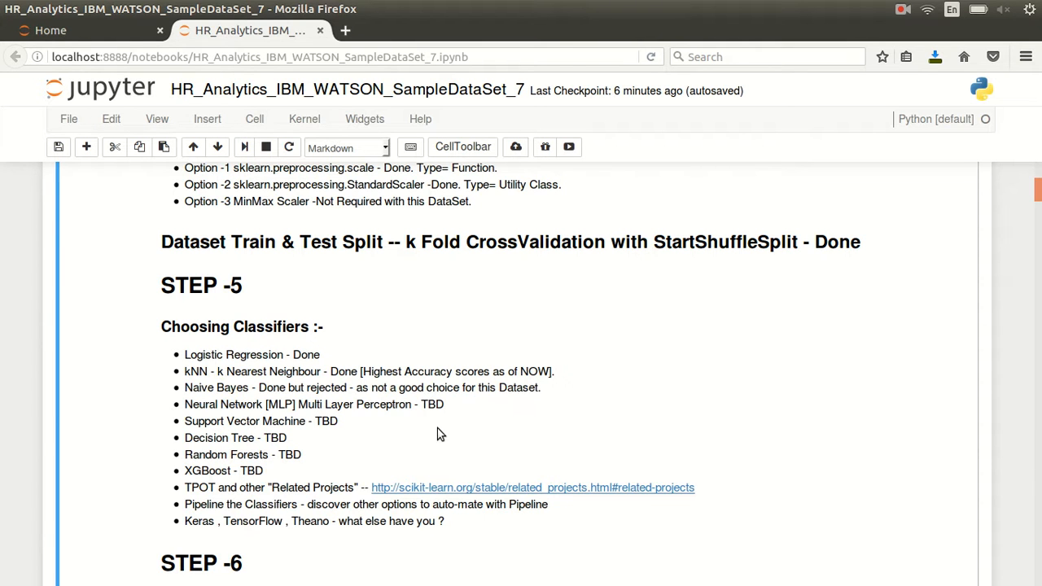
{"action": "mouse_move", "coordinate": [443, 431]}
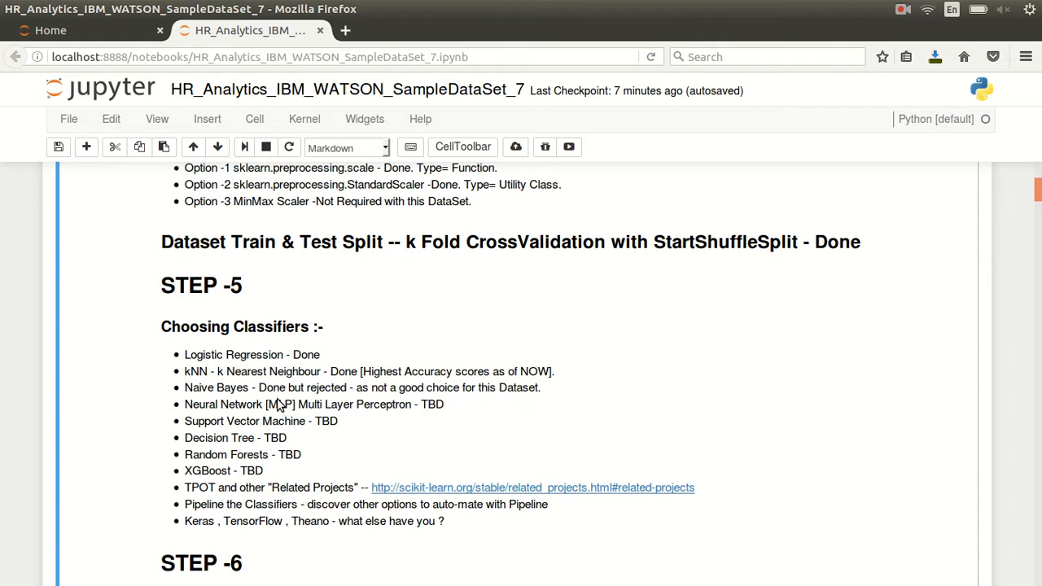
{"action": "scroll", "scroll_direction": "down", "scroll_amount": 3}
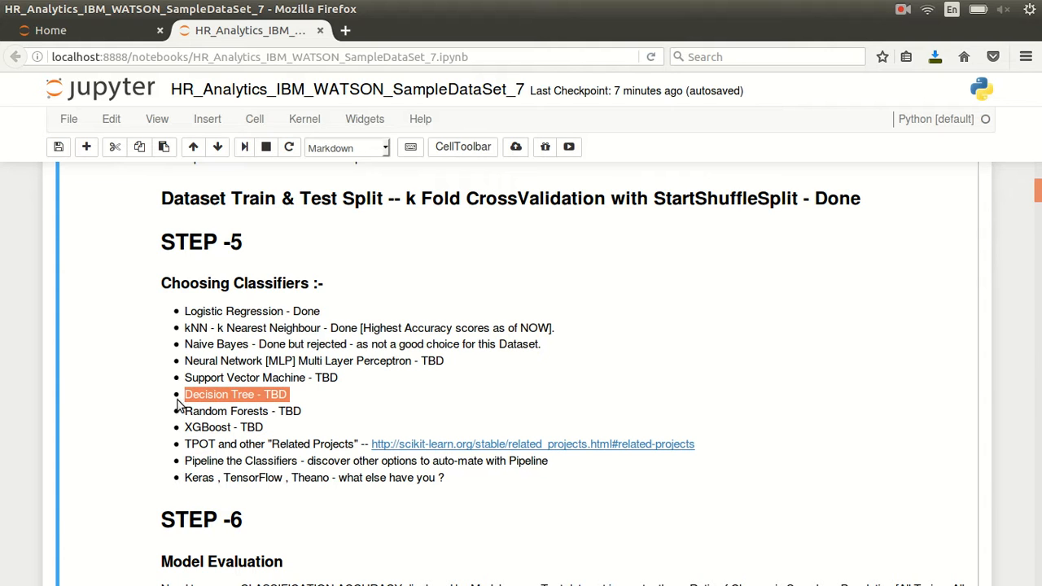
{"action": "mouse_move", "coordinate": [201, 416]}
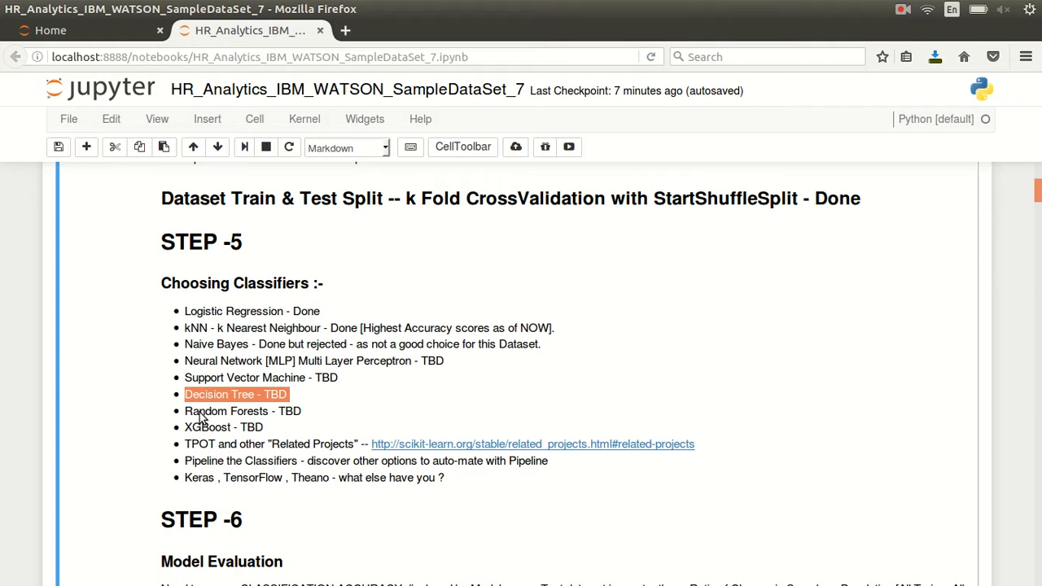
{"action": "scroll", "scroll_direction": "down", "scroll_amount": 3}
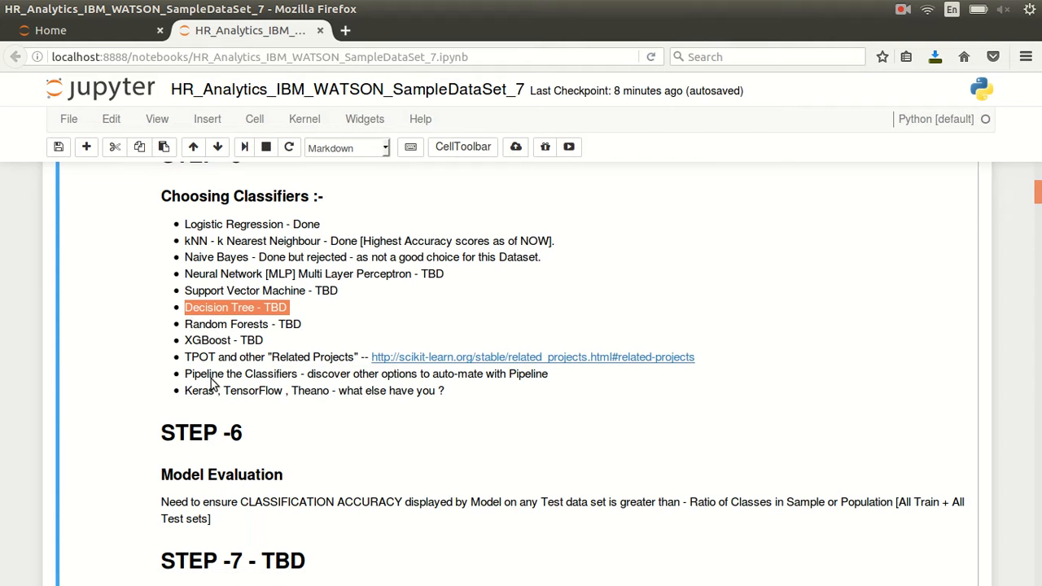
{"action": "mouse_move", "coordinate": [213, 344]}
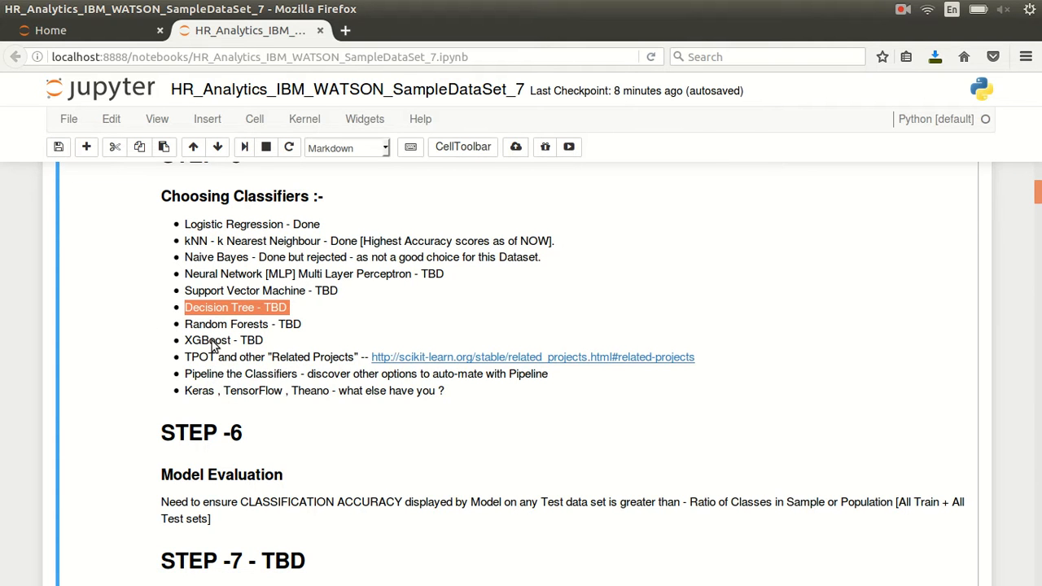
{"action": "mouse_move", "coordinate": [218, 380]}
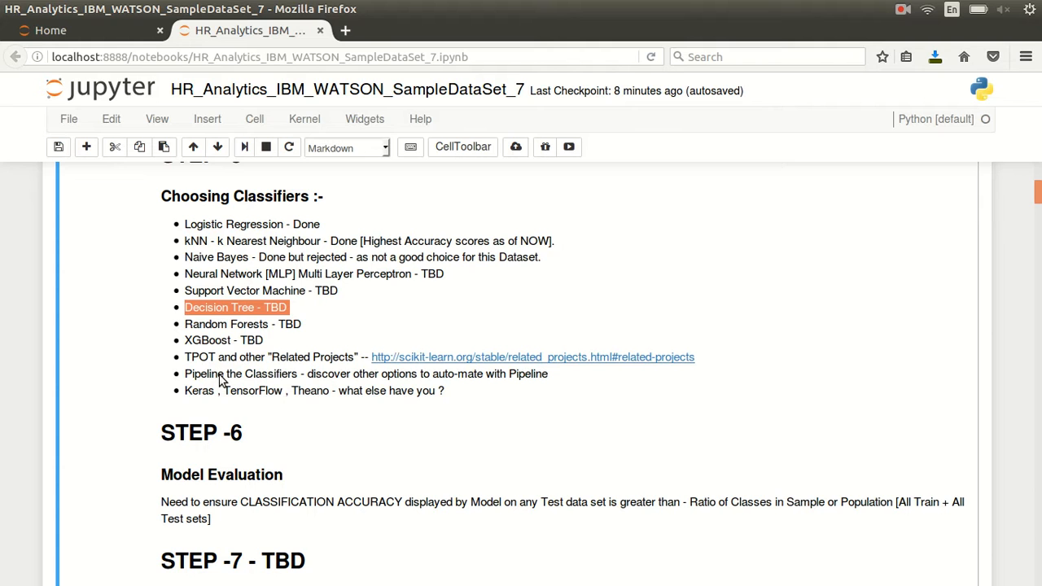
{"action": "mouse_move", "coordinate": [226, 366]}
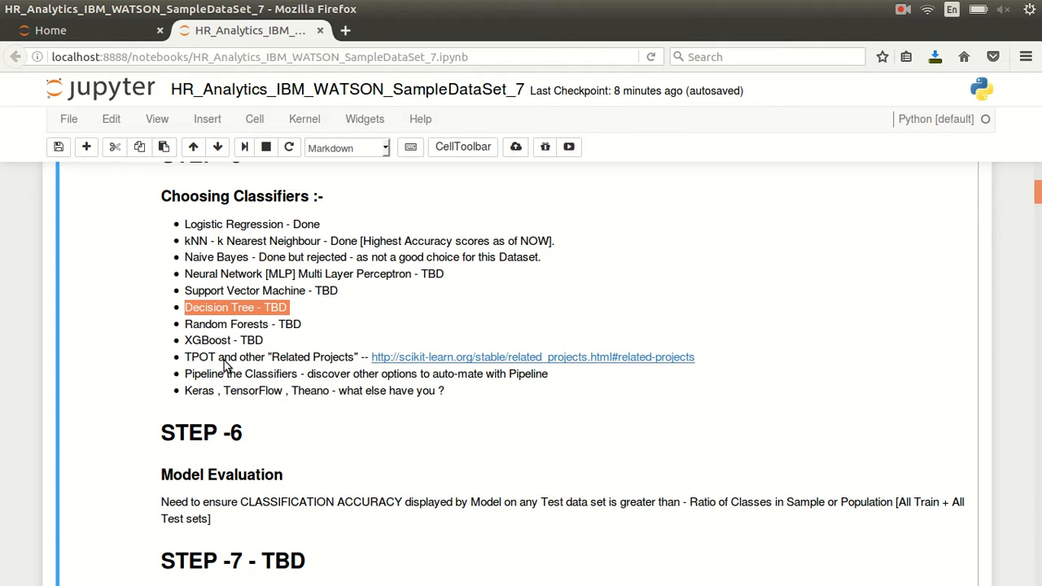
{"action": "mouse_move", "coordinate": [253, 365]}
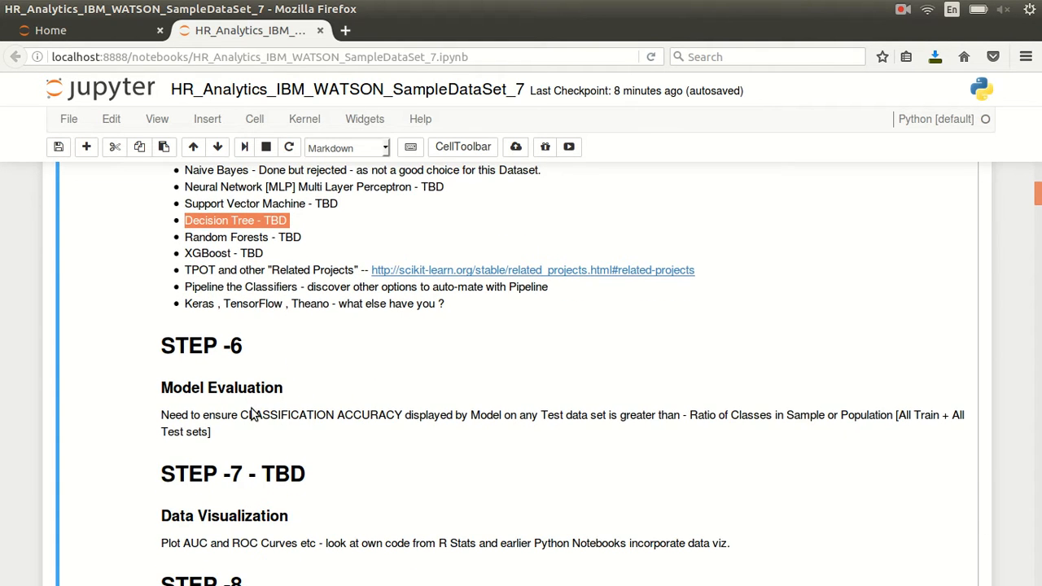
{"action": "scroll", "scroll_direction": "down", "scroll_amount": 3}
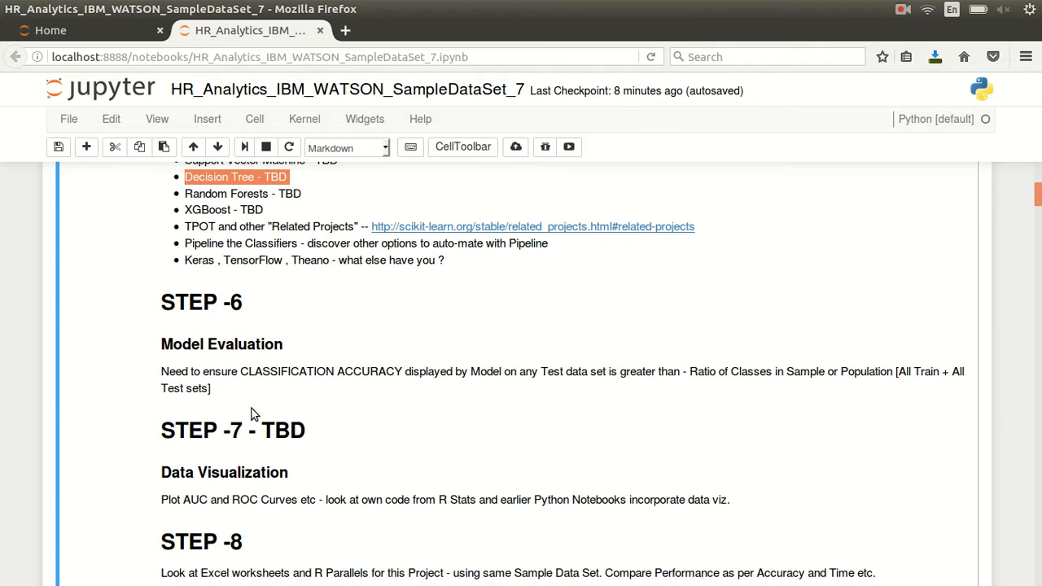
{"action": "scroll", "scroll_direction": "down", "scroll_amount": 3}
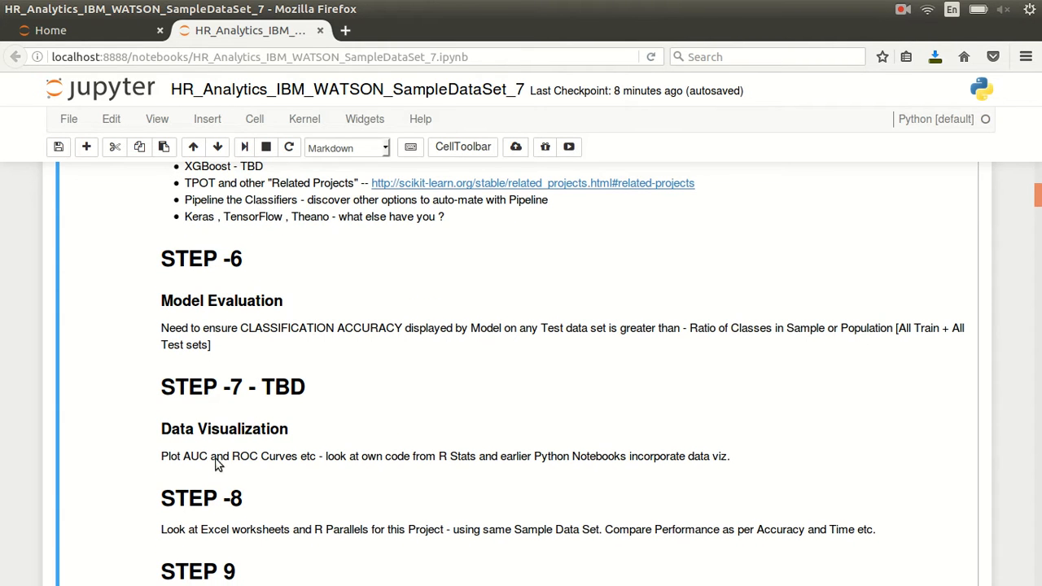
{"action": "scroll", "scroll_direction": "down", "scroll_amount": 3}
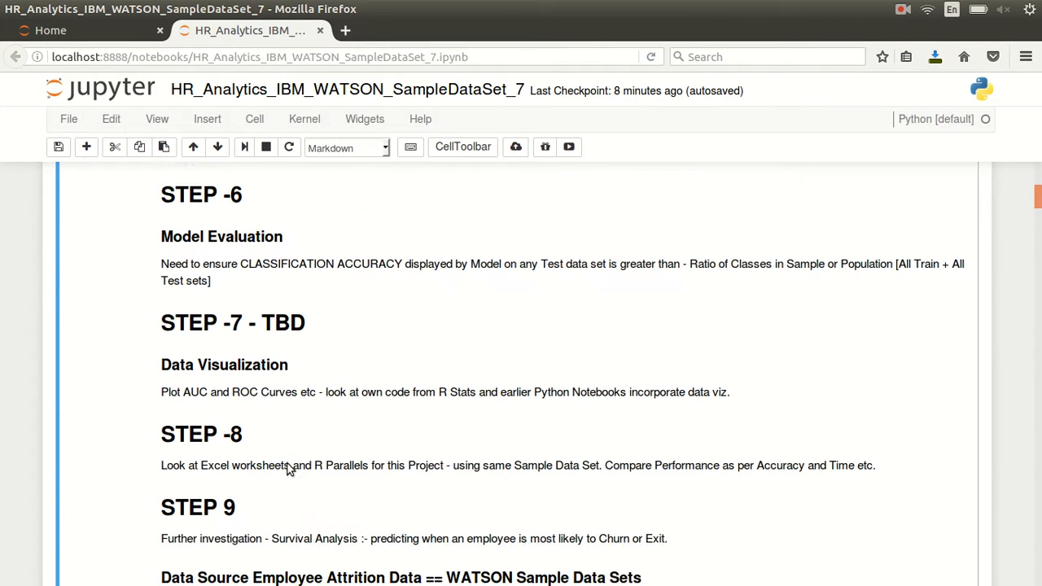
{"action": "scroll", "scroll_direction": "down", "scroll_amount": 3}
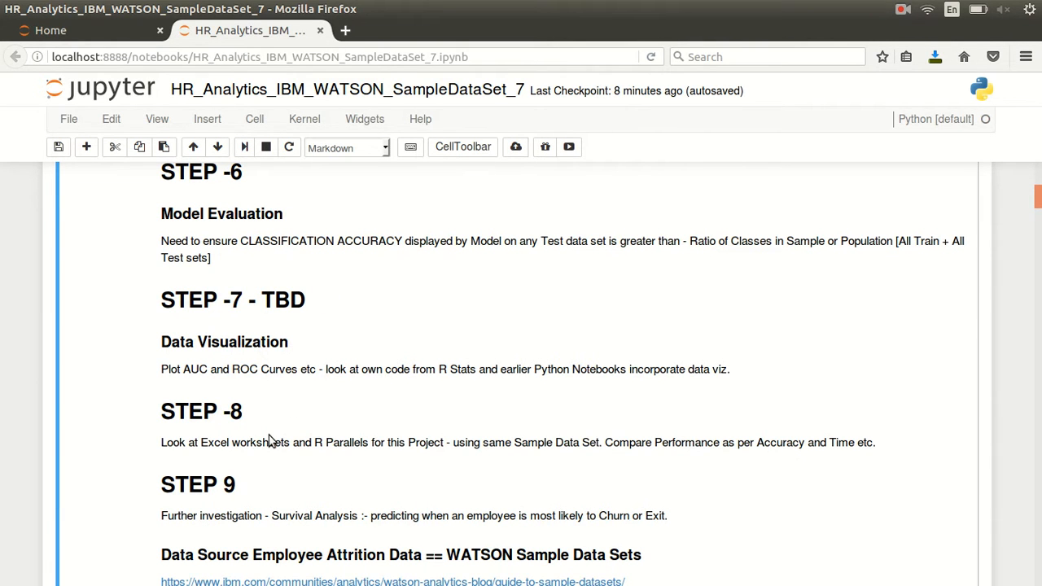
{"action": "scroll", "scroll_direction": "down", "scroll_amount": 3}
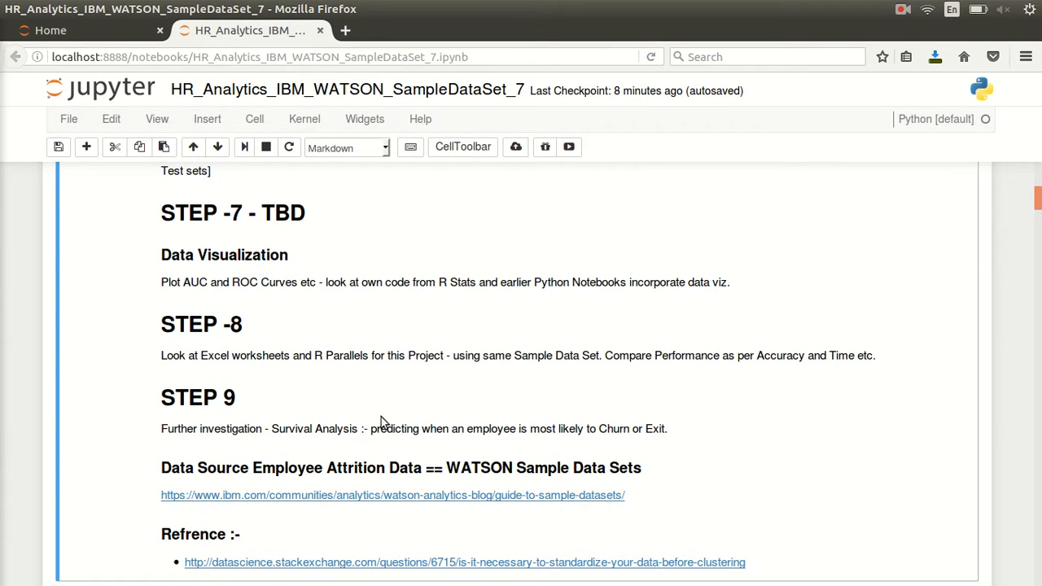
Scroll to the In [5] df1.plot(kind='box') feature means and variances plot.
{"action": "scroll", "scroll_direction": "down", "scroll_amount": 3}
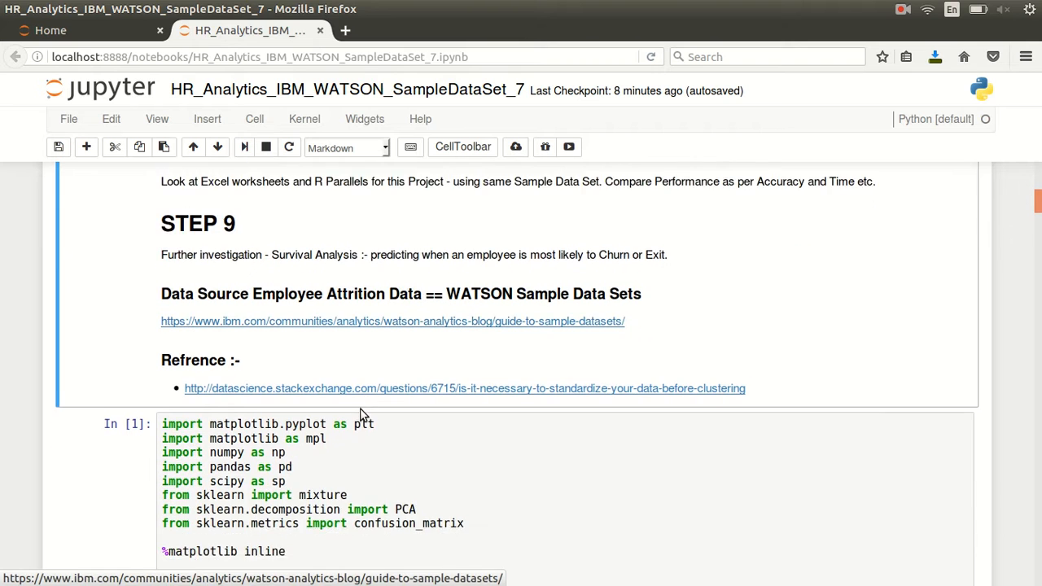
{"action": "scroll", "scroll_direction": "down", "scroll_amount": 3}
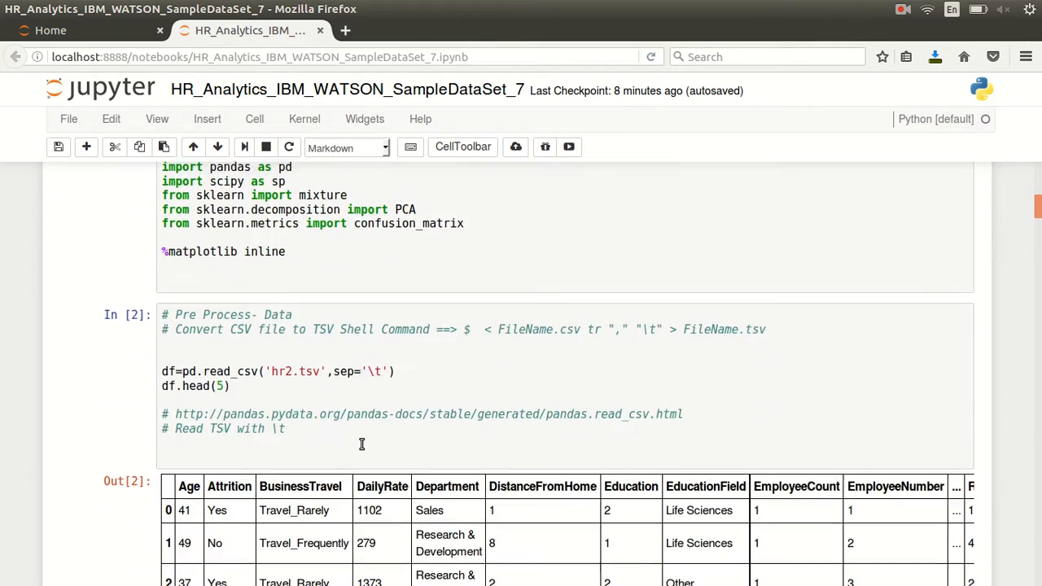
{"action": "scroll", "scroll_direction": "down", "scroll_amount": 3}
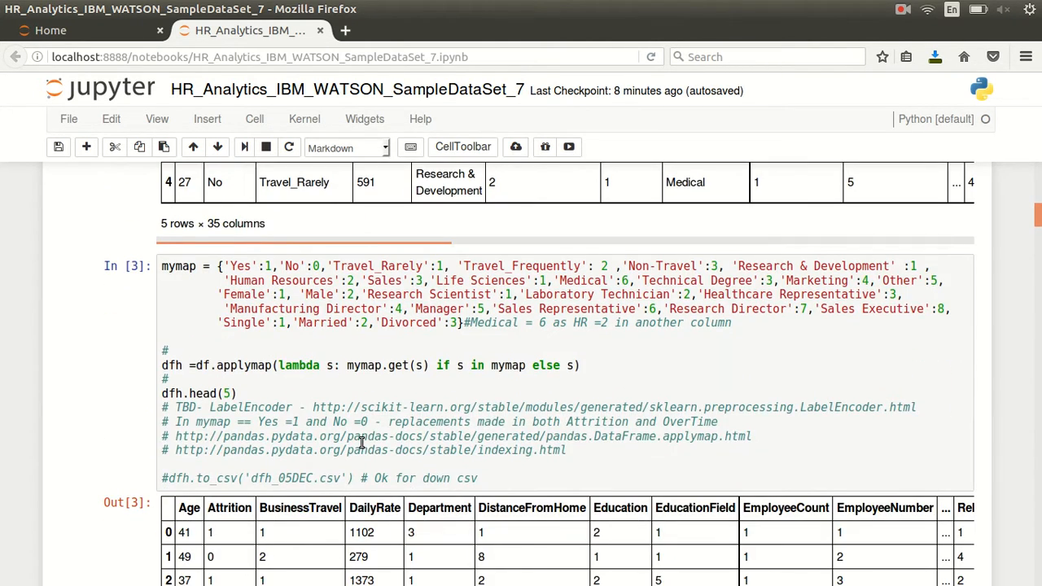
{"action": "scroll", "scroll_direction": "down", "scroll_amount": 3}
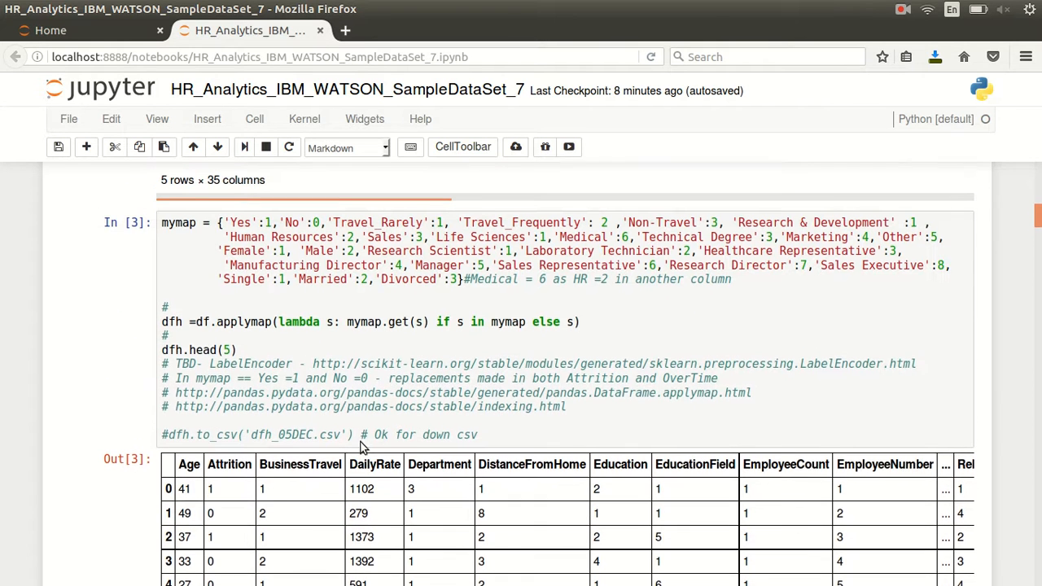
{"action": "mouse_move", "coordinate": [298, 362]}
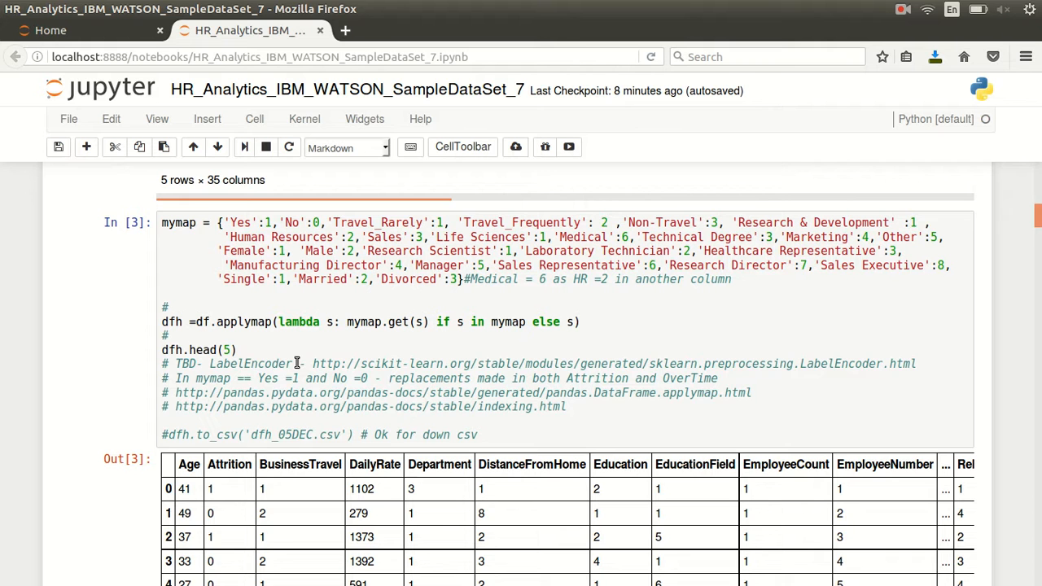
{"action": "scroll", "scroll_direction": "down", "scroll_amount": 3}
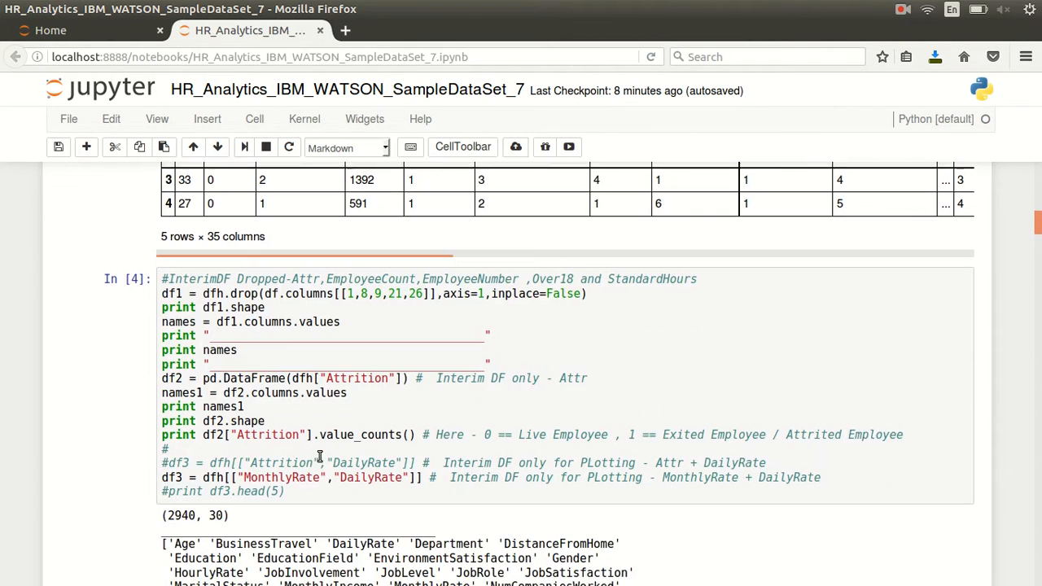
{"action": "scroll", "scroll_direction": "down", "scroll_amount": 3}
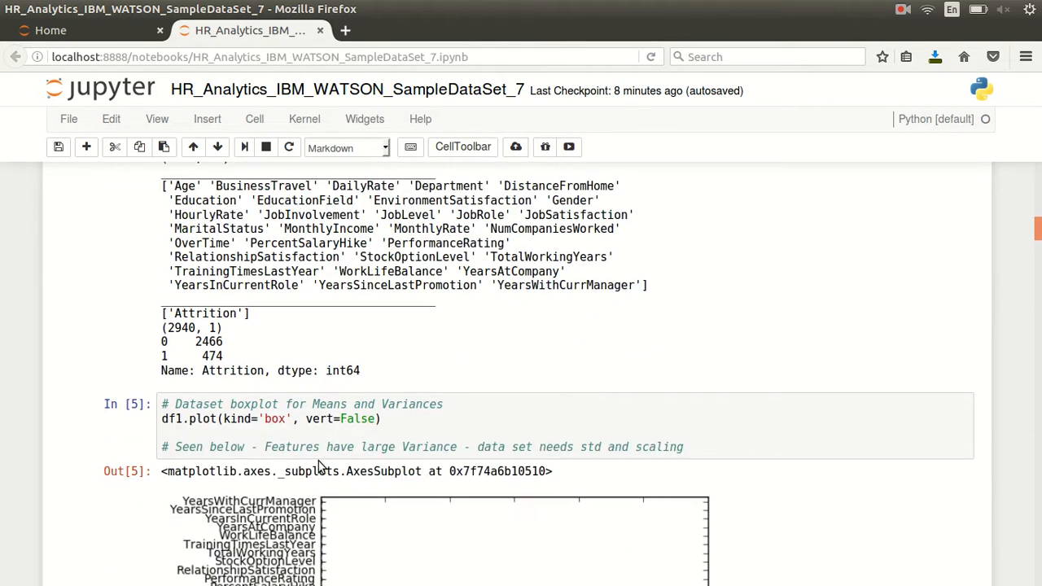
{"action": "scroll", "scroll_direction": "down", "scroll_amount": 3}
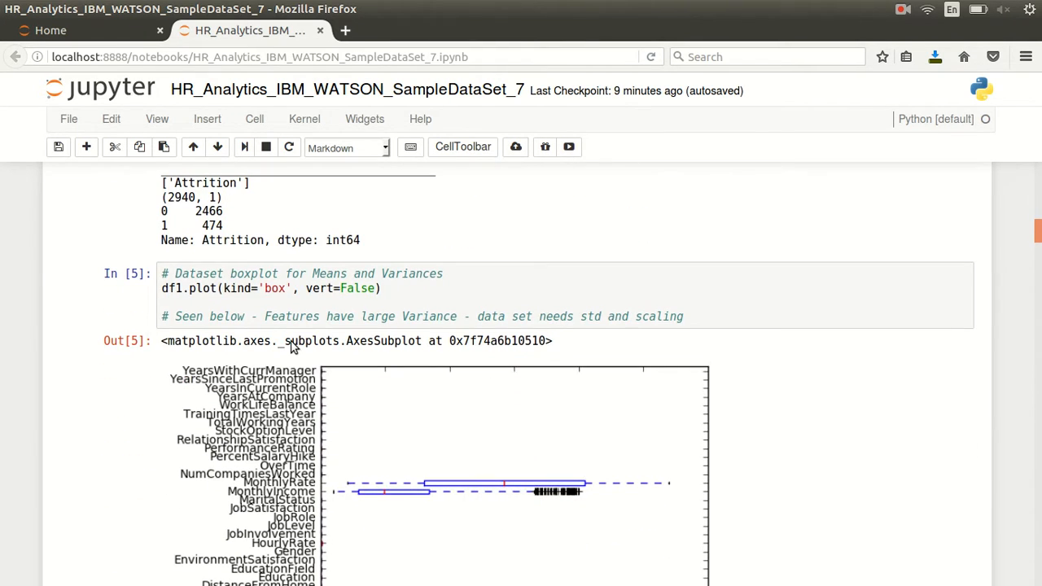
{"action": "scroll", "scroll_direction": "down", "scroll_amount": 3}
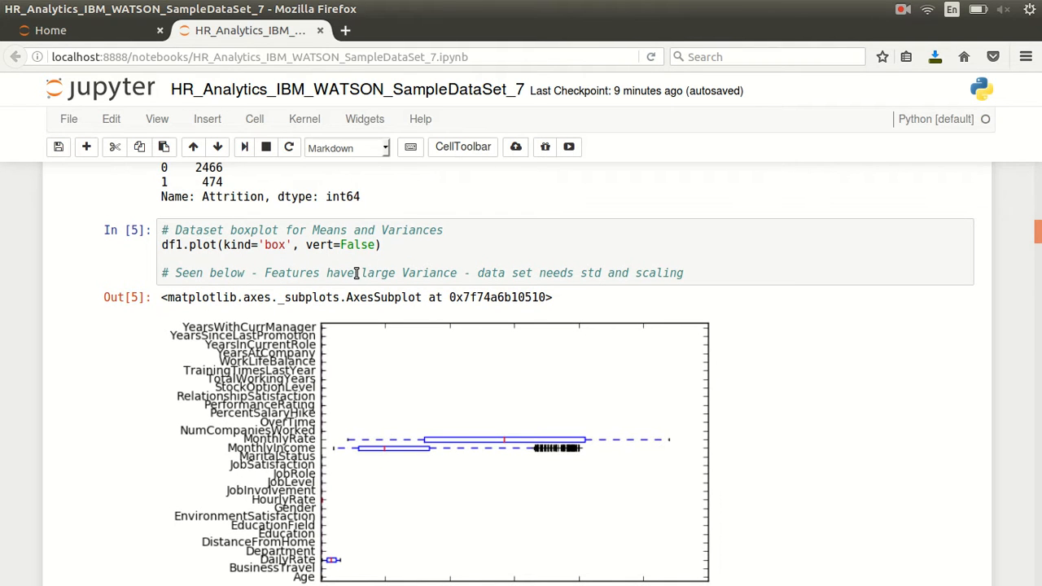
{"action": "mouse_move", "coordinate": [376, 472]}
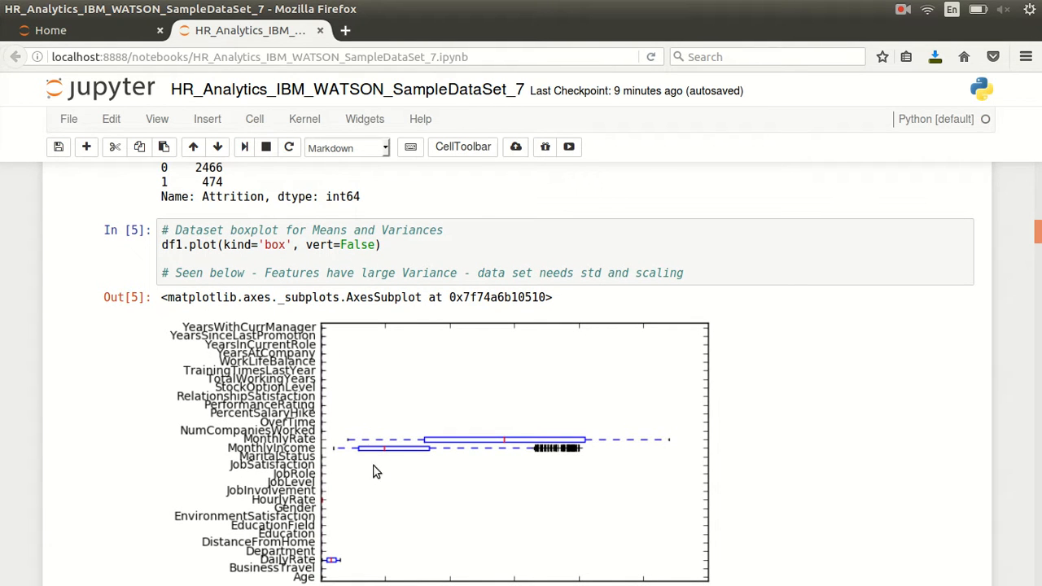
{"action": "mouse_move", "coordinate": [394, 411]}
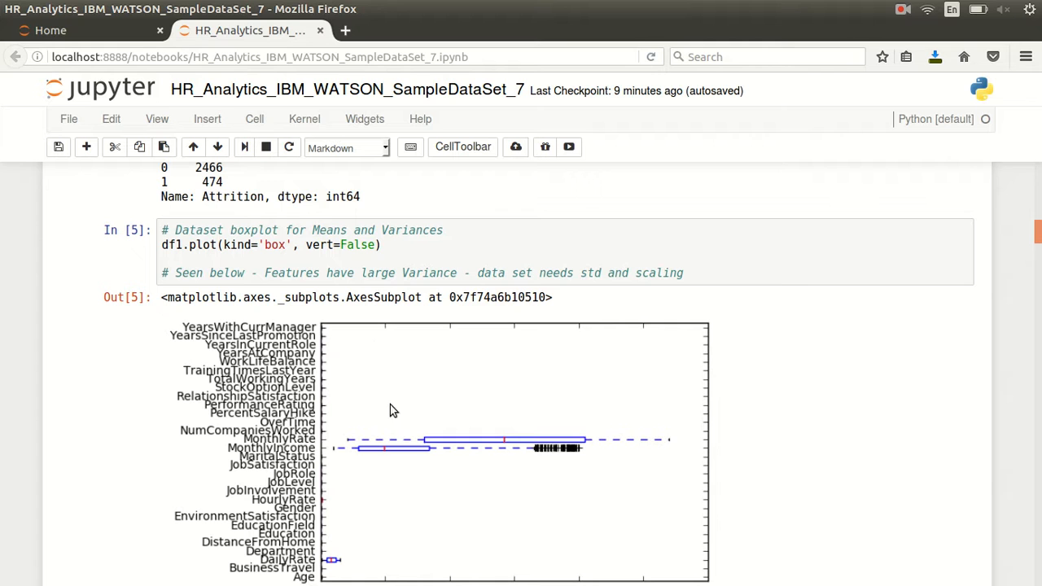
{"action": "mouse_move", "coordinate": [516, 454]}
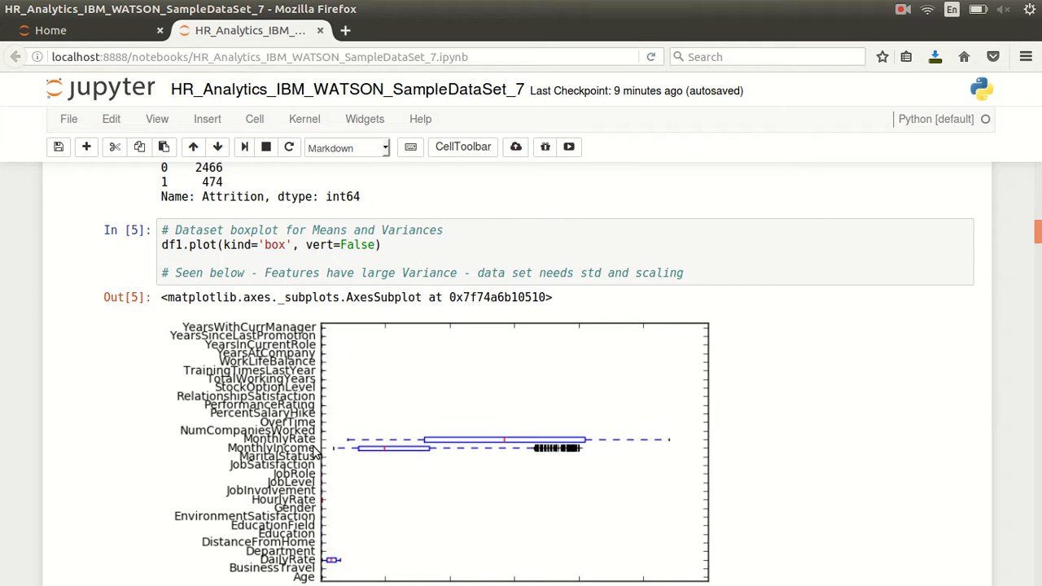
{"action": "mouse_move", "coordinate": [509, 451]}
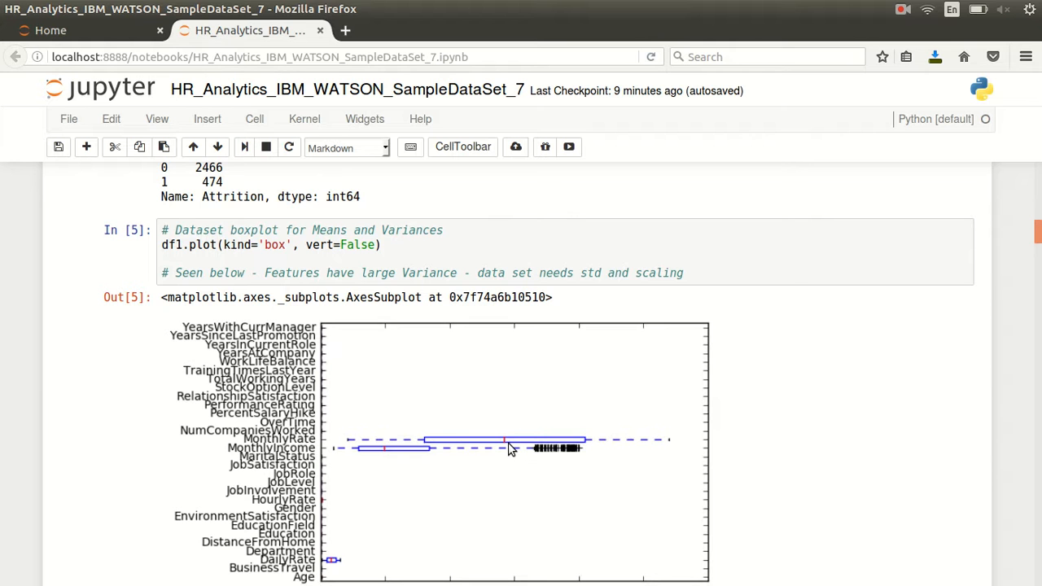
{"action": "scroll", "scroll_direction": "down", "scroll_amount": 3}
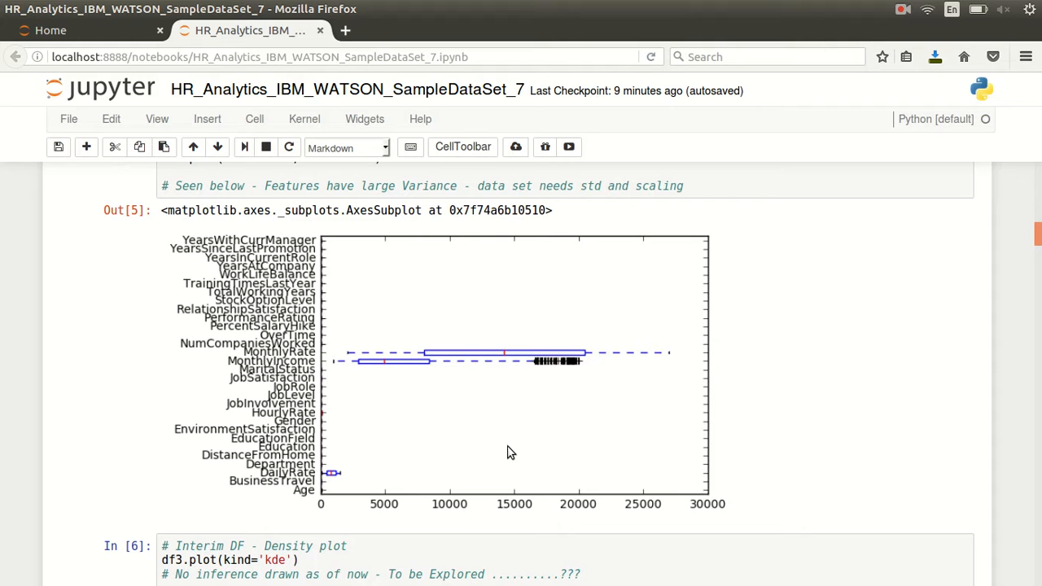
{"action": "mouse_move", "coordinate": [332, 483]}
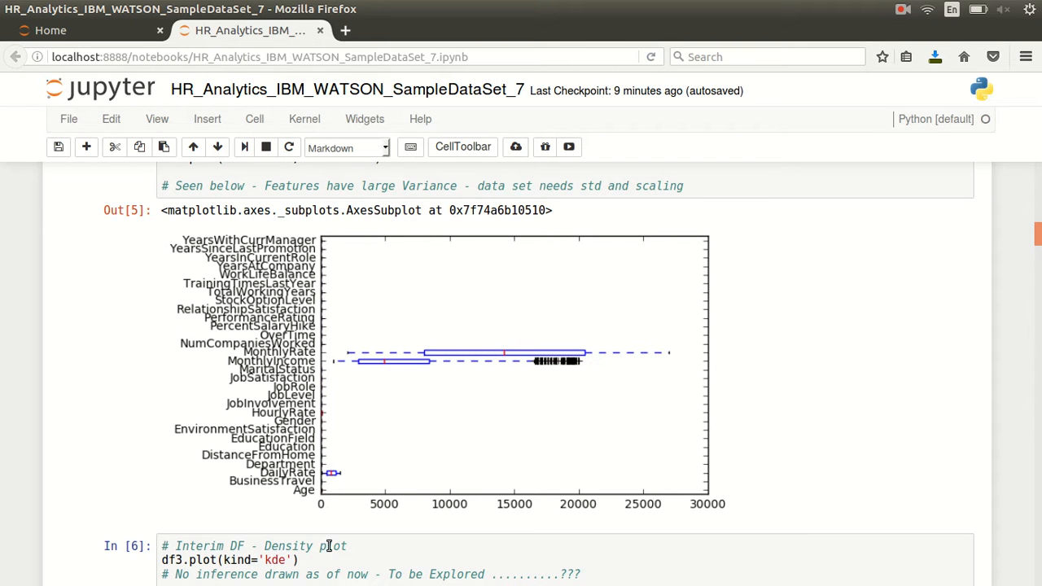
{"action": "mouse_move", "coordinate": [389, 463]}
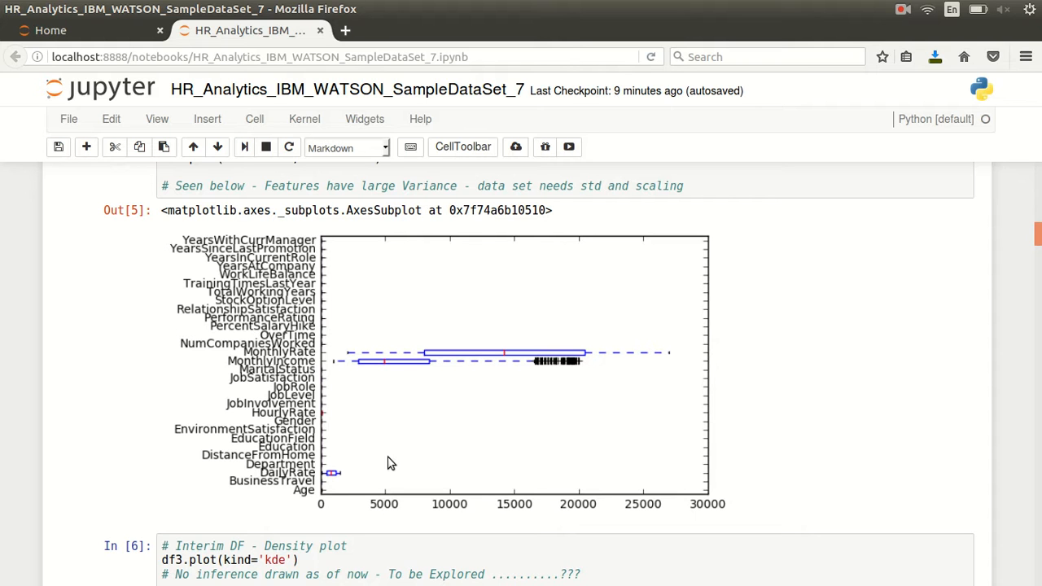
{"action": "mouse_move", "coordinate": [575, 304]}
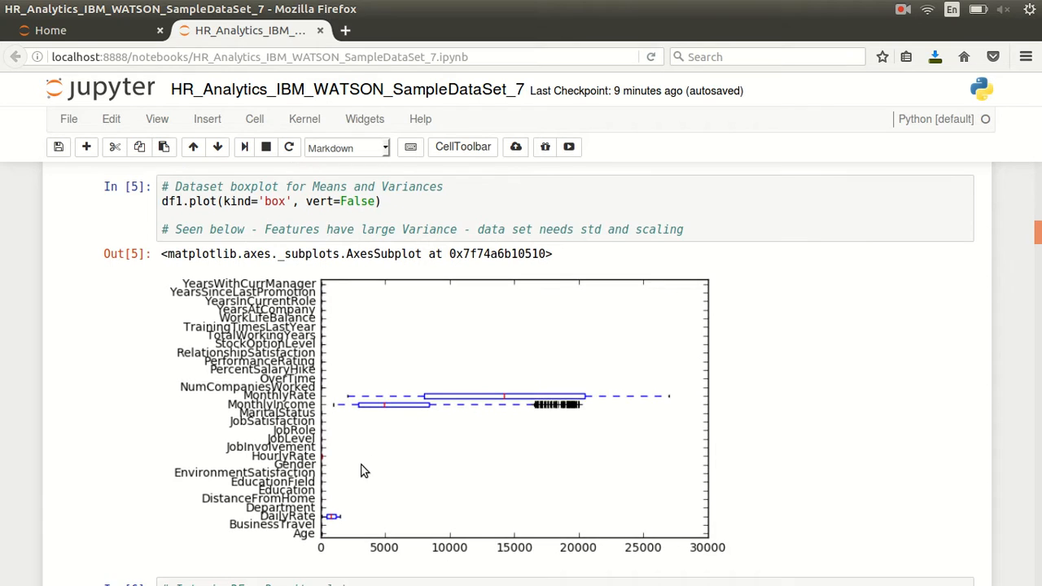
Scroll past the In [6] kde plot to the In [7] 'Convert DF to Numpy Array' cell.
{"action": "scroll", "scroll_direction": "down", "scroll_amount": 3}
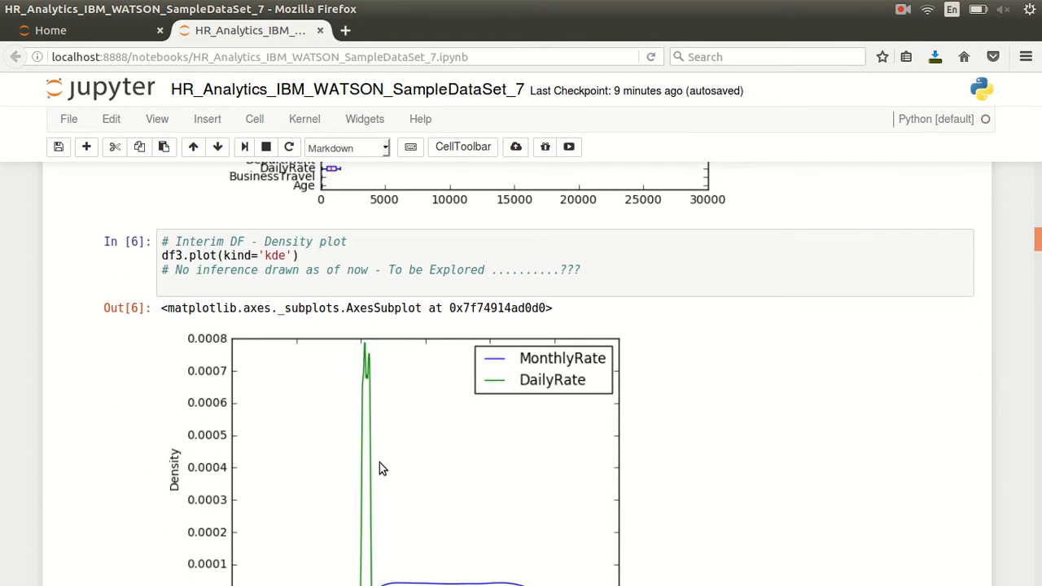
{"action": "scroll", "scroll_direction": "down", "scroll_amount": 3}
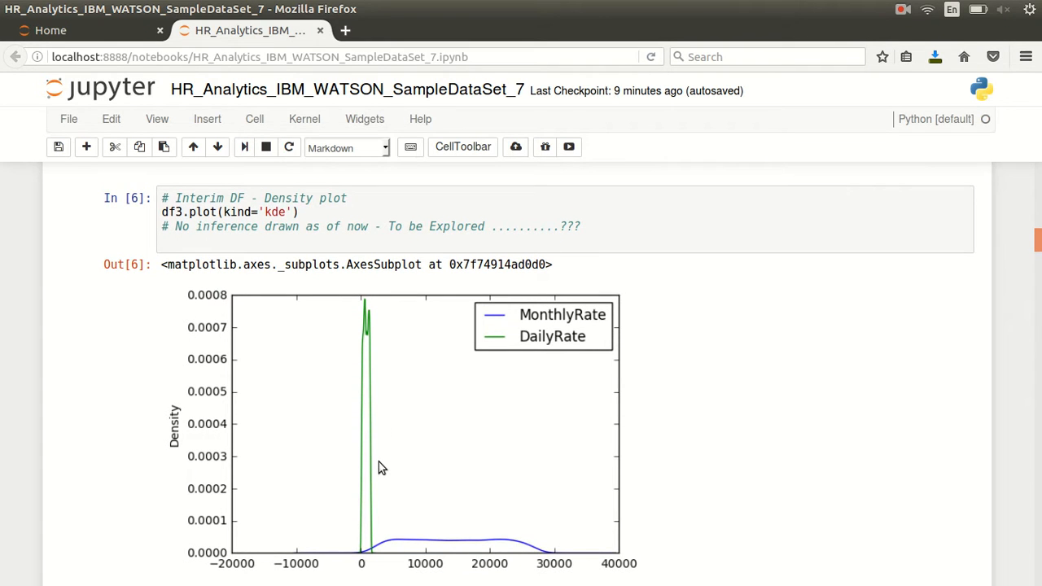
{"action": "scroll", "scroll_direction": "down", "scroll_amount": 3}
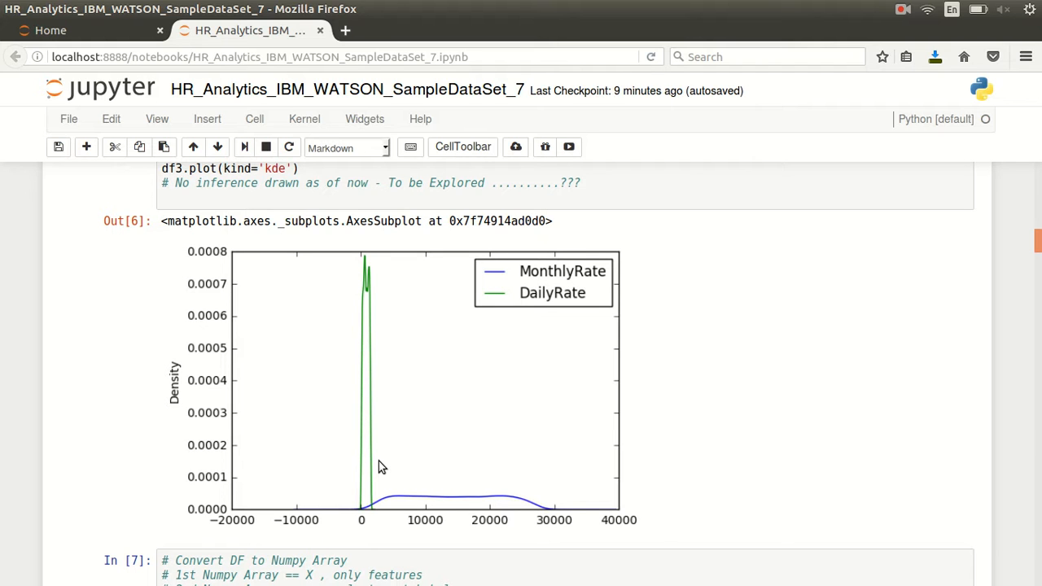
{"action": "mouse_move", "coordinate": [245, 182]}
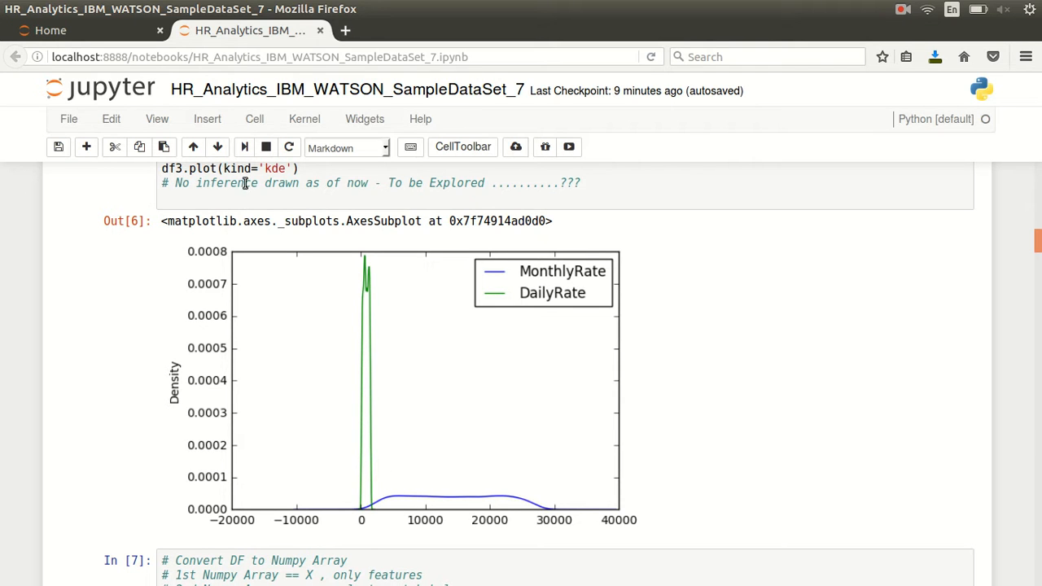
{"action": "scroll", "scroll_direction": "down", "scroll_amount": 3}
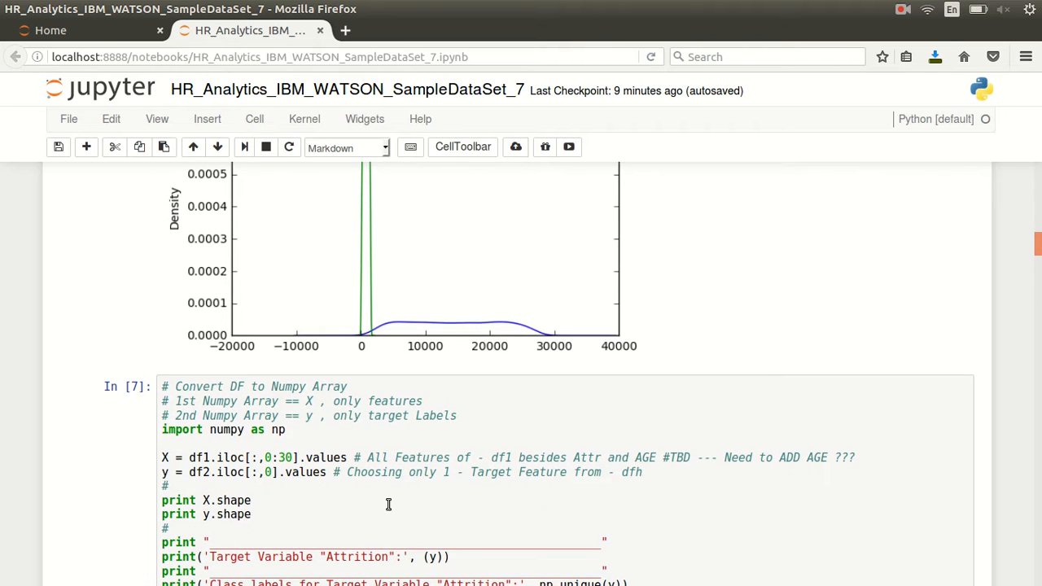
{"action": "scroll", "scroll_direction": "down", "scroll_amount": 3}
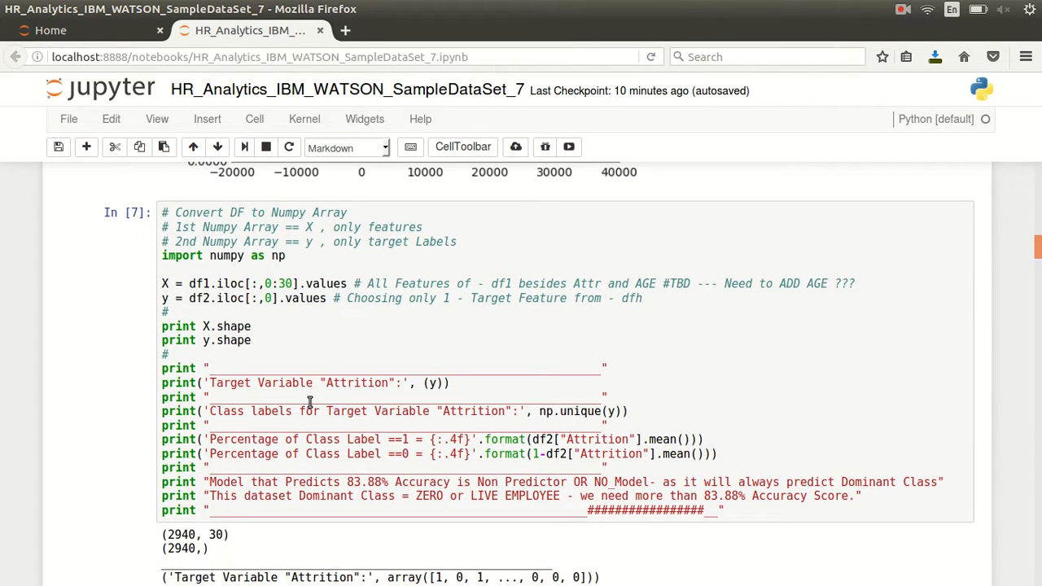
Scroll to the In [8] StratifiedShuffleSplit cell and place the cursor inside it.
{"action": "scroll", "scroll_direction": "down", "scroll_amount": 3}
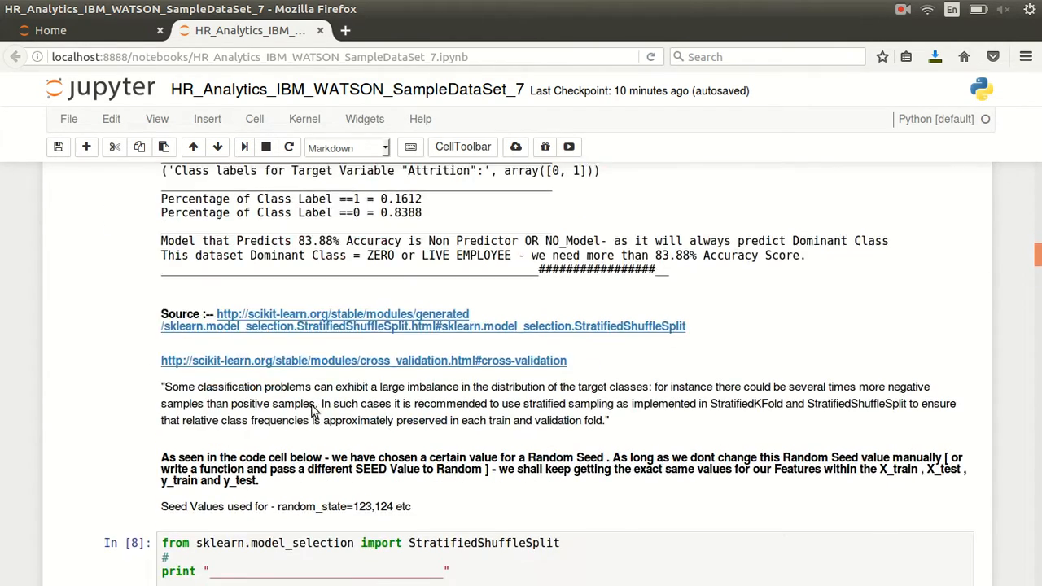
{"action": "scroll", "scroll_direction": "down", "scroll_amount": 3}
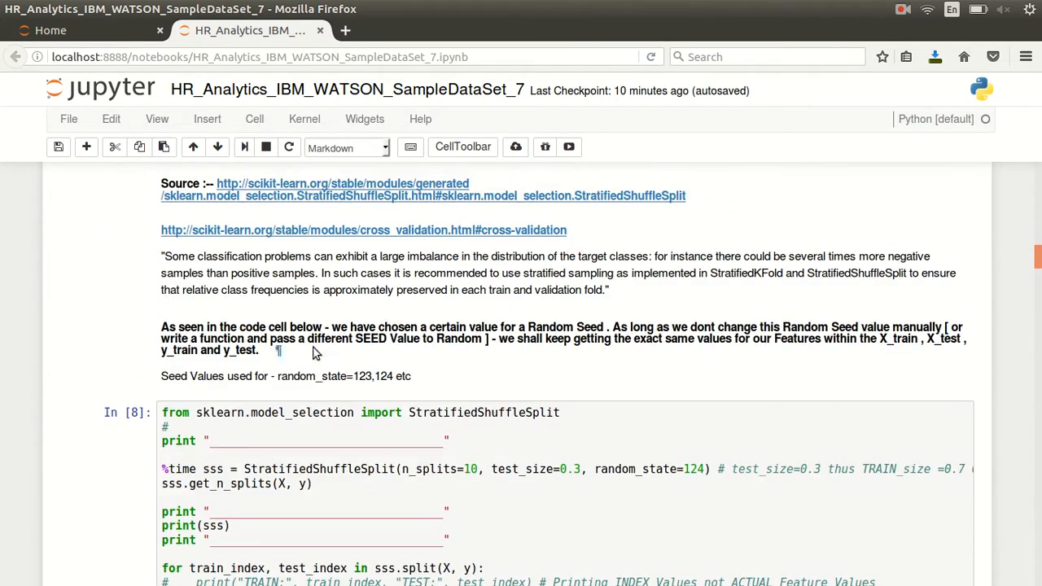
{"action": "mouse_move", "coordinate": [597, 339]}
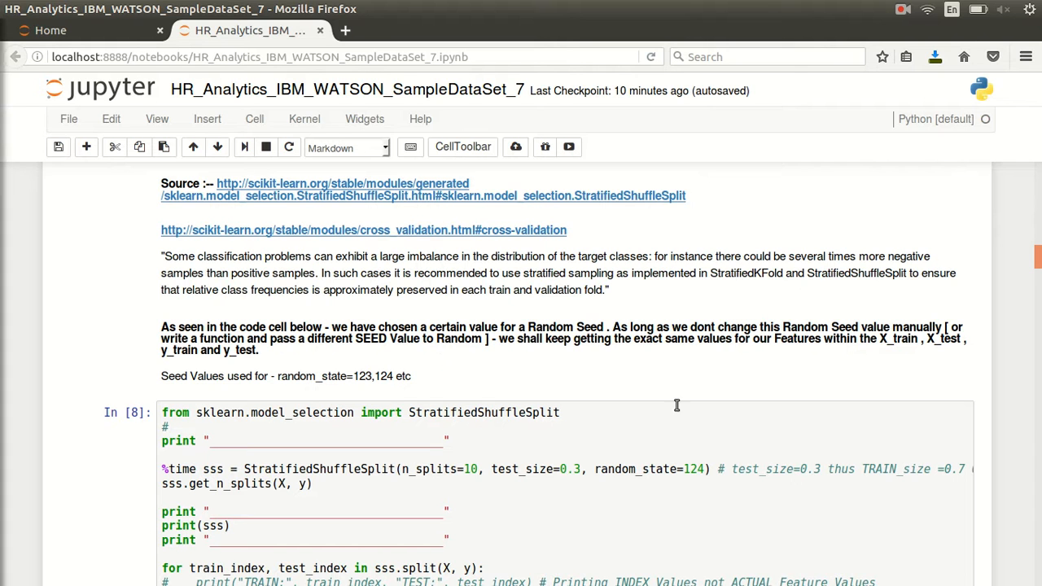
{"action": "scroll", "scroll_direction": "down", "scroll_amount": 3}
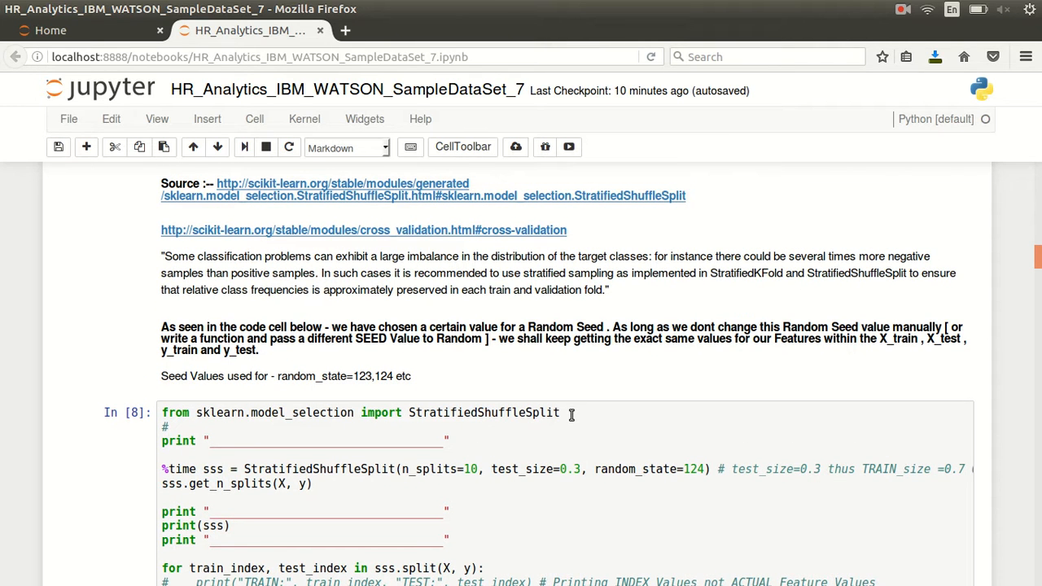
{"action": "left_click", "coordinate": [383, 413]}
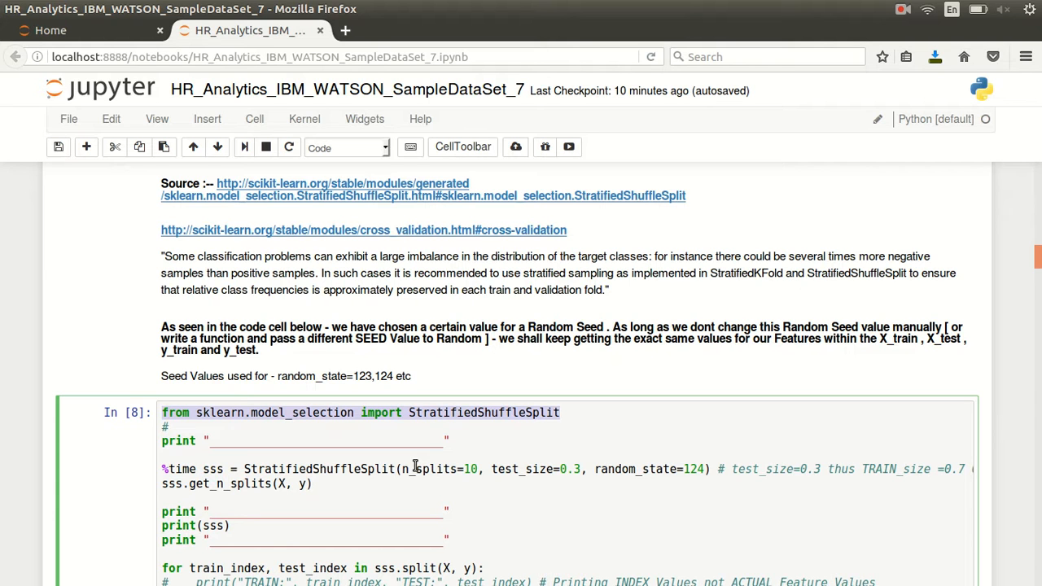
{"action": "mouse_move", "coordinate": [47, 508]}
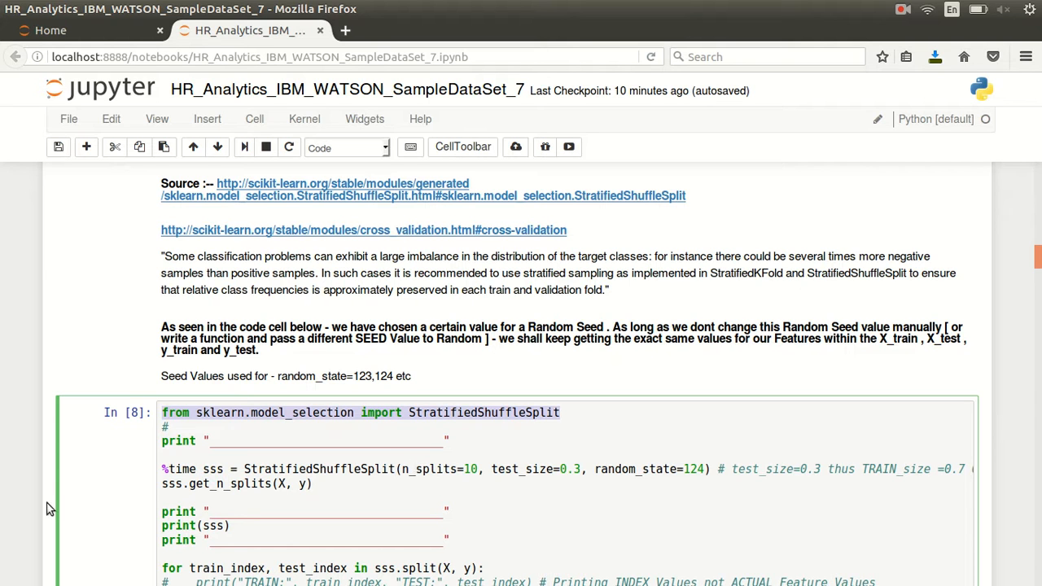
Select the four np.savetxt lines that save the arrays as CSVs.
{"action": "scroll", "scroll_direction": "down", "scroll_amount": 3}
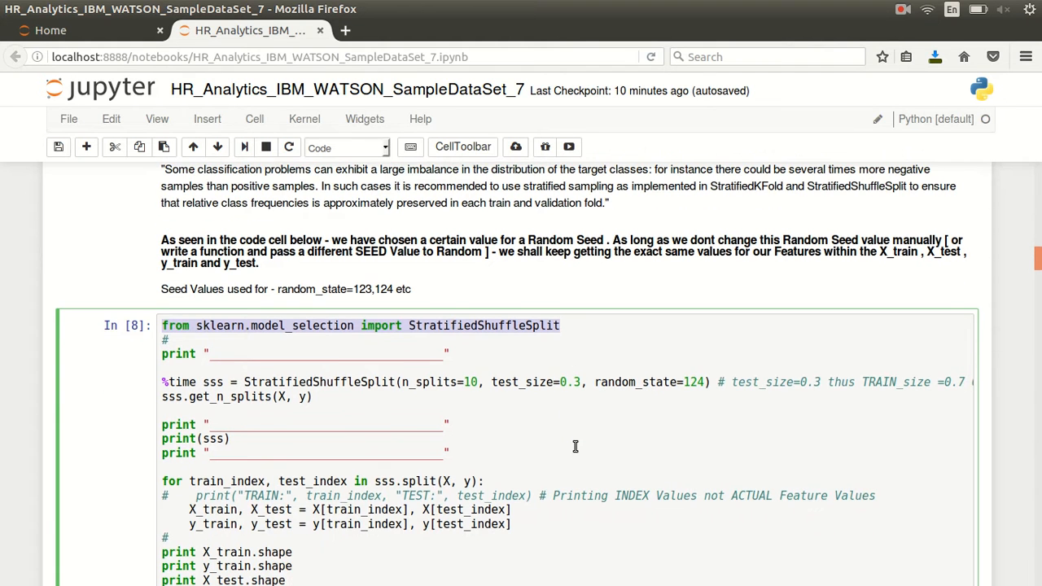
{"action": "mouse_move", "coordinate": [576, 447]}
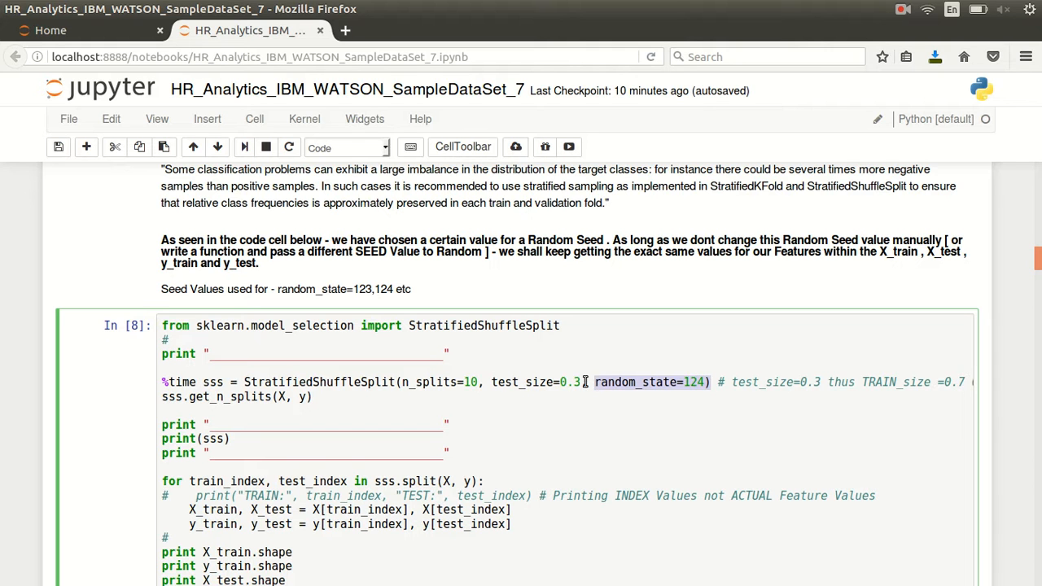
{"action": "scroll", "scroll_direction": "down", "scroll_amount": 3}
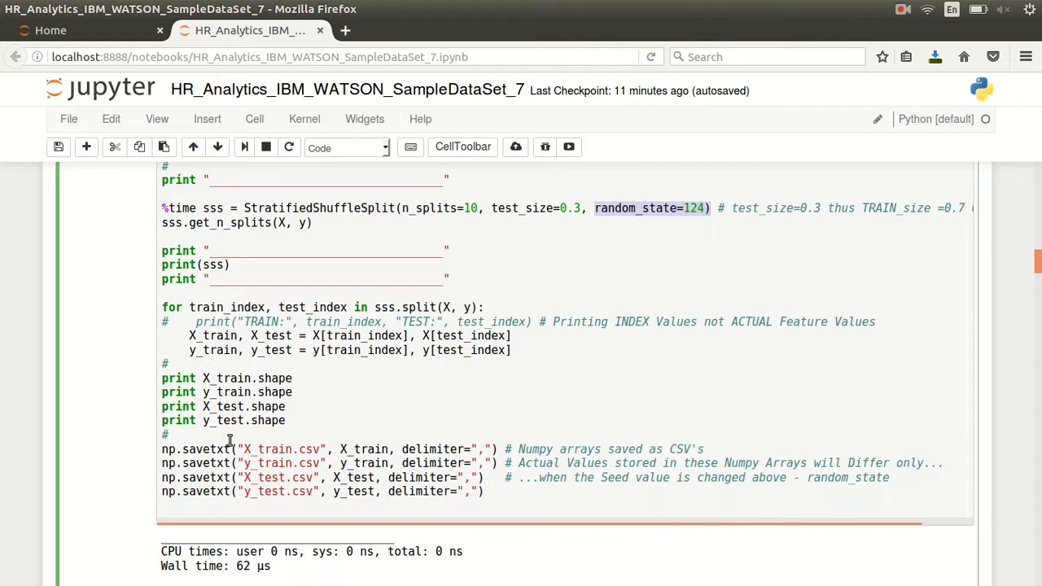
{"action": "left_click", "coordinate": [173, 435]}
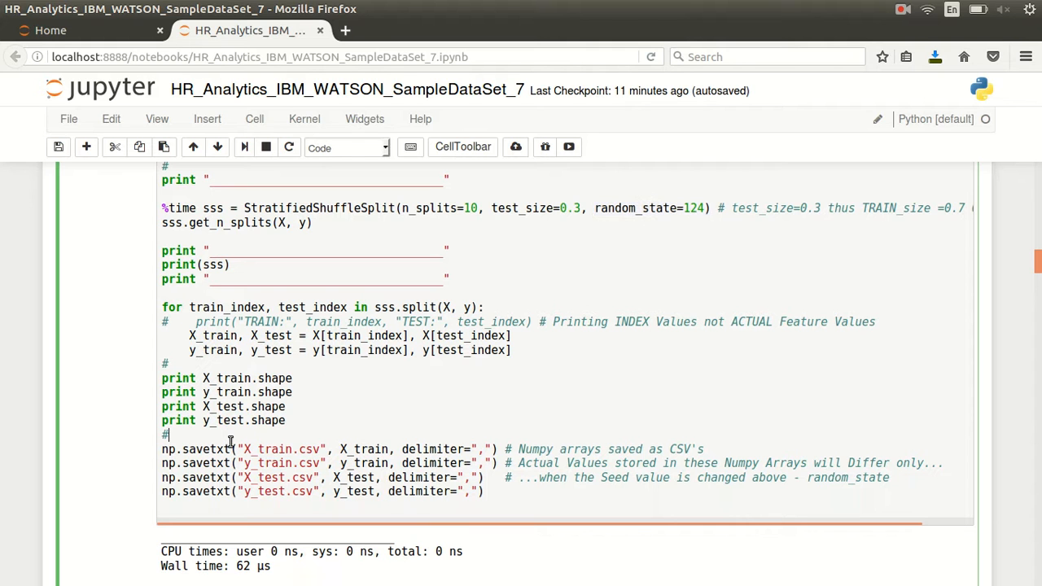
{"action": "left_click_drag", "start_coordinate": [161, 434], "coordinate": [440, 491]}
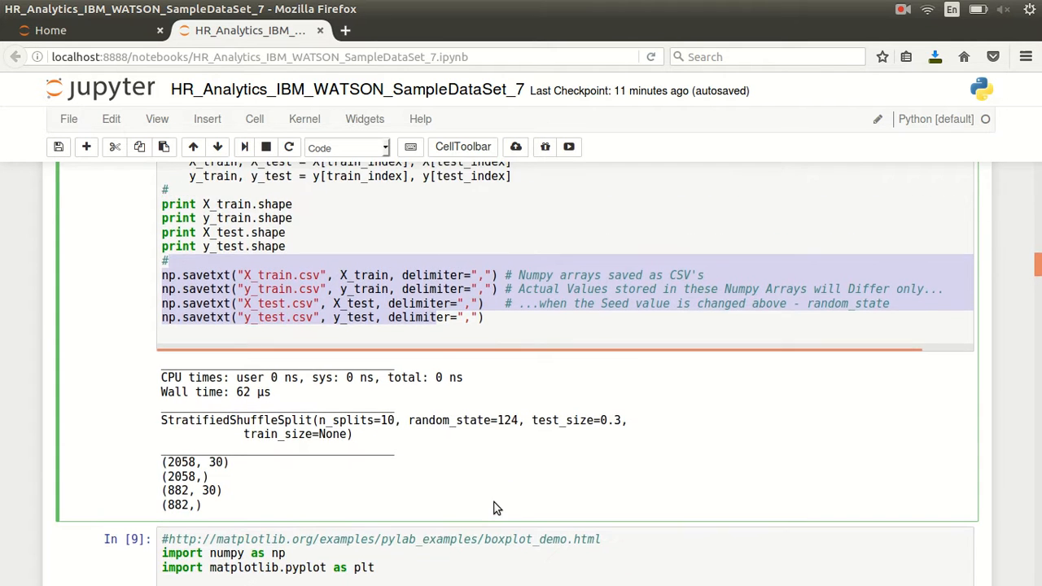
Scroll past the In [9] boxplot to the GaussianNB result of 448 mislabeled points out of 2058.
{"action": "scroll", "scroll_direction": "down", "scroll_amount": 3}
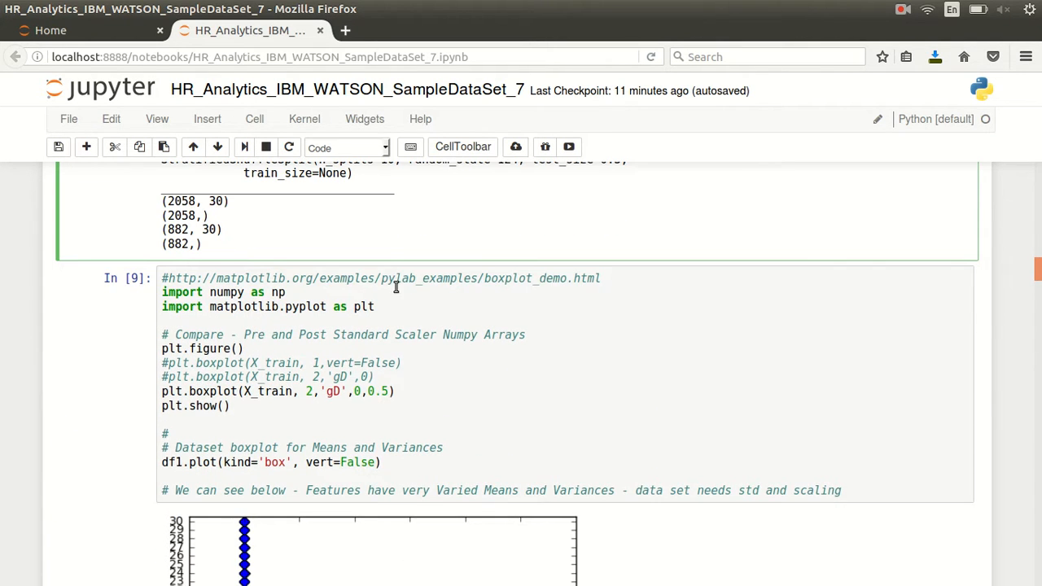
{"action": "scroll", "scroll_direction": "down", "scroll_amount": 3}
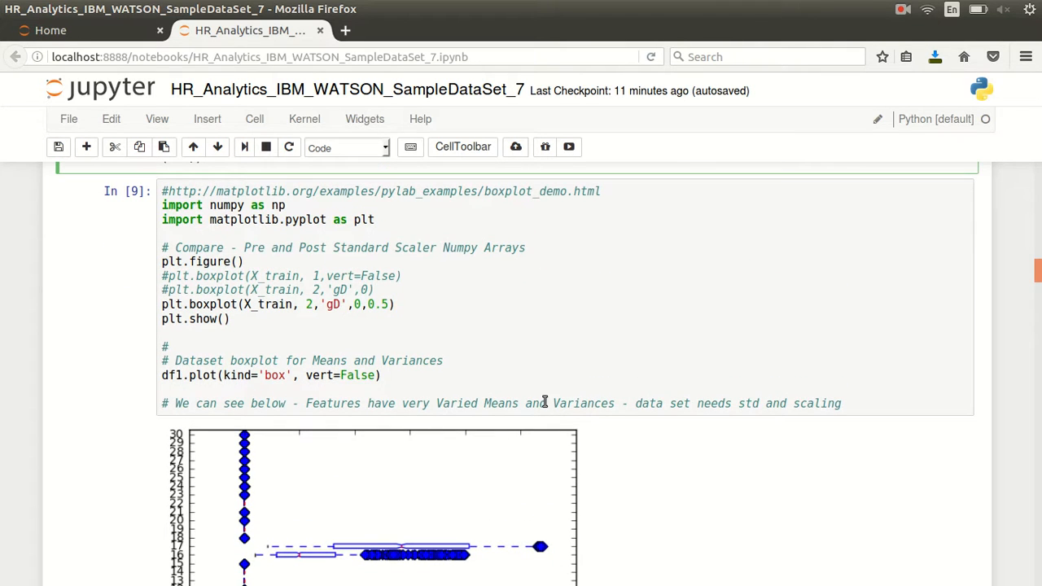
{"action": "scroll", "scroll_direction": "down", "scroll_amount": 3}
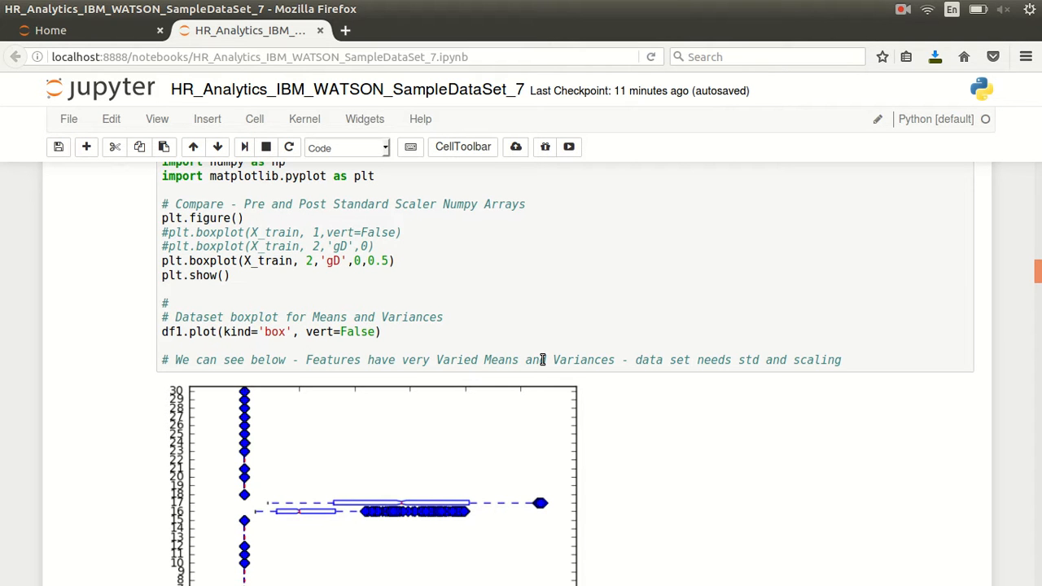
{"action": "scroll", "scroll_direction": "down", "scroll_amount": 3}
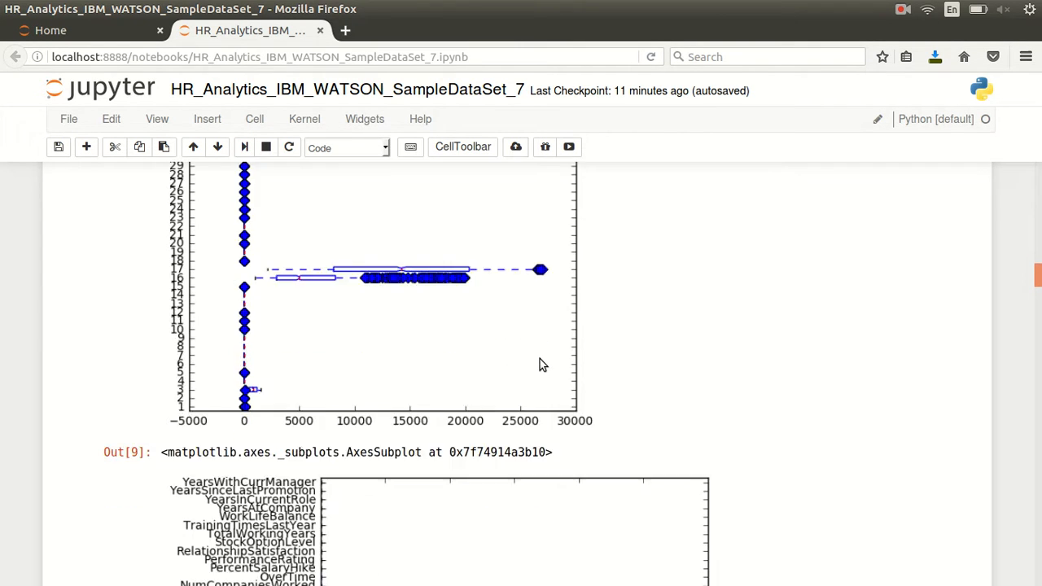
{"action": "scroll", "scroll_direction": "down", "scroll_amount": 3}
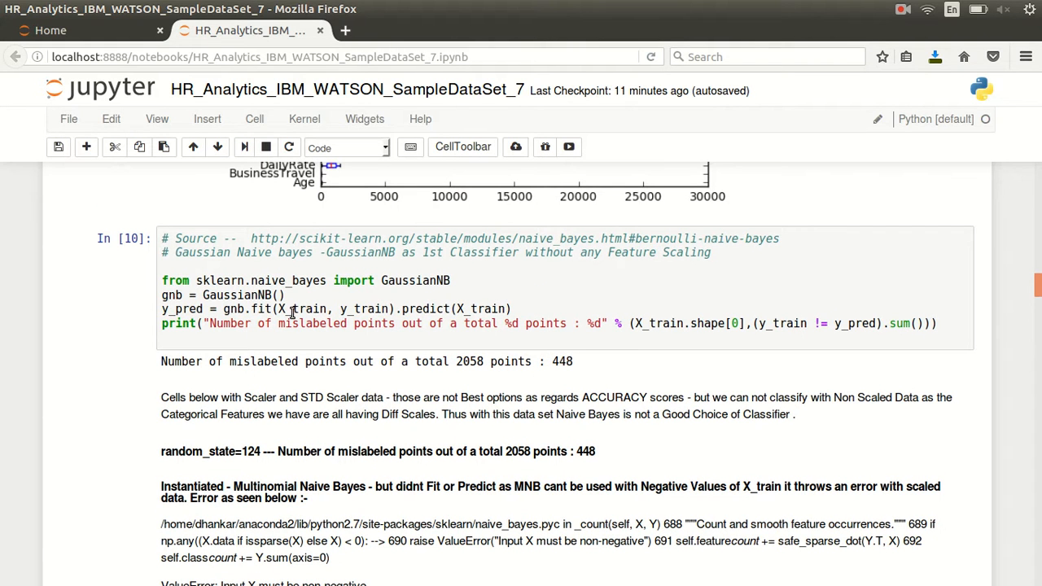
Scroll to the Multinomial Naive Bayes fit cell and its non-negative input ValueError note.
{"action": "scroll", "scroll_direction": "down", "scroll_amount": 3}
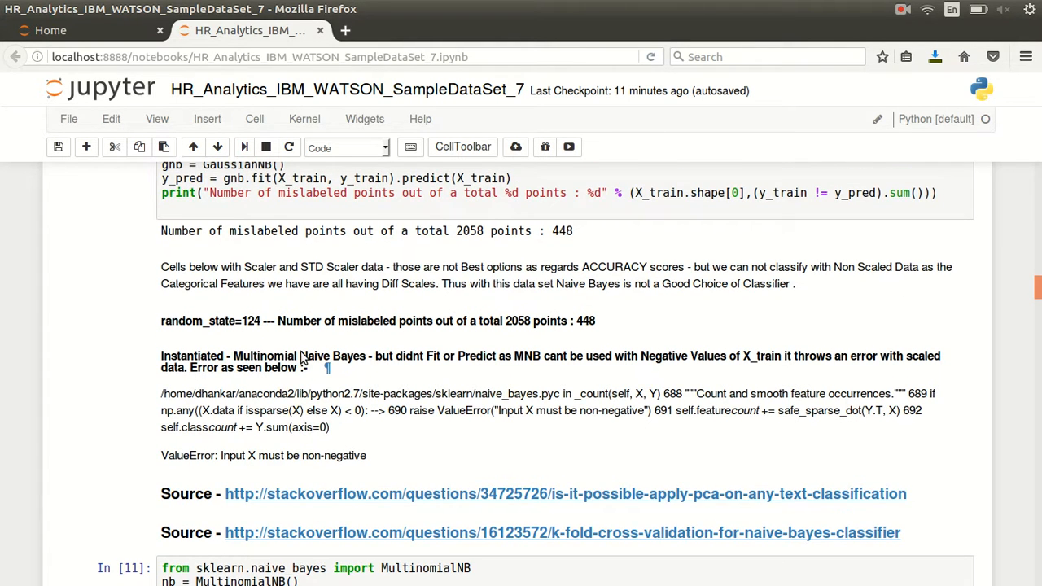
{"action": "scroll", "scroll_direction": "down", "scroll_amount": 3}
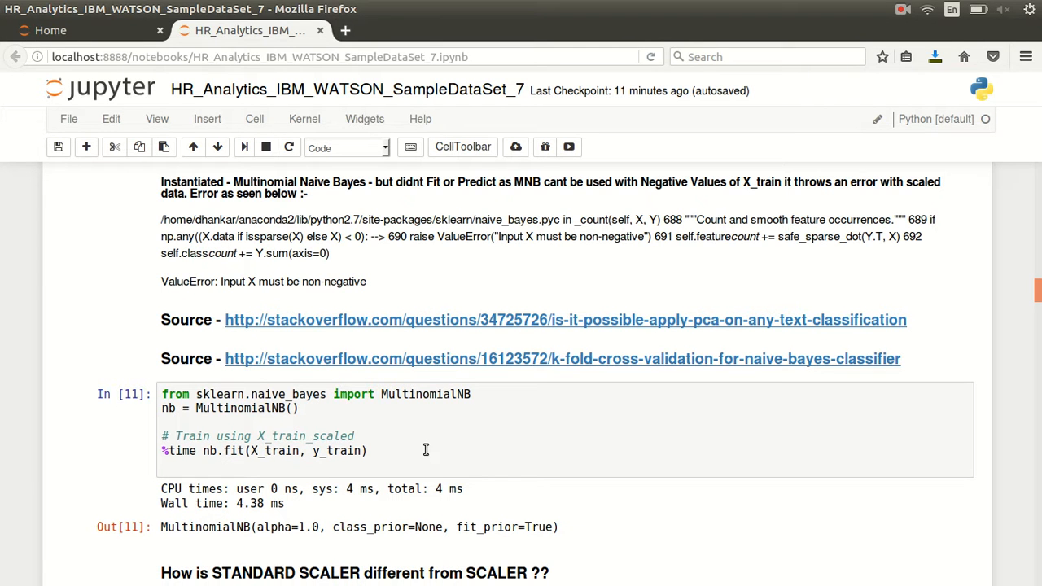
{"action": "scroll", "scroll_direction": "down", "scroll_amount": 3}
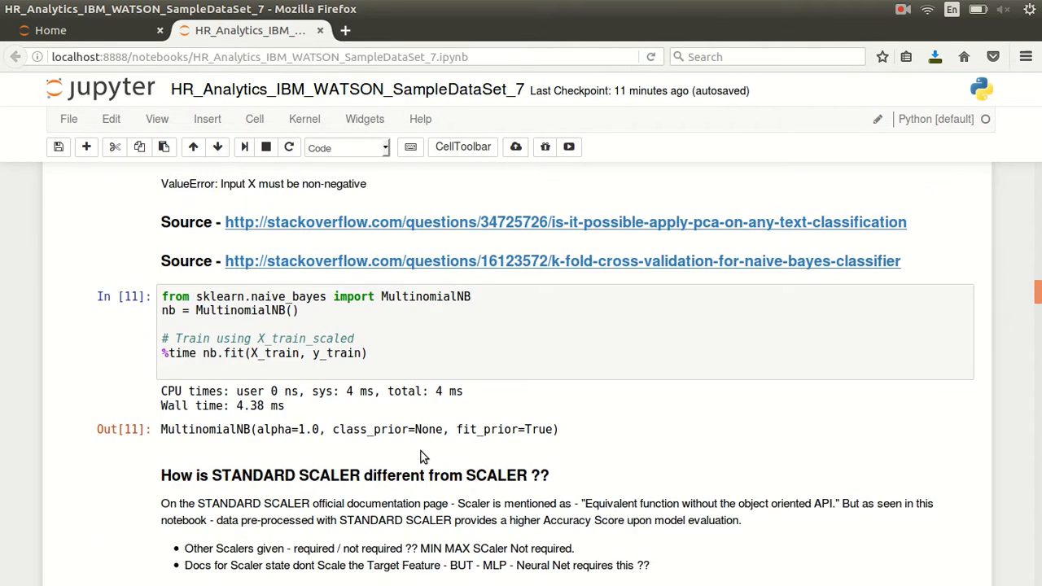
{"action": "scroll", "scroll_direction": "down", "scroll_amount": 3}
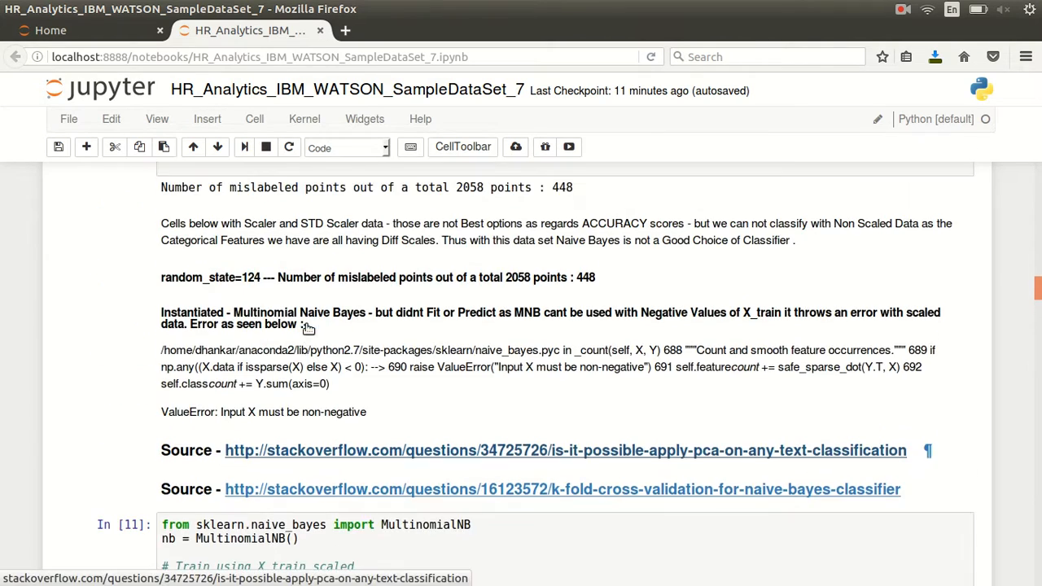
Scroll past the preprocessing.scale and StandardScaler cells to the In [16] MLPClassifier cell.
{"action": "scroll", "scroll_direction": "down", "scroll_amount": 3}
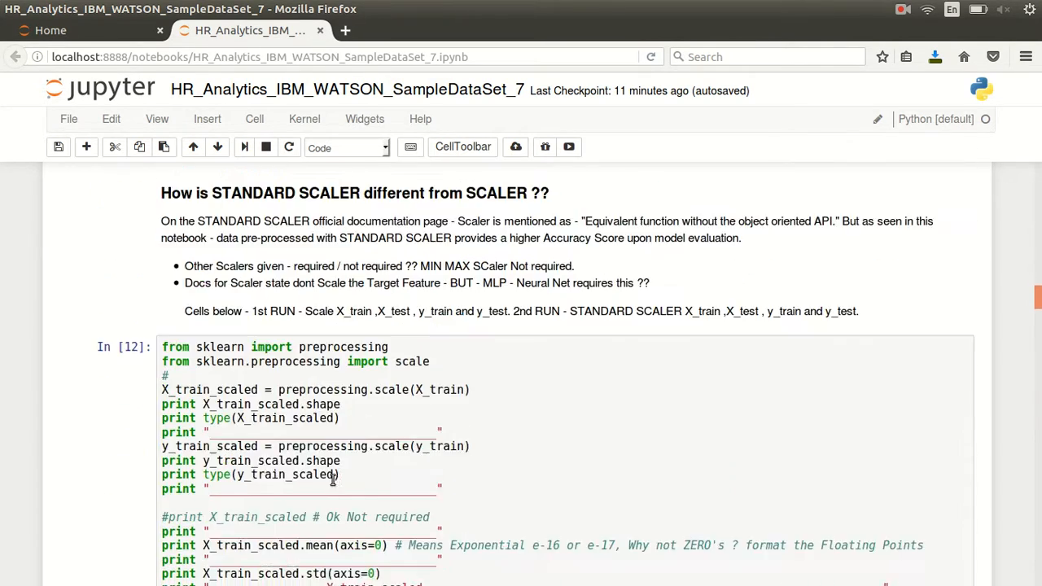
{"action": "scroll", "scroll_direction": "down", "scroll_amount": 3}
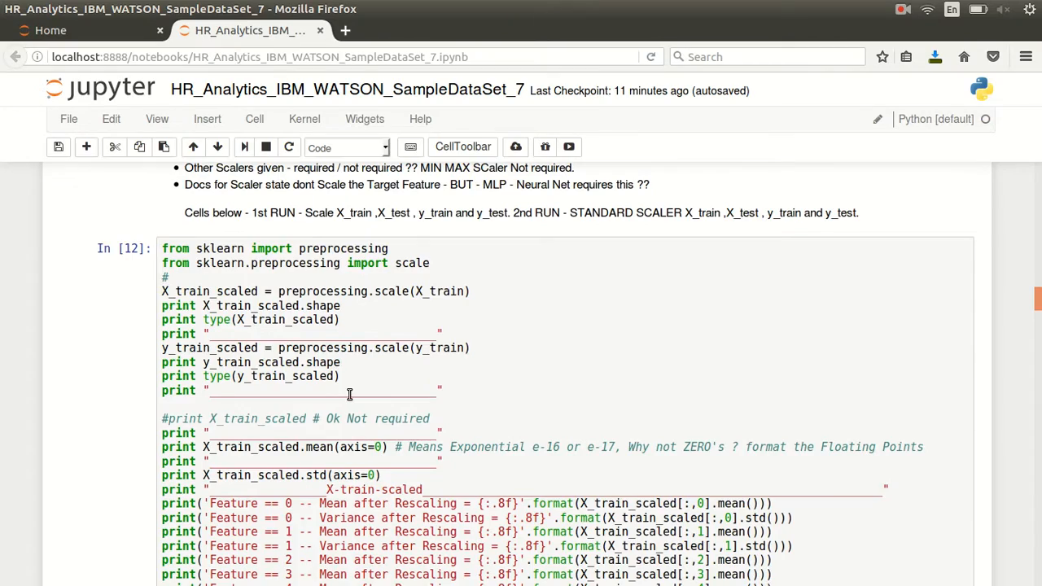
{"action": "scroll", "scroll_direction": "down", "scroll_amount": 3}
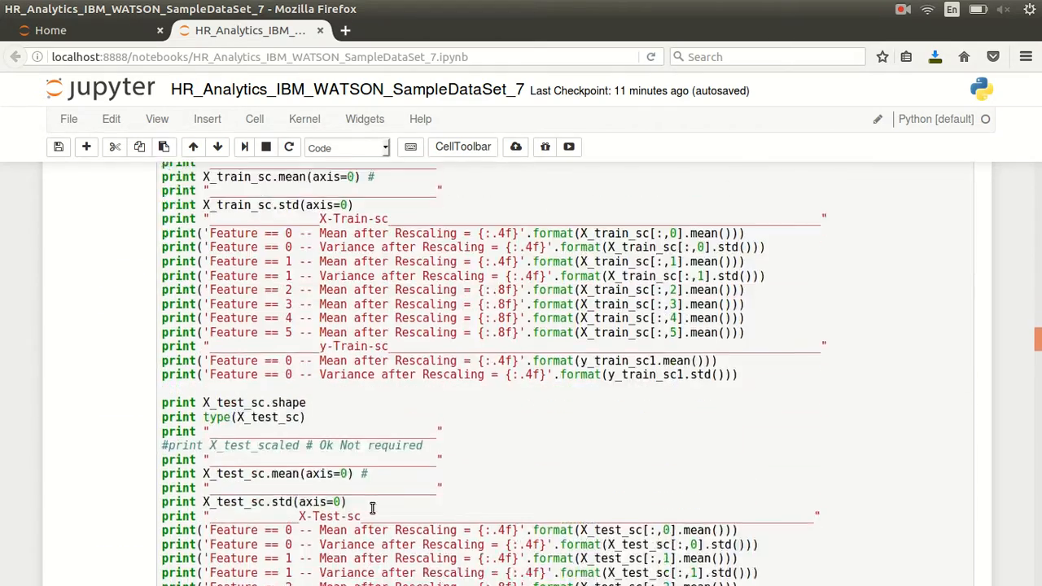
{"action": "scroll", "scroll_direction": "down", "scroll_amount": 3}
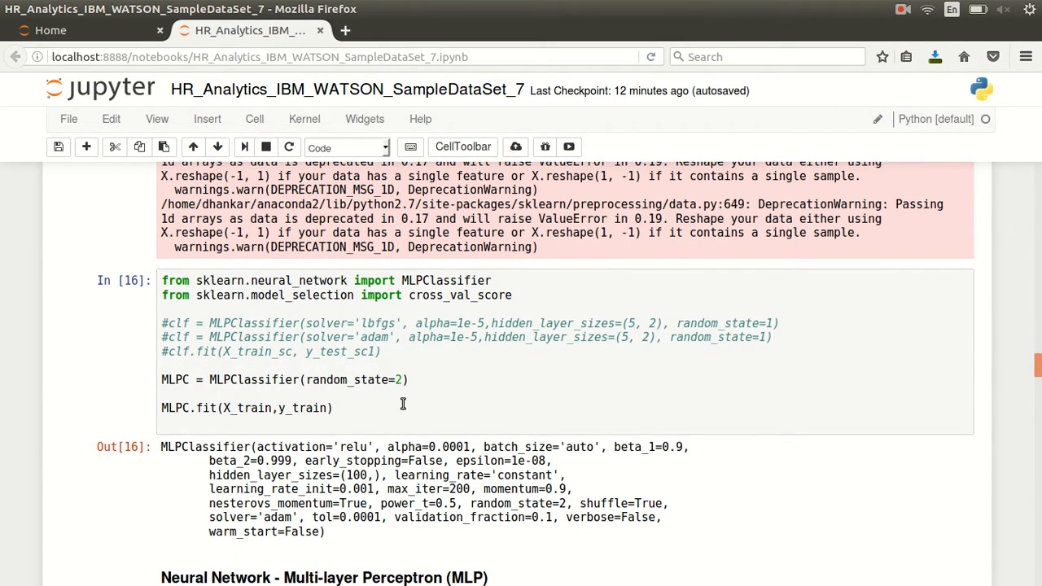
Scroll past In [17]–[20] to the In [21] kNN report with 0.94 average precision.
{"action": "scroll", "scroll_direction": "down", "scroll_amount": 3}
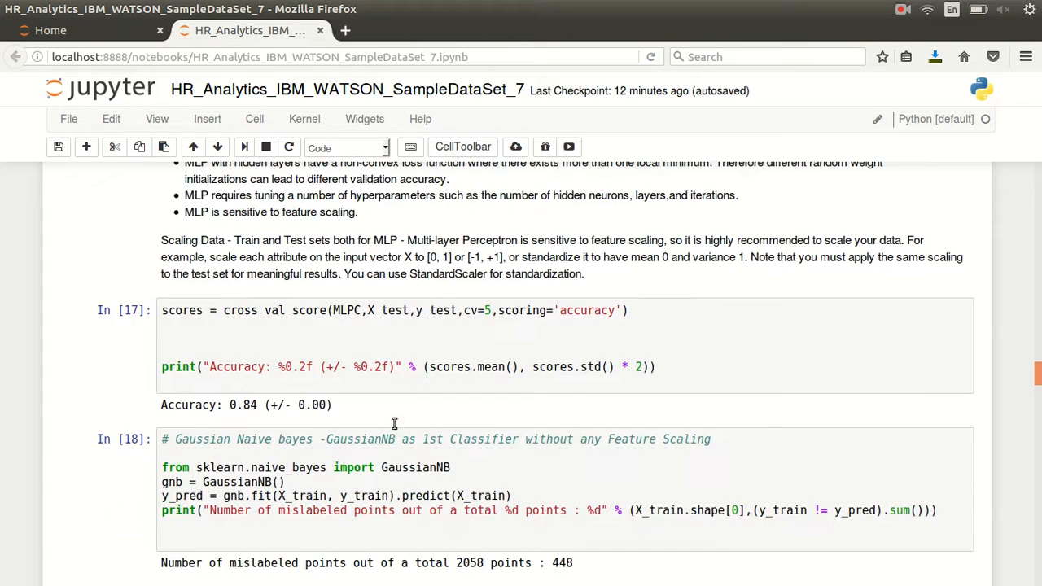
{"action": "mouse_move", "coordinate": [216, 411]}
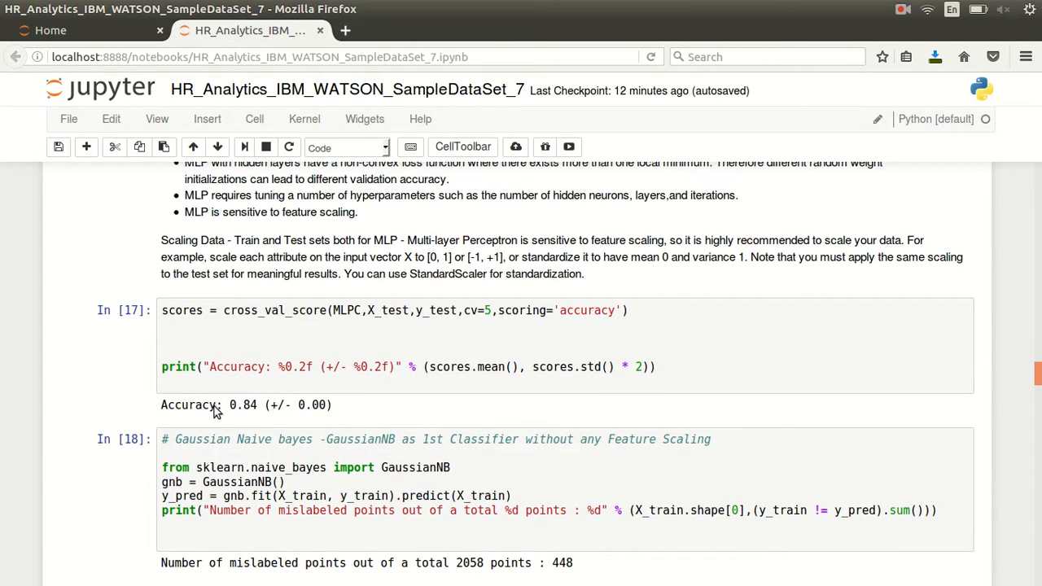
{"action": "mouse_move", "coordinate": [258, 367]}
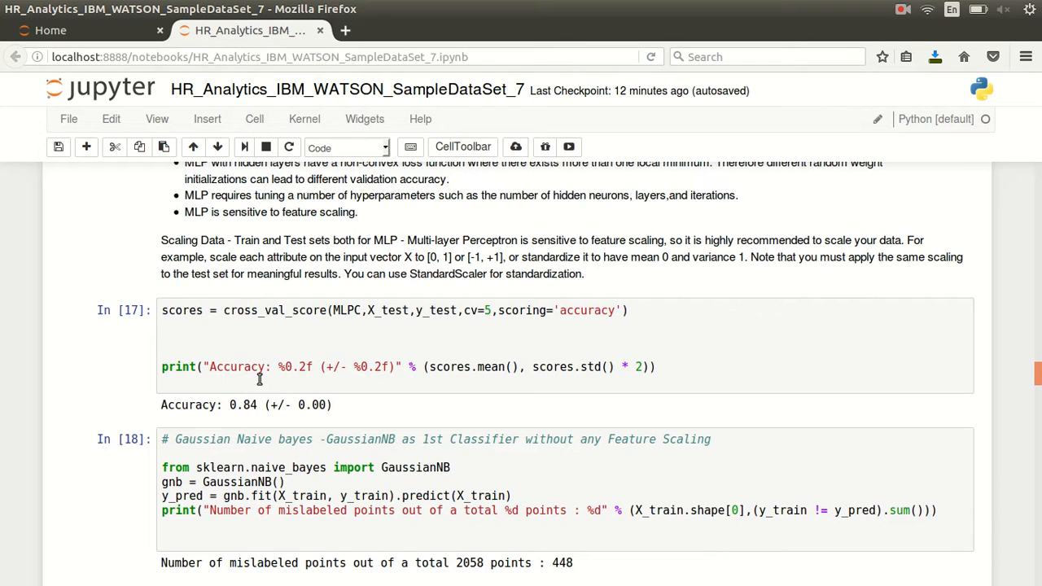
{"action": "scroll", "scroll_direction": "down", "scroll_amount": 3}
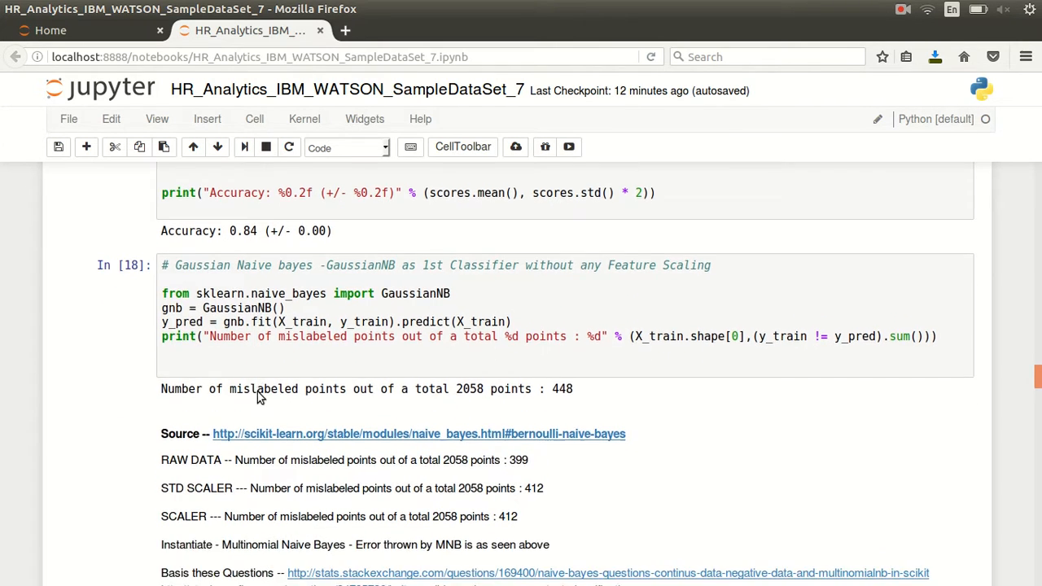
{"action": "scroll", "scroll_direction": "down", "scroll_amount": 3}
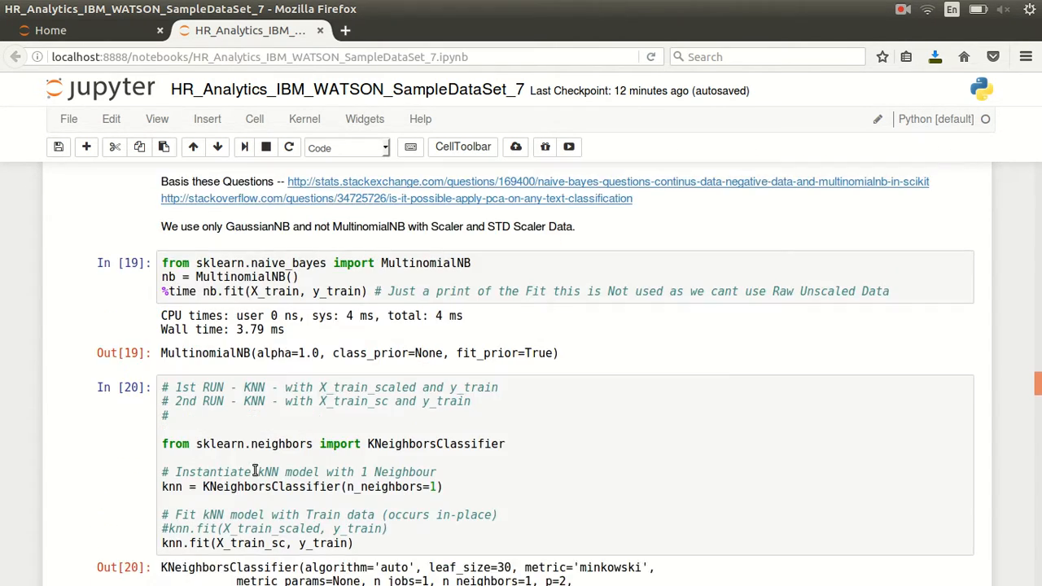
{"action": "scroll", "scroll_direction": "down", "scroll_amount": 3}
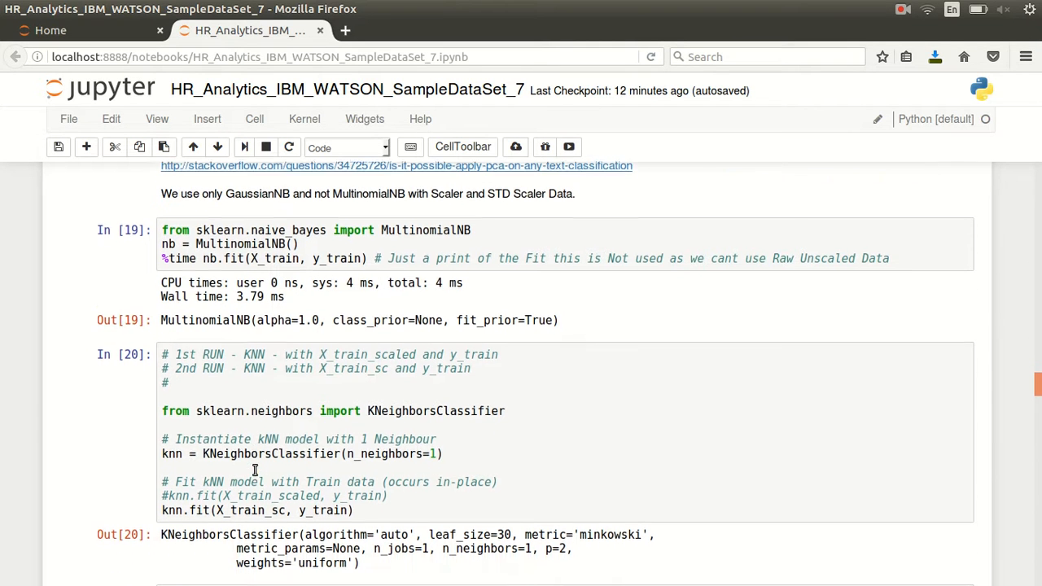
{"action": "scroll", "scroll_direction": "down", "scroll_amount": 3}
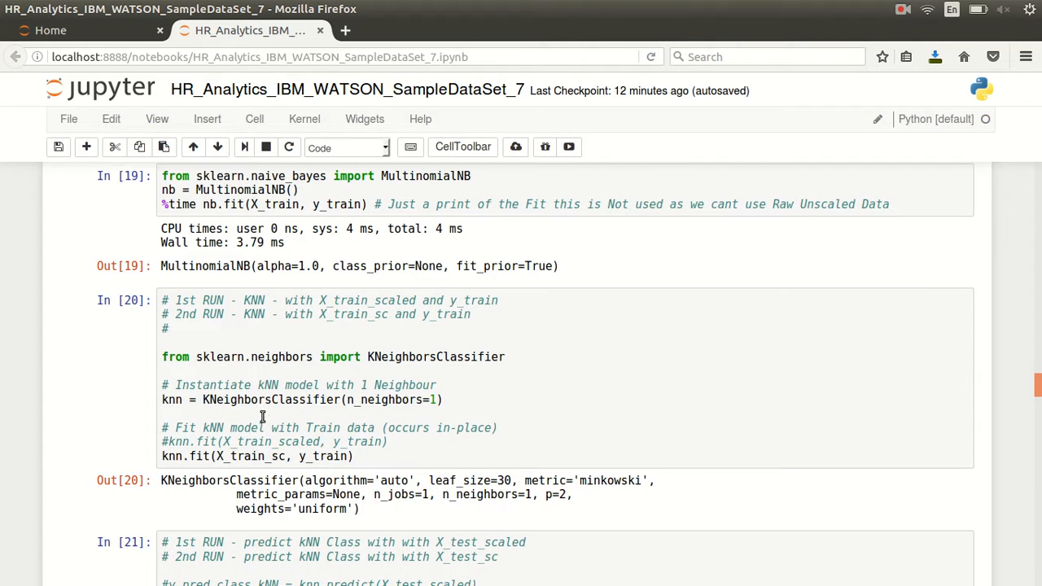
{"action": "scroll", "scroll_direction": "down", "scroll_amount": 3}
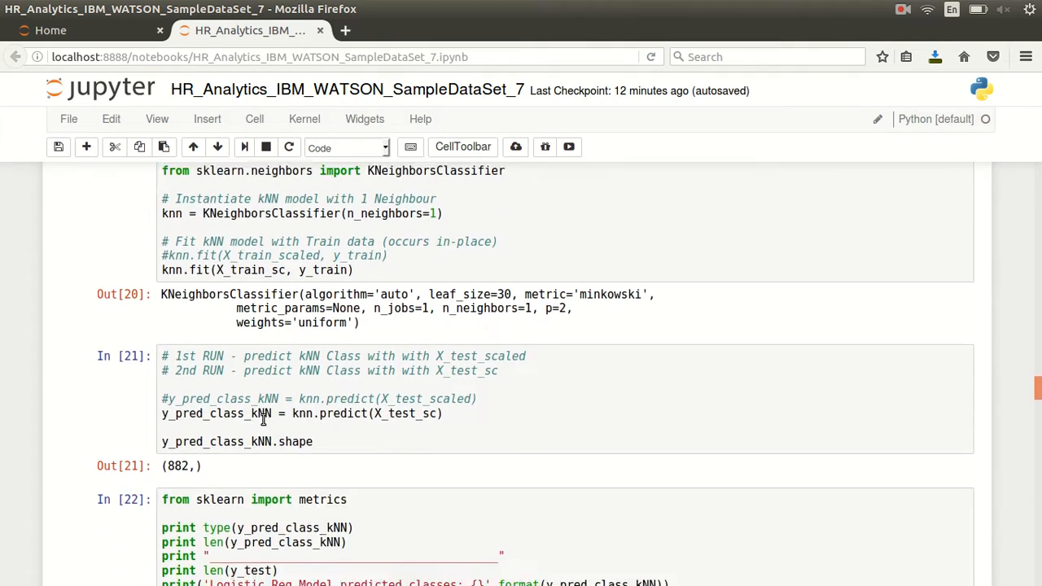
{"action": "scroll", "scroll_direction": "down", "scroll_amount": 3}
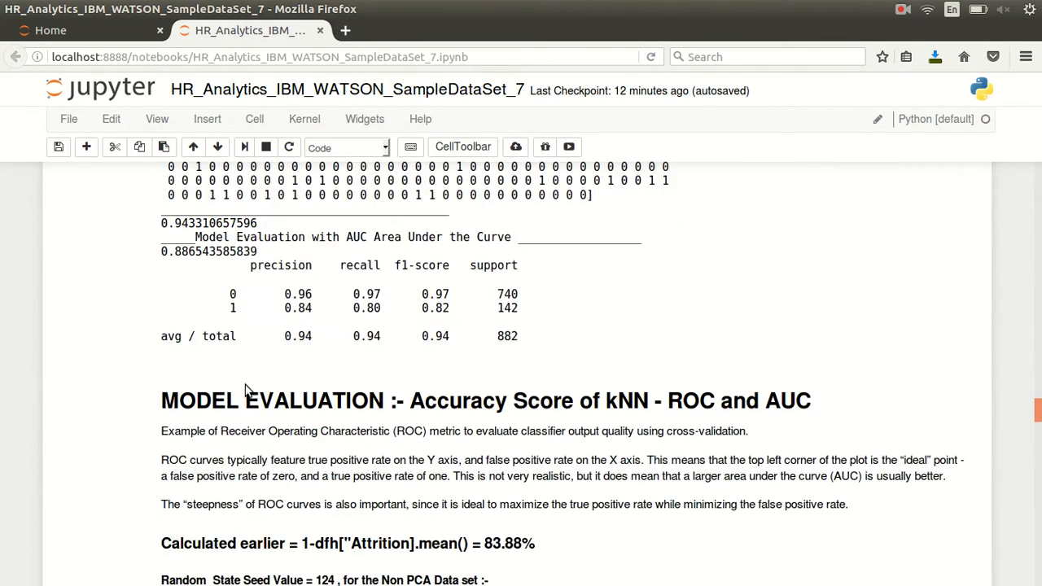
{"action": "mouse_move", "coordinate": [585, 411]}
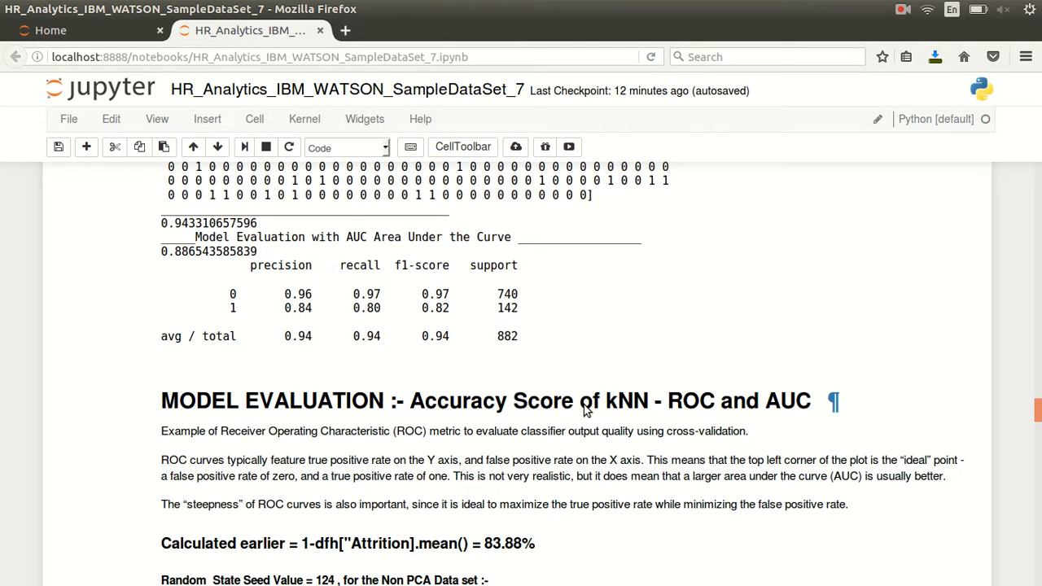
{"action": "scroll", "scroll_direction": "down", "scroll_amount": 3}
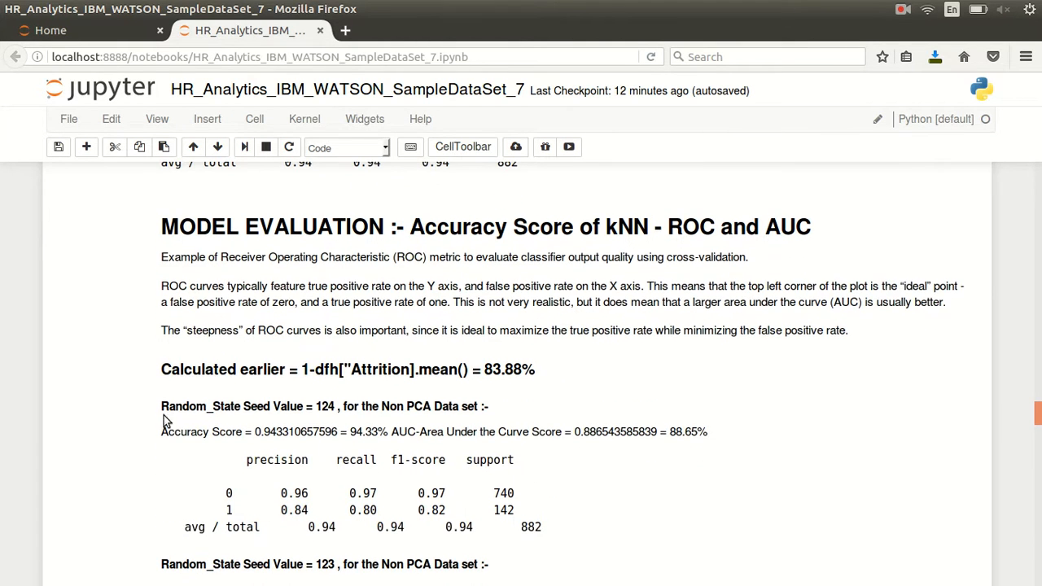
{"action": "scroll", "scroll_direction": "down", "scroll_amount": 3}
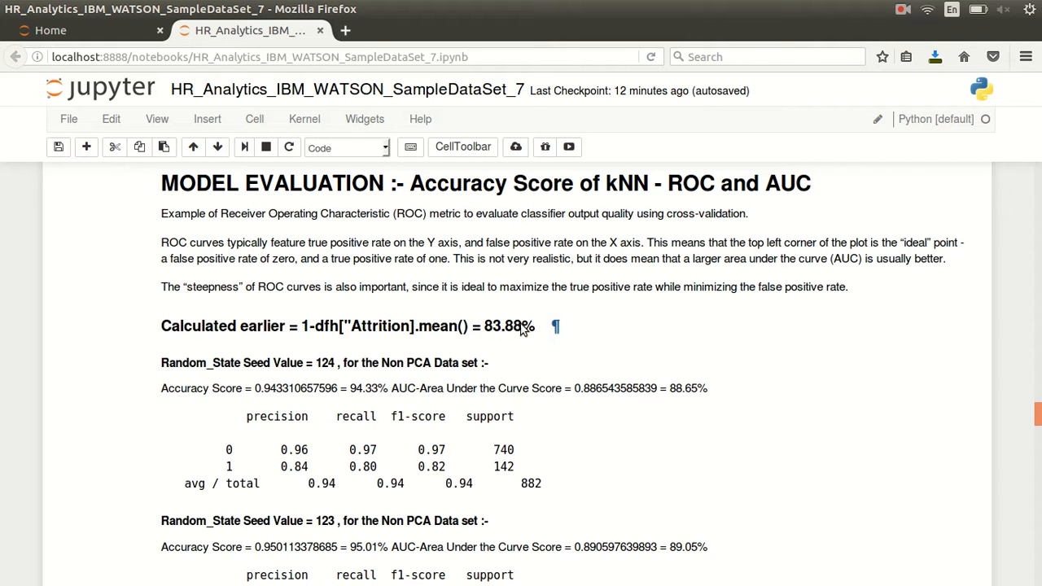
{"action": "mouse_move", "coordinate": [254, 327]}
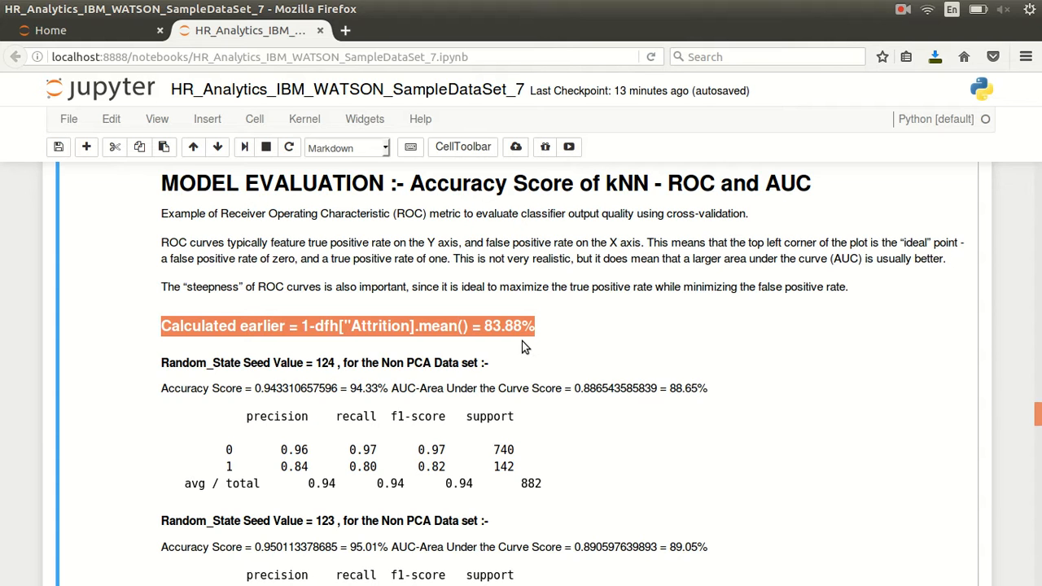
{"action": "scroll", "scroll_direction": "down", "scroll_amount": 3}
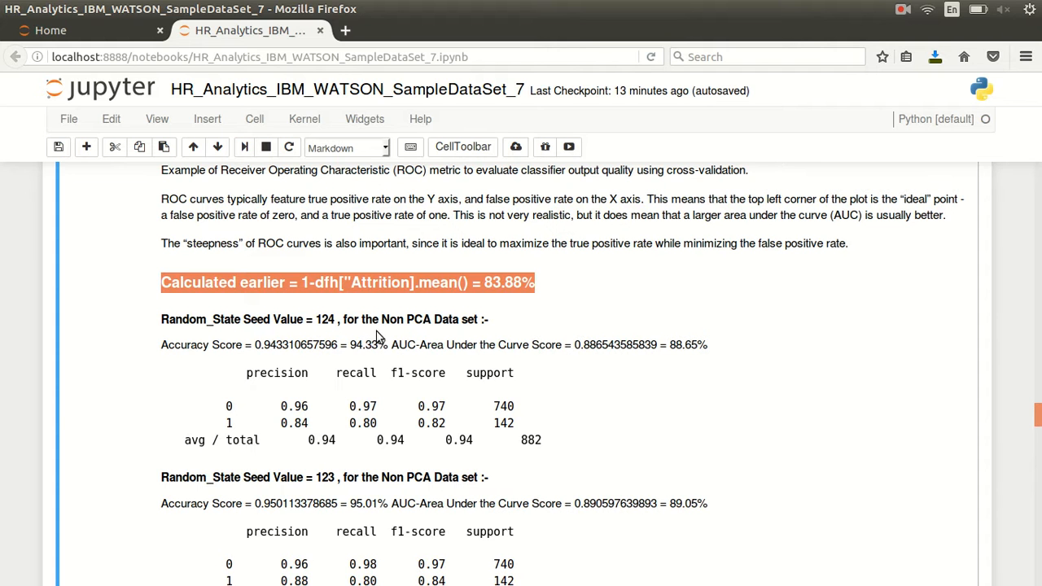
{"action": "mouse_move", "coordinate": [474, 329]}
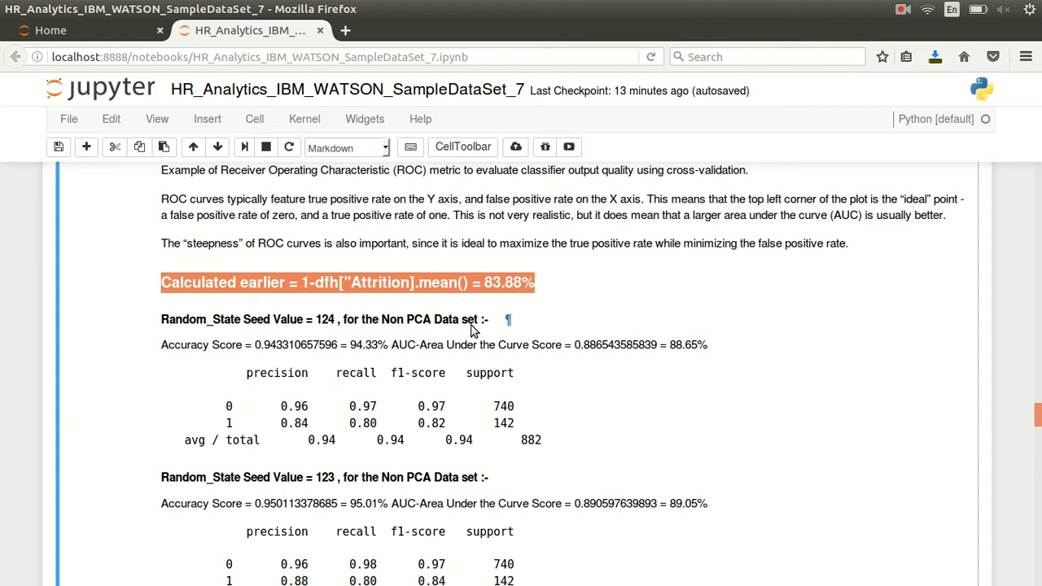
{"action": "scroll", "scroll_direction": "down", "scroll_amount": 3}
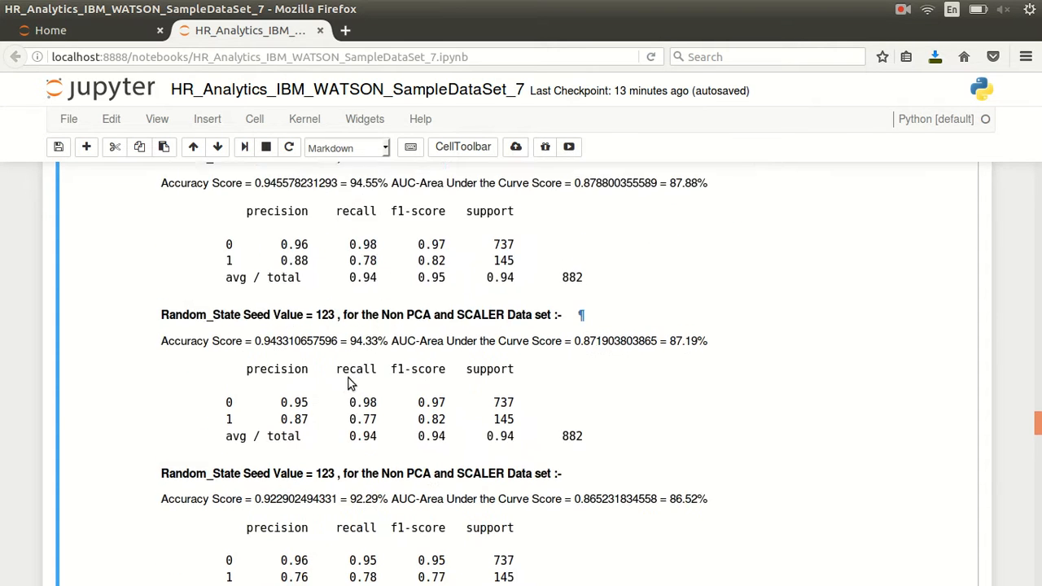
{"action": "scroll", "scroll_direction": "down", "scroll_amount": 3}
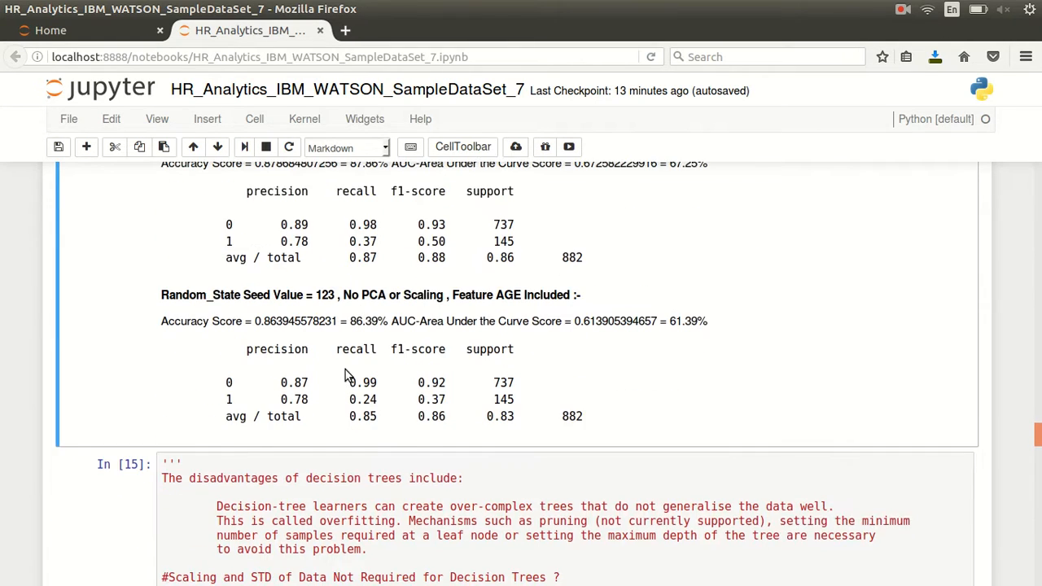
{"action": "scroll", "scroll_direction": "up", "scroll_amount": 3}
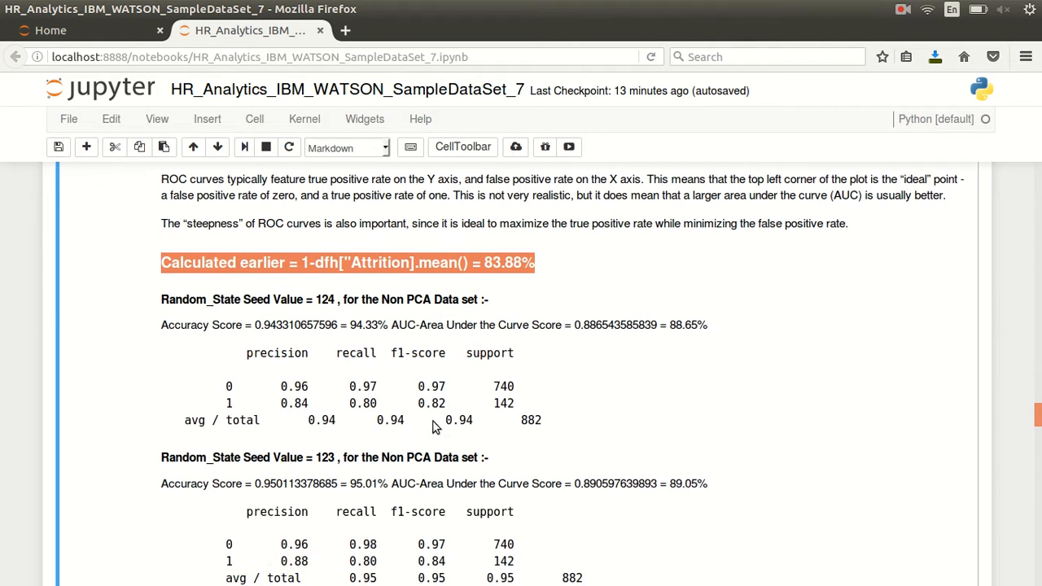
{"action": "scroll", "scroll_direction": "down", "scroll_amount": 3}
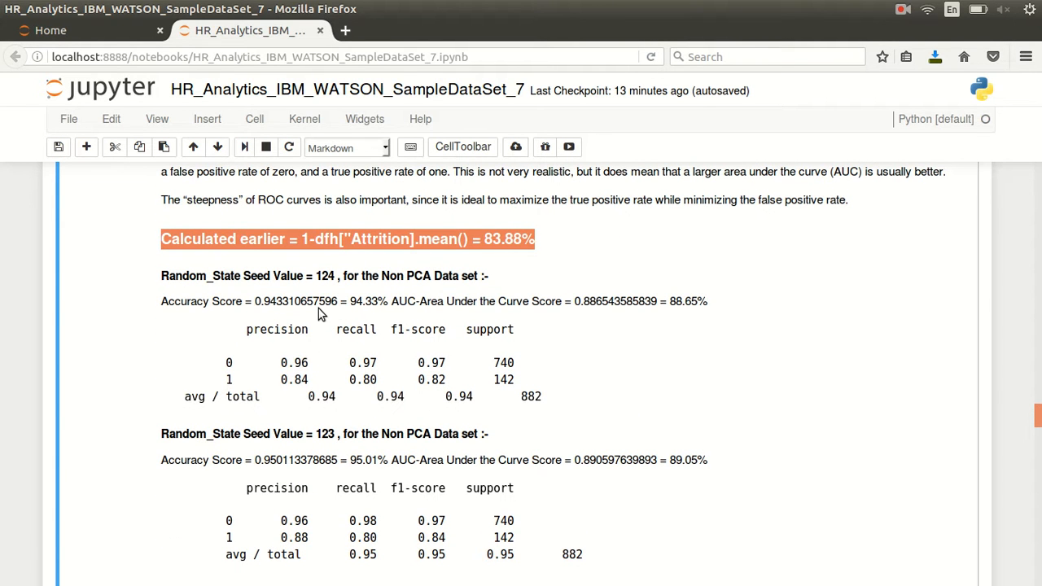
{"action": "mouse_move", "coordinate": [329, 285]}
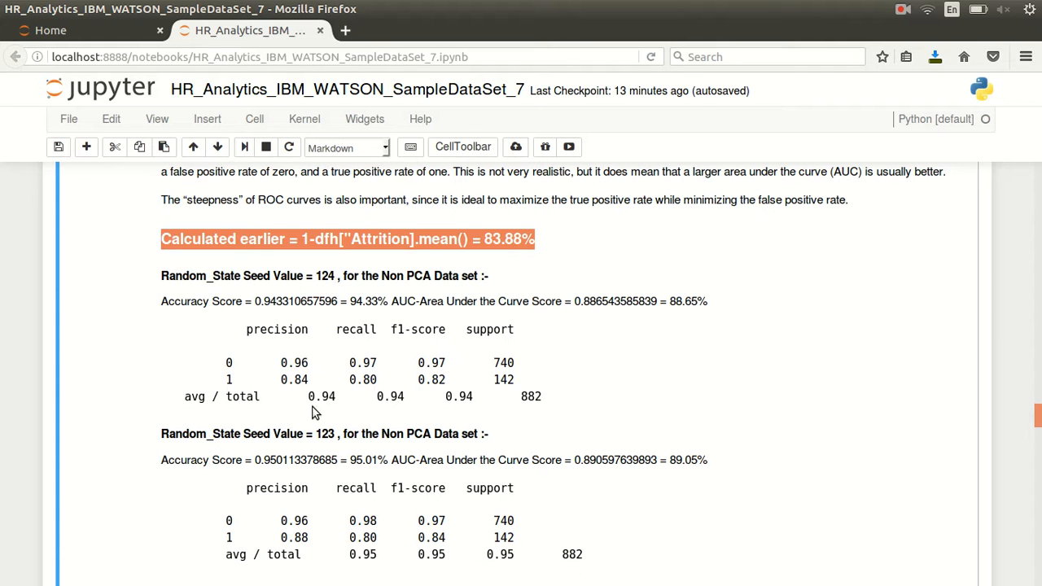
{"action": "mouse_move", "coordinate": [368, 341]}
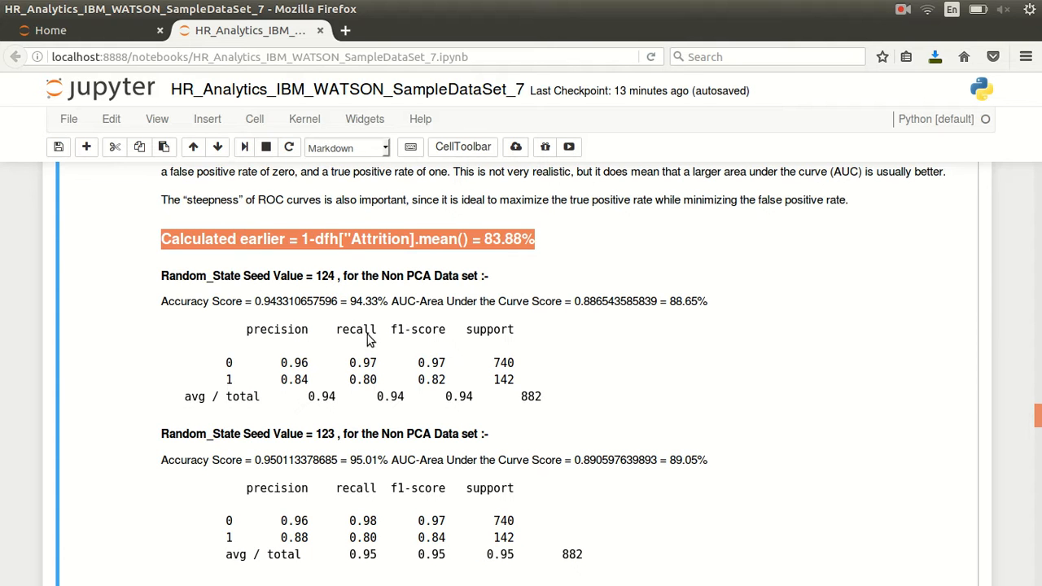
{"action": "mouse_move", "coordinate": [279, 309]}
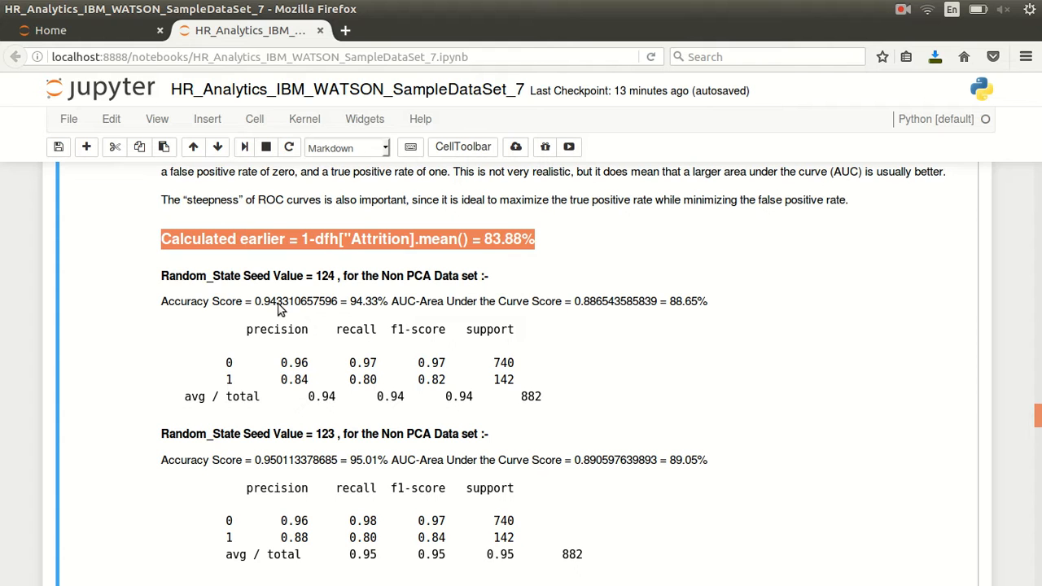
{"action": "mouse_move", "coordinate": [328, 495]}
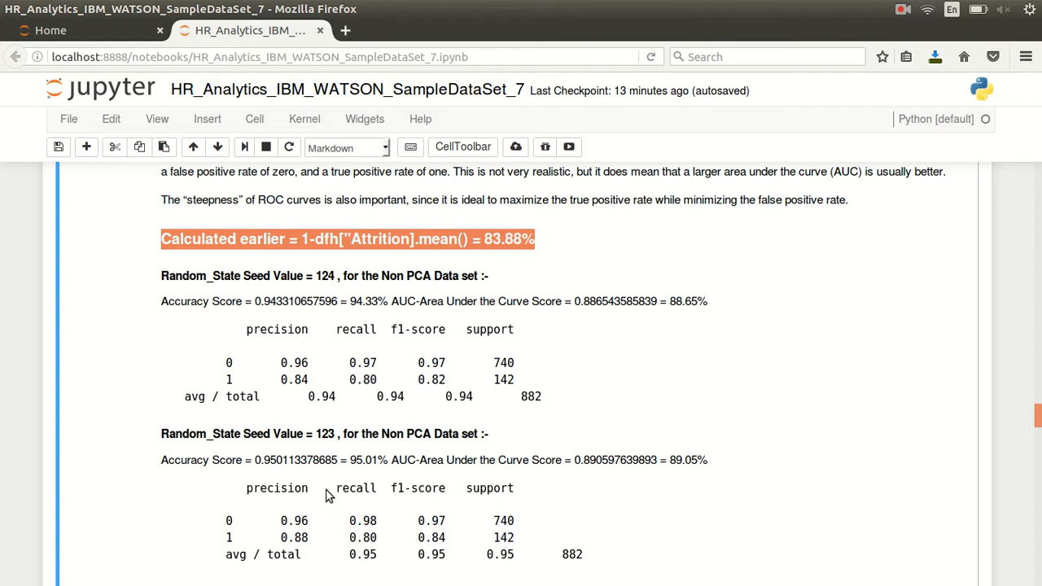
{"action": "mouse_move", "coordinate": [281, 473]}
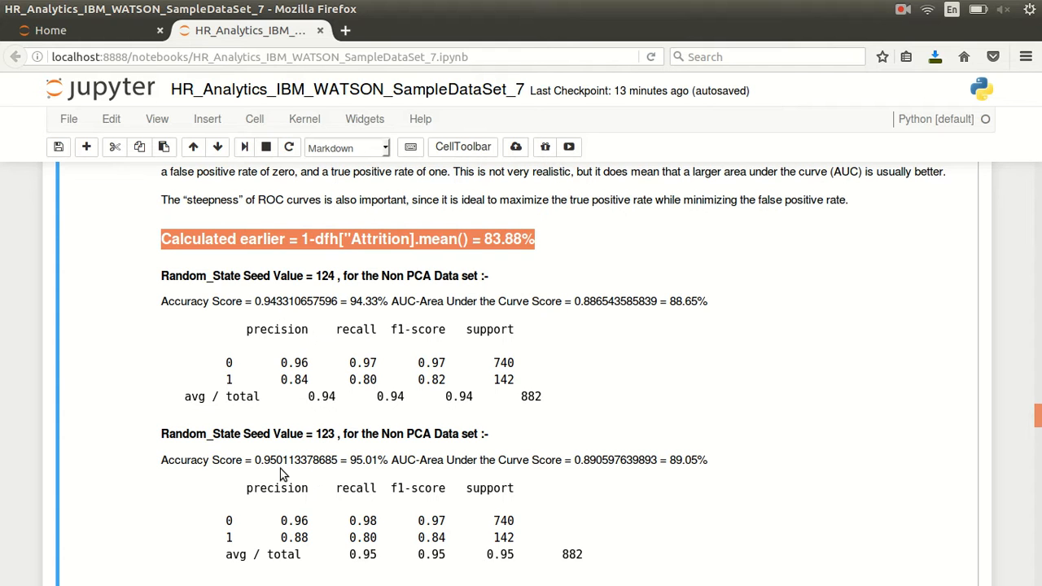
{"action": "scroll", "scroll_direction": "down", "scroll_amount": 3}
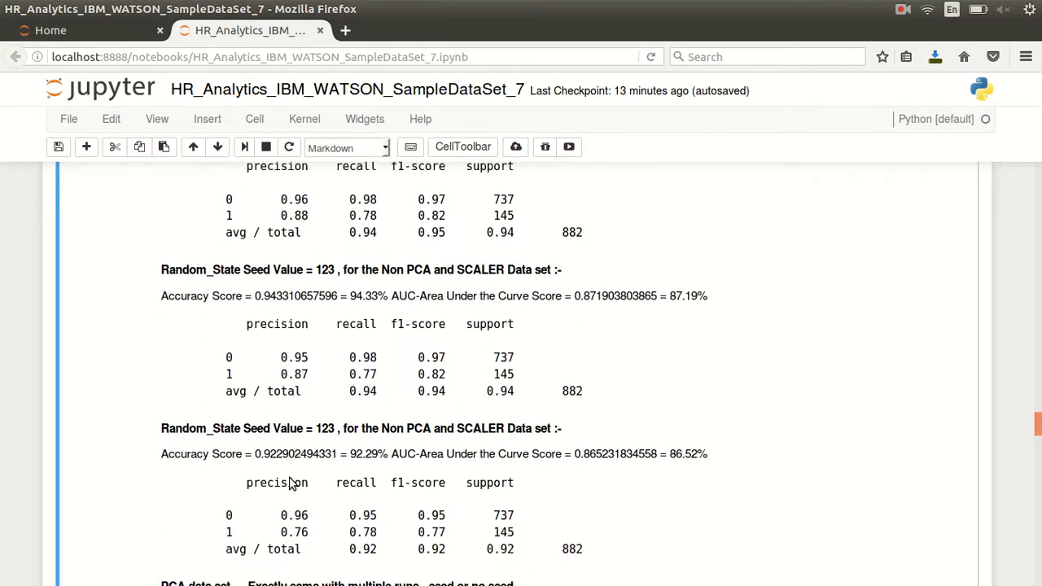
{"action": "scroll", "scroll_direction": "down", "scroll_amount": 3}
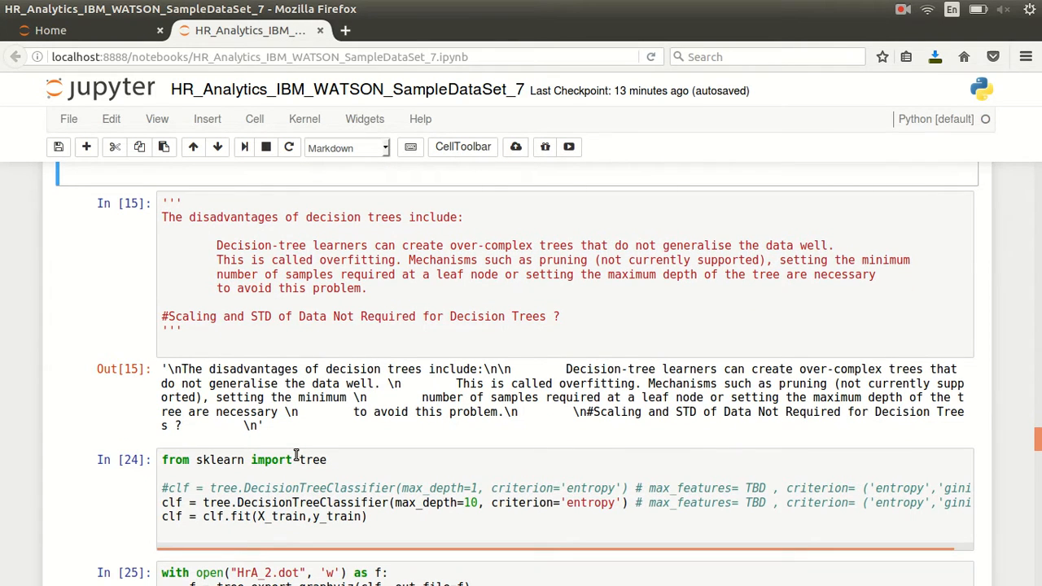
{"action": "mouse_move", "coordinate": [290, 460]}
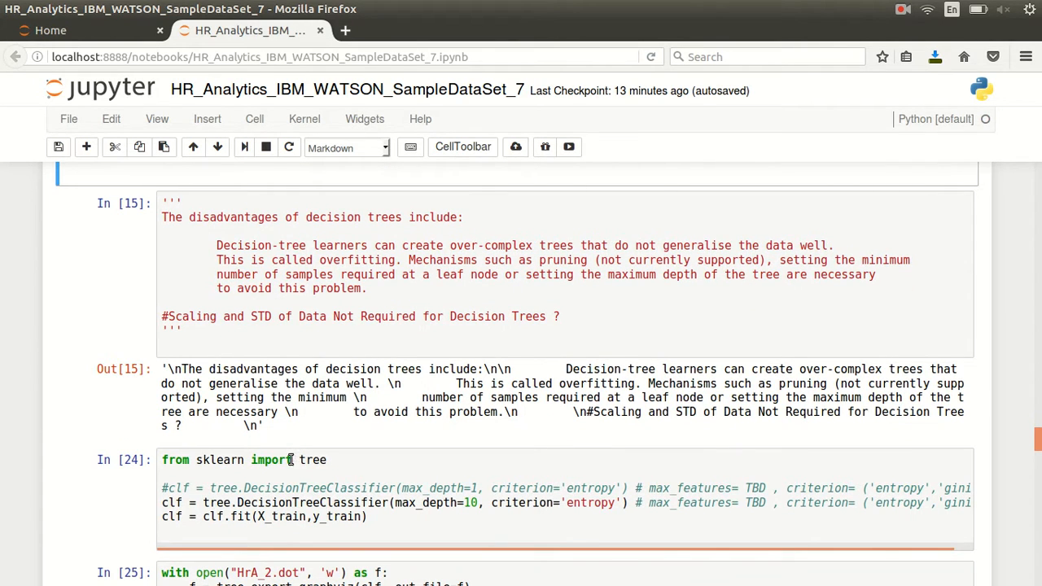
{"action": "scroll", "scroll_direction": "down", "scroll_amount": 3}
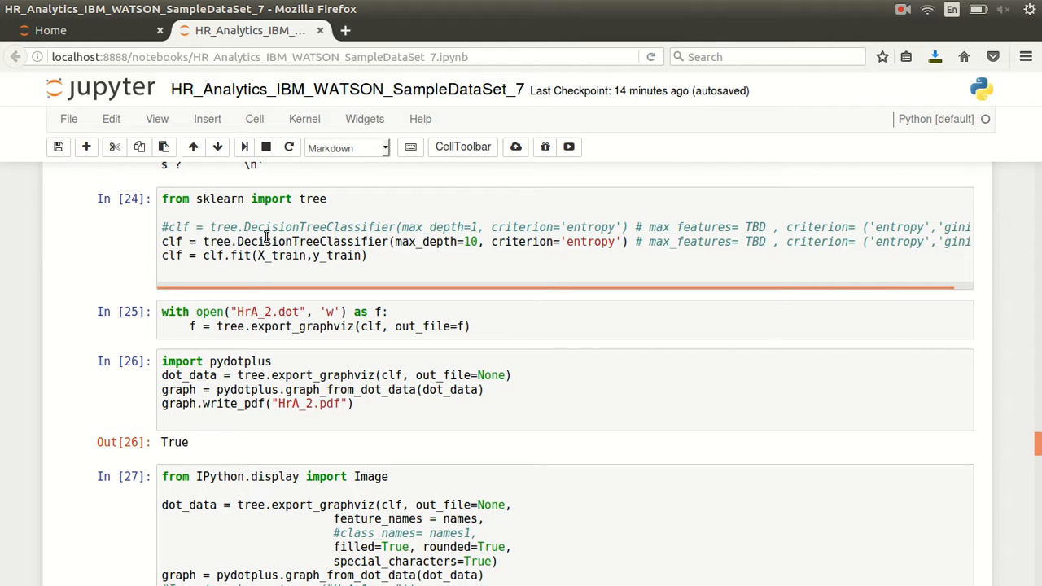
{"action": "mouse_move", "coordinate": [345, 256]}
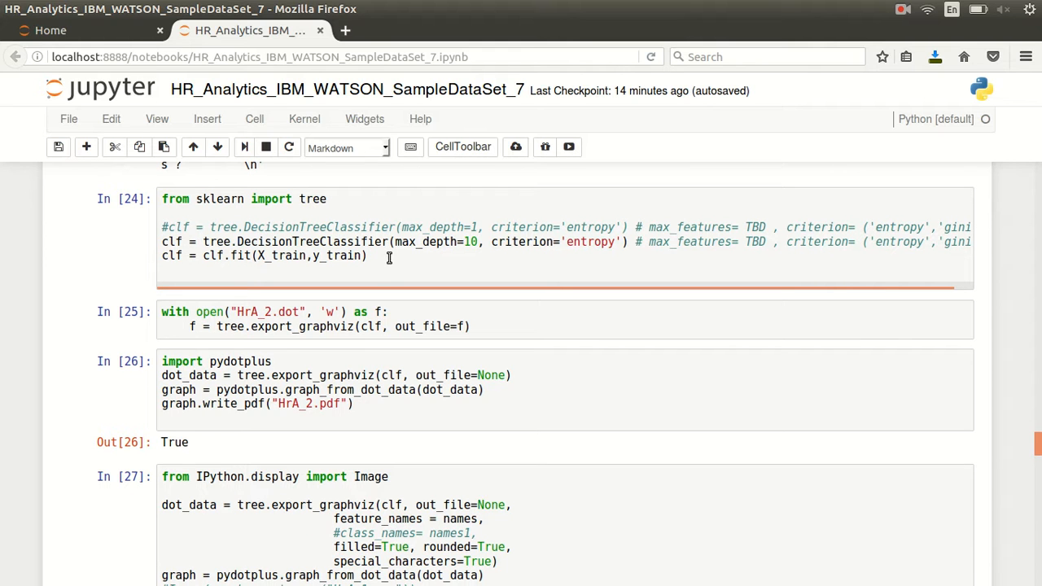
{"action": "mouse_move", "coordinate": [414, 234]}
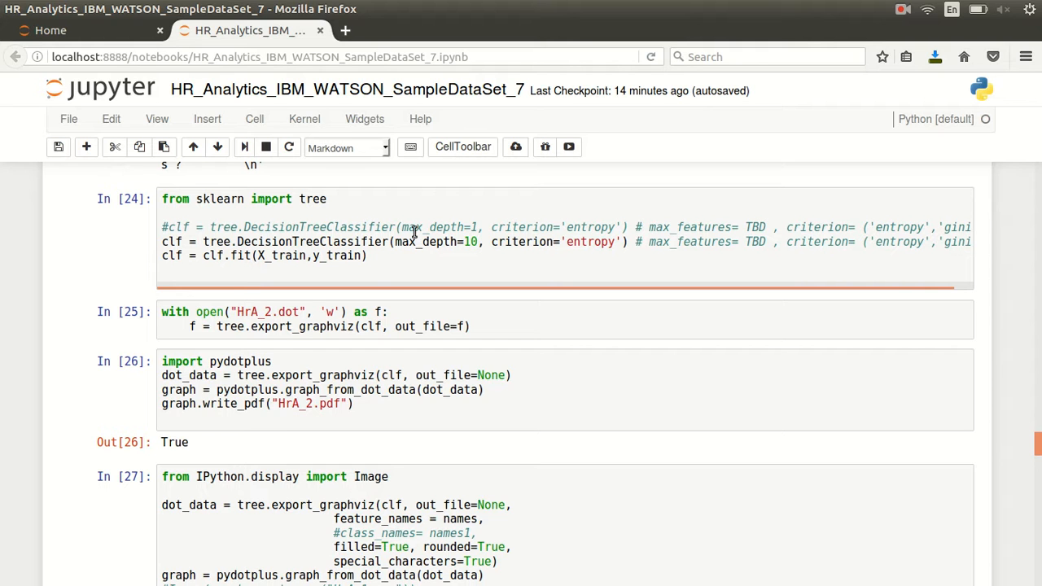
{"action": "mouse_move", "coordinate": [419, 228]}
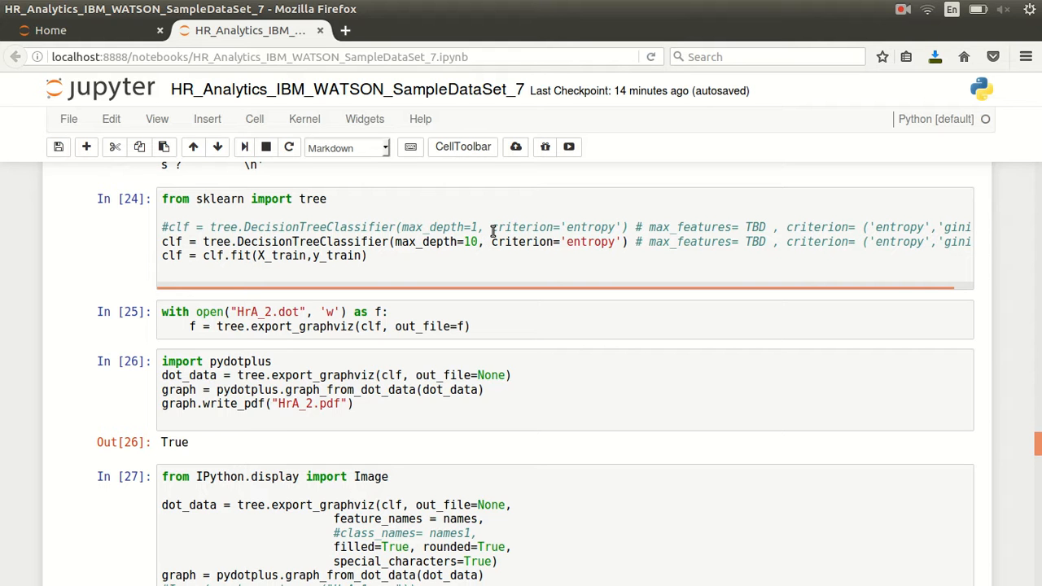
{"action": "mouse_move", "coordinate": [590, 241]}
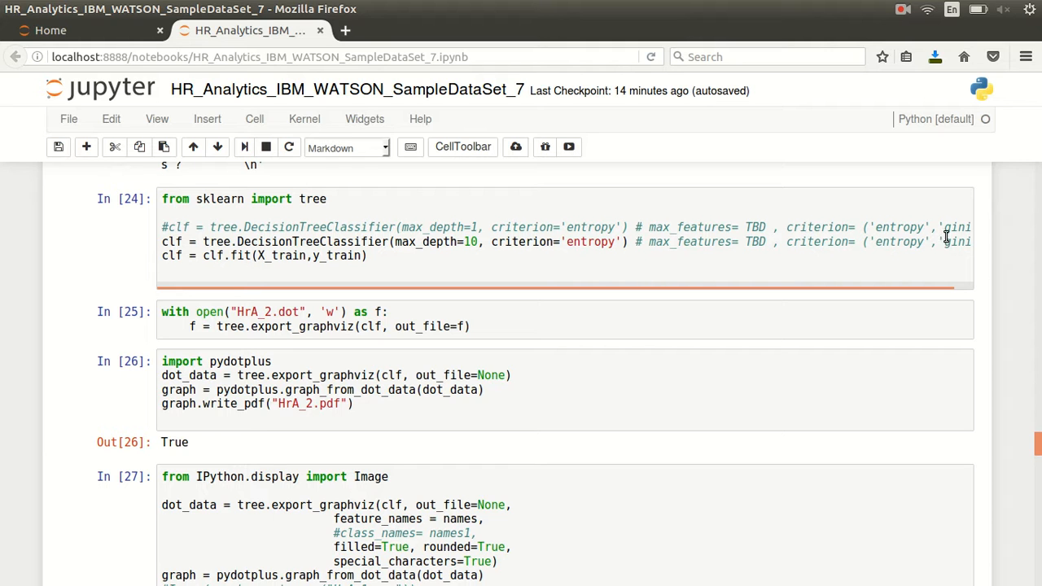
{"action": "mouse_move", "coordinate": [568, 242]}
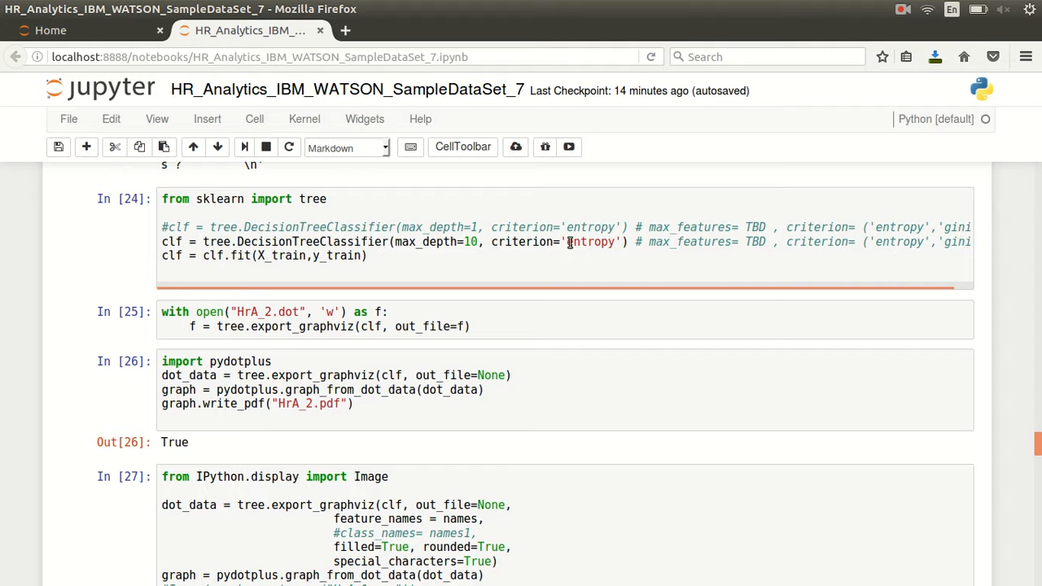
{"action": "mouse_move", "coordinate": [501, 227]}
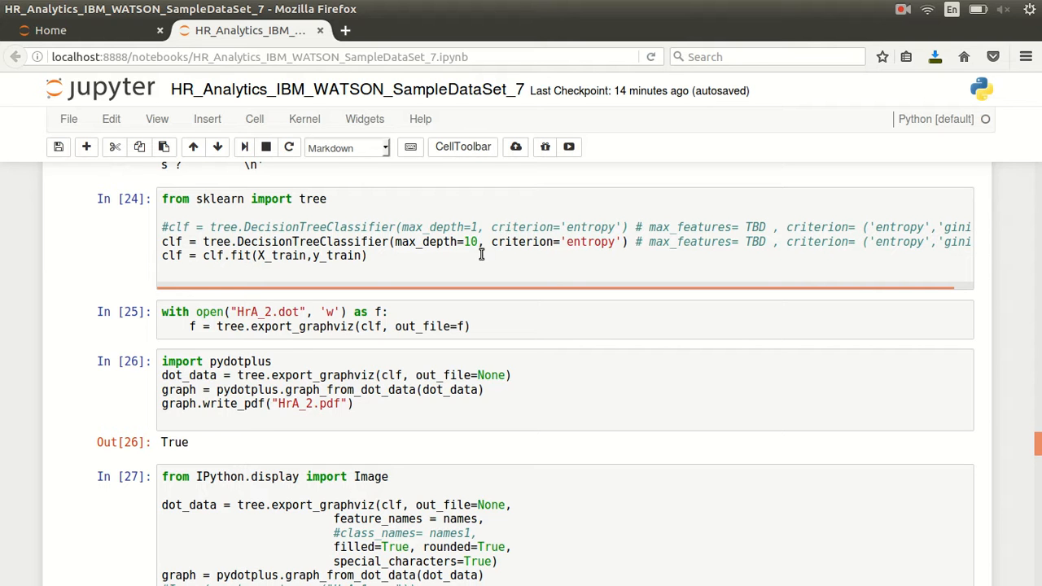
{"action": "mouse_move", "coordinate": [488, 242]}
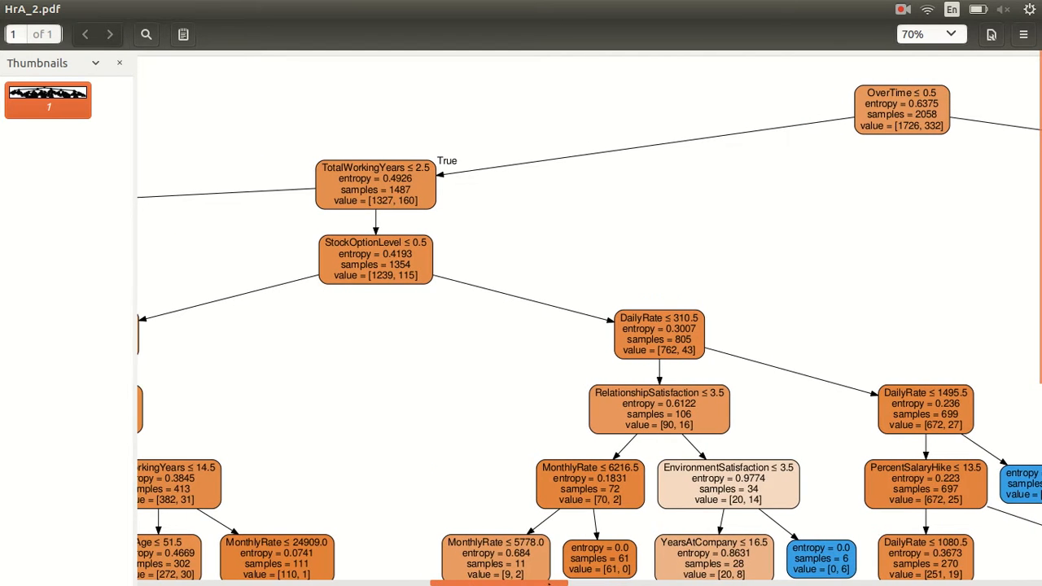
Scroll sideways across the HrA_2.pdf tree to read OverTime, TotalWorkingYears and MonthlyIncome node entropies.
{"action": "scroll", "scroll_direction": "left", "scroll_amount": 3}
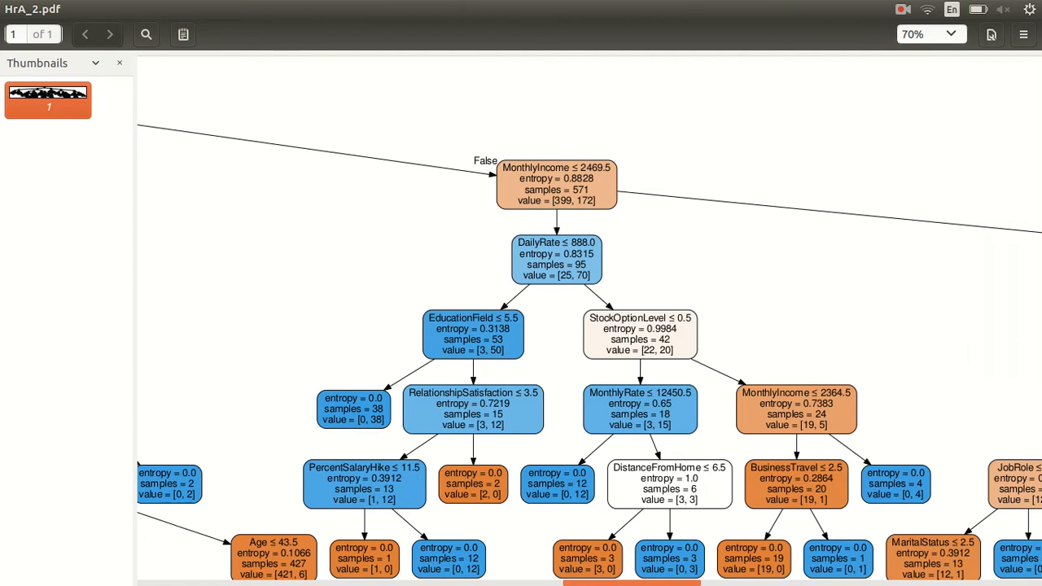
{"action": "scroll", "scroll_direction": "right", "scroll_amount": 3}
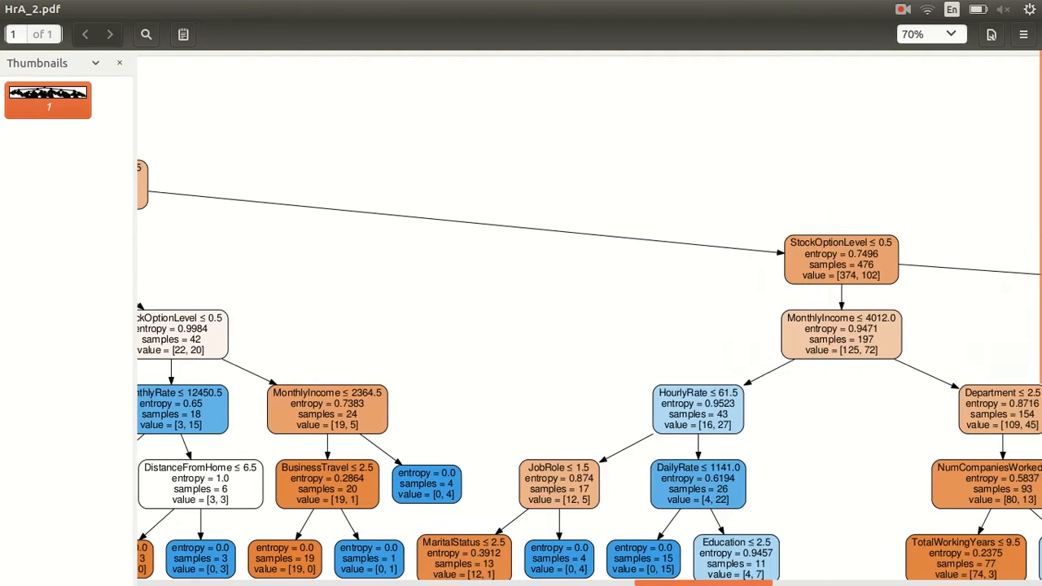
{"action": "scroll", "scroll_direction": "right", "scroll_amount": 3}
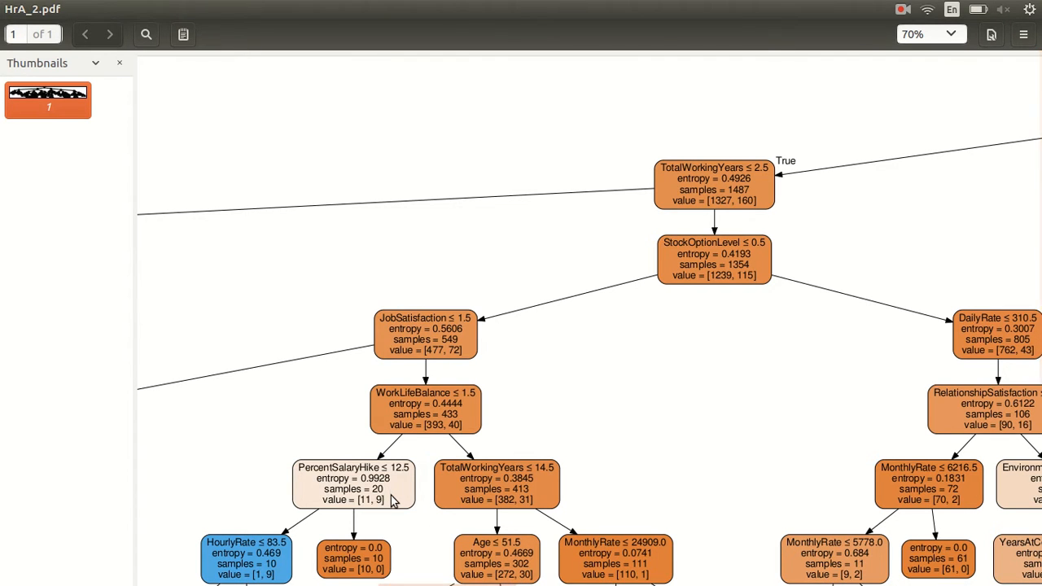
{"action": "mouse_move", "coordinate": [388, 496]}
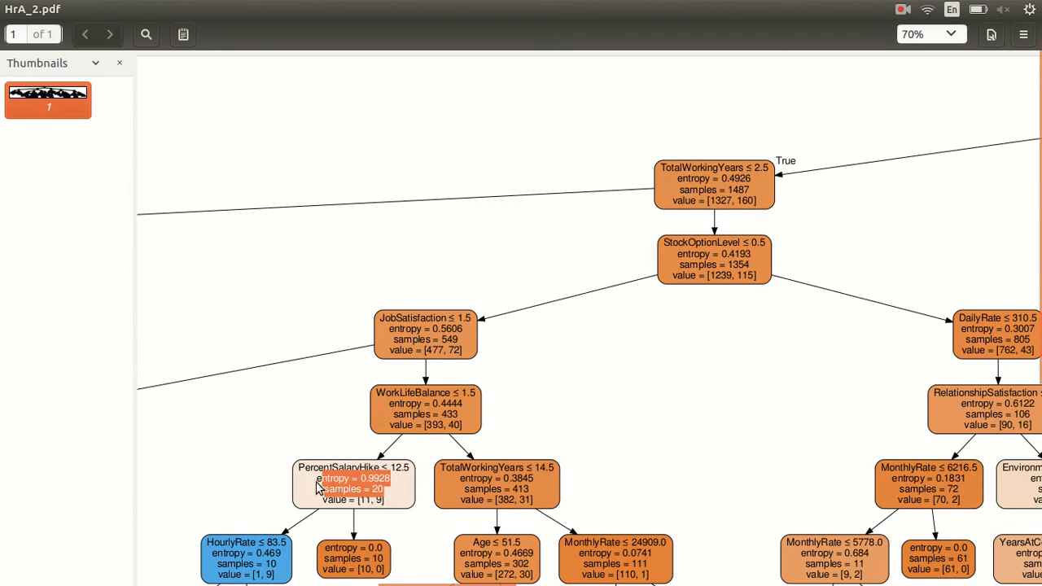
{"action": "mouse_move", "coordinate": [405, 498]}
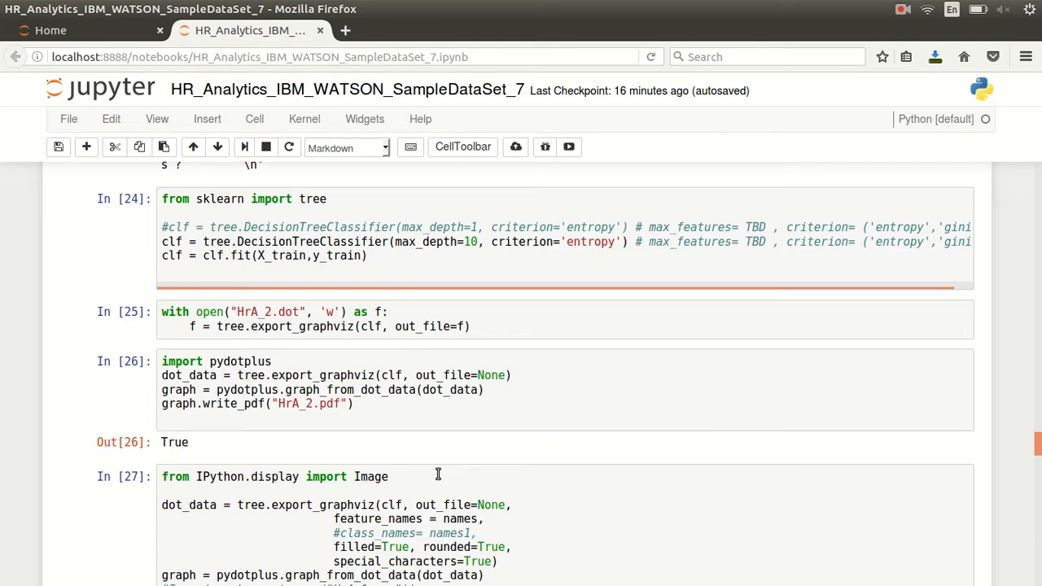
{"action": "mouse_move", "coordinate": [412, 447]}
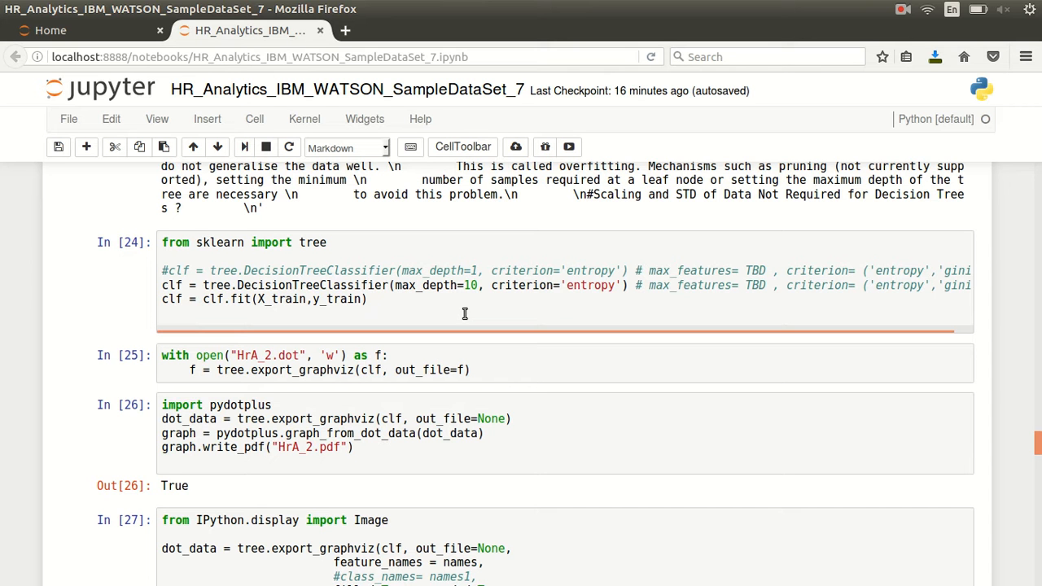
{"action": "scroll", "scroll_direction": "down", "scroll_amount": 3}
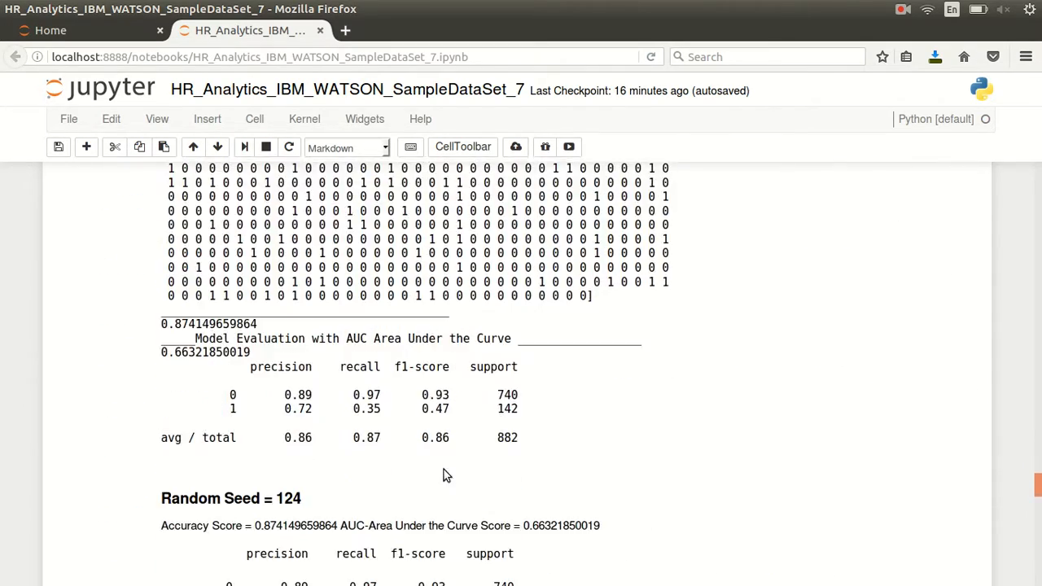
{"action": "scroll", "scroll_direction": "down", "scroll_amount": 3}
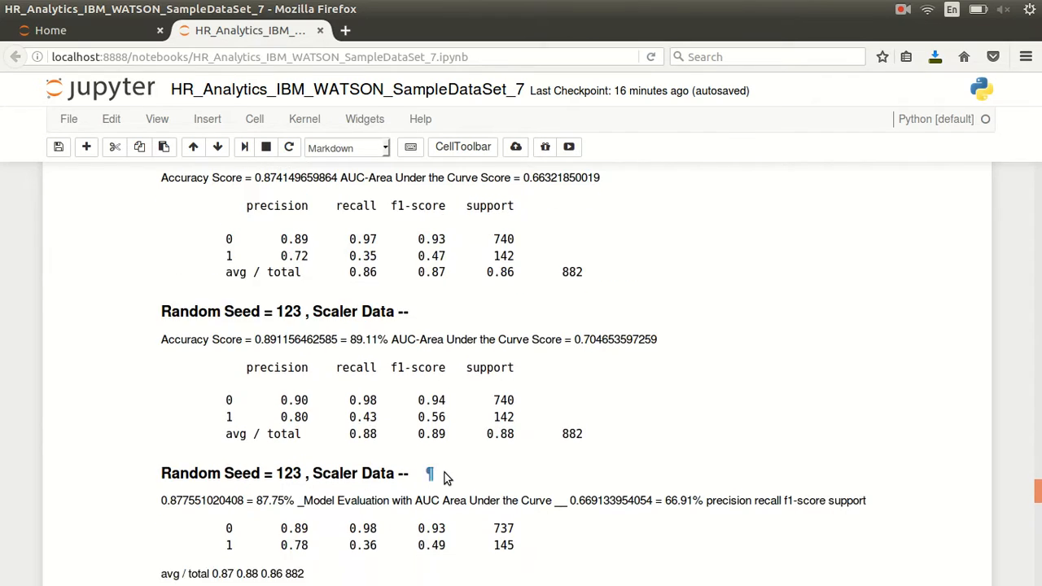
{"action": "scroll", "scroll_direction": "down", "scroll_amount": 3}
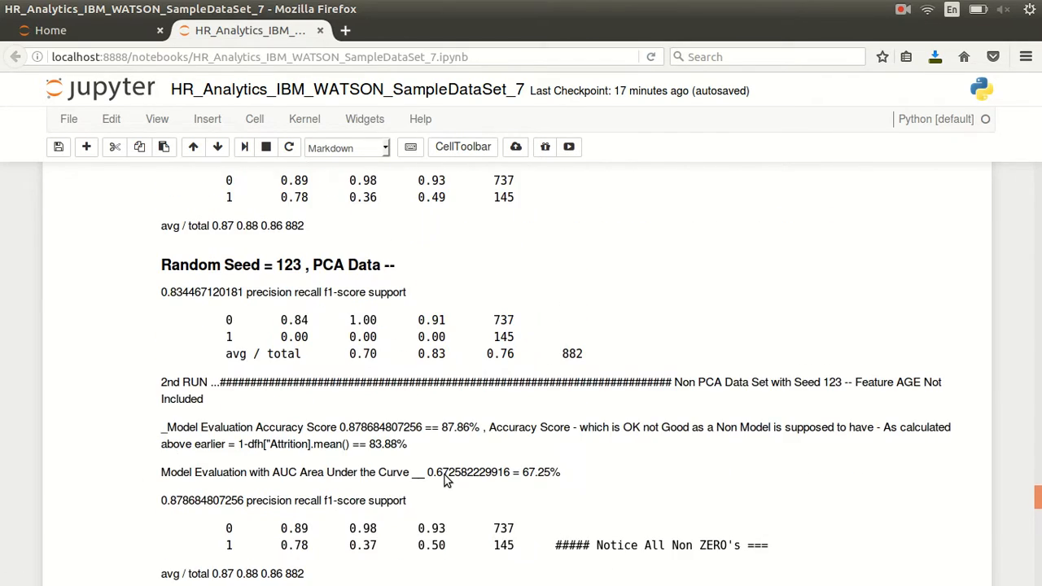
{"action": "scroll", "scroll_direction": "down", "scroll_amount": 3}
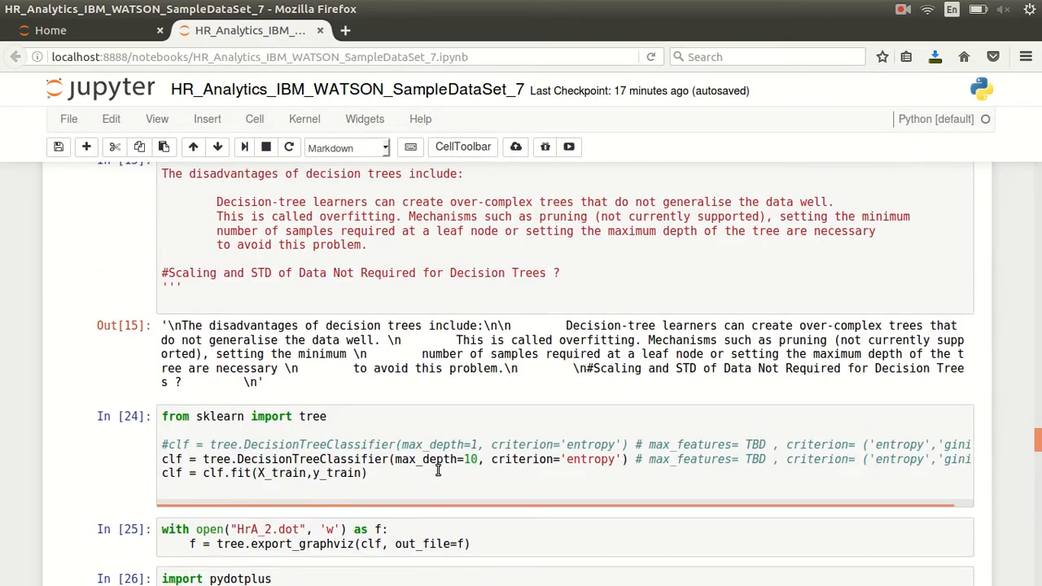
{"action": "scroll", "scroll_direction": "down", "scroll_amount": 3}
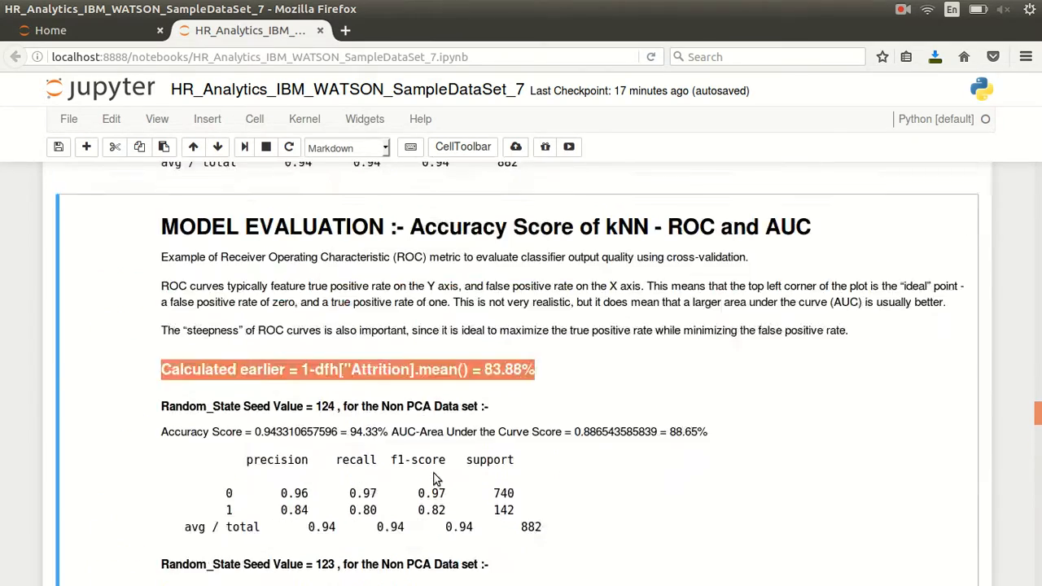